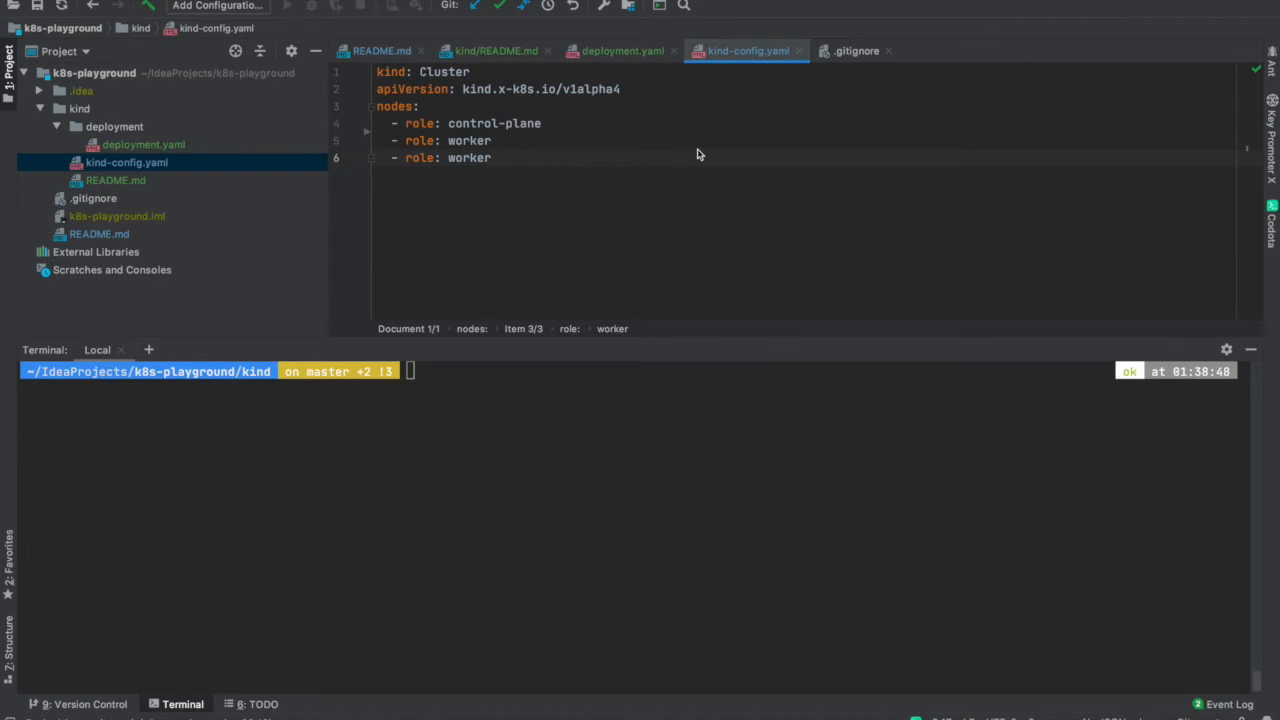
mouse_move(704, 154)
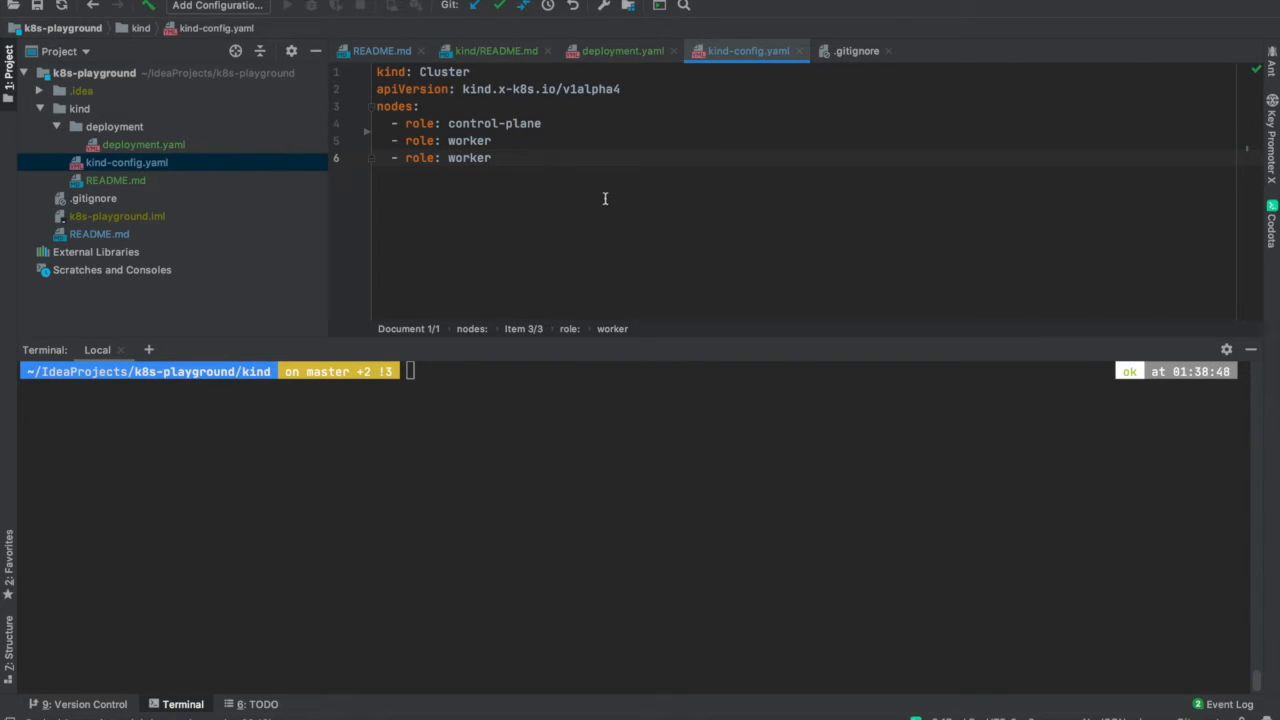
mouse_move(528, 172)
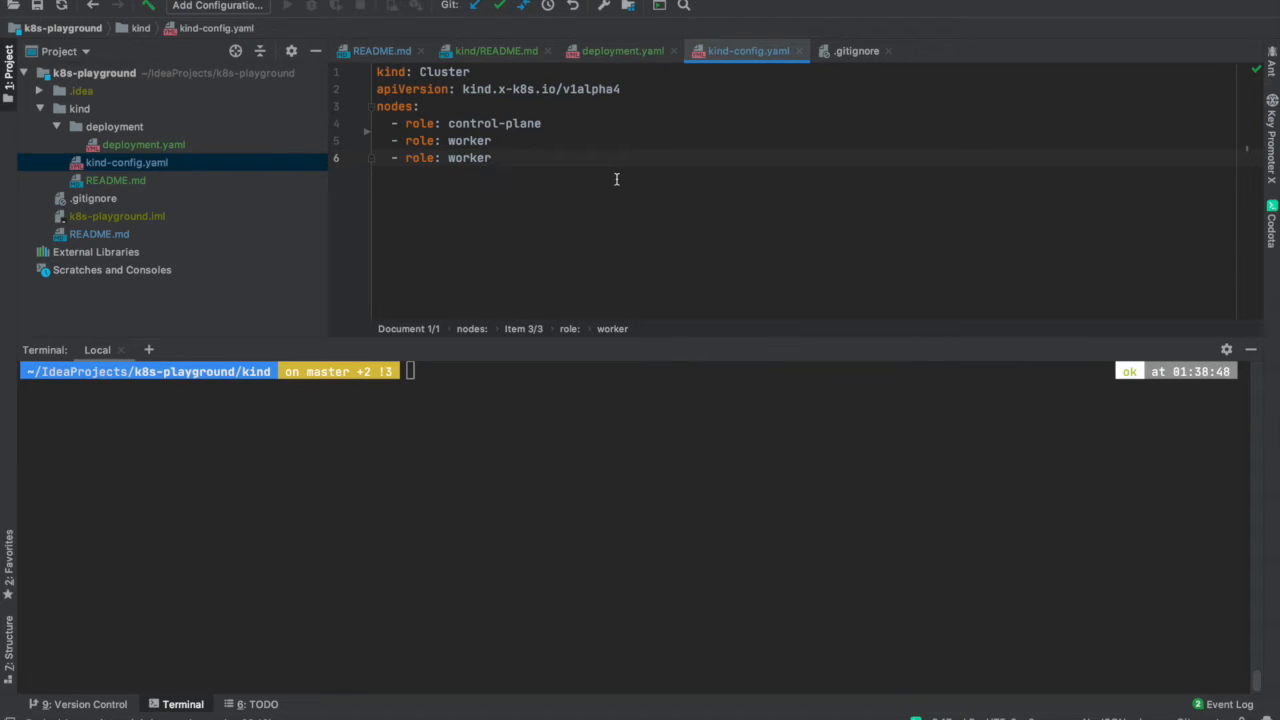
mouse_move(606, 174)
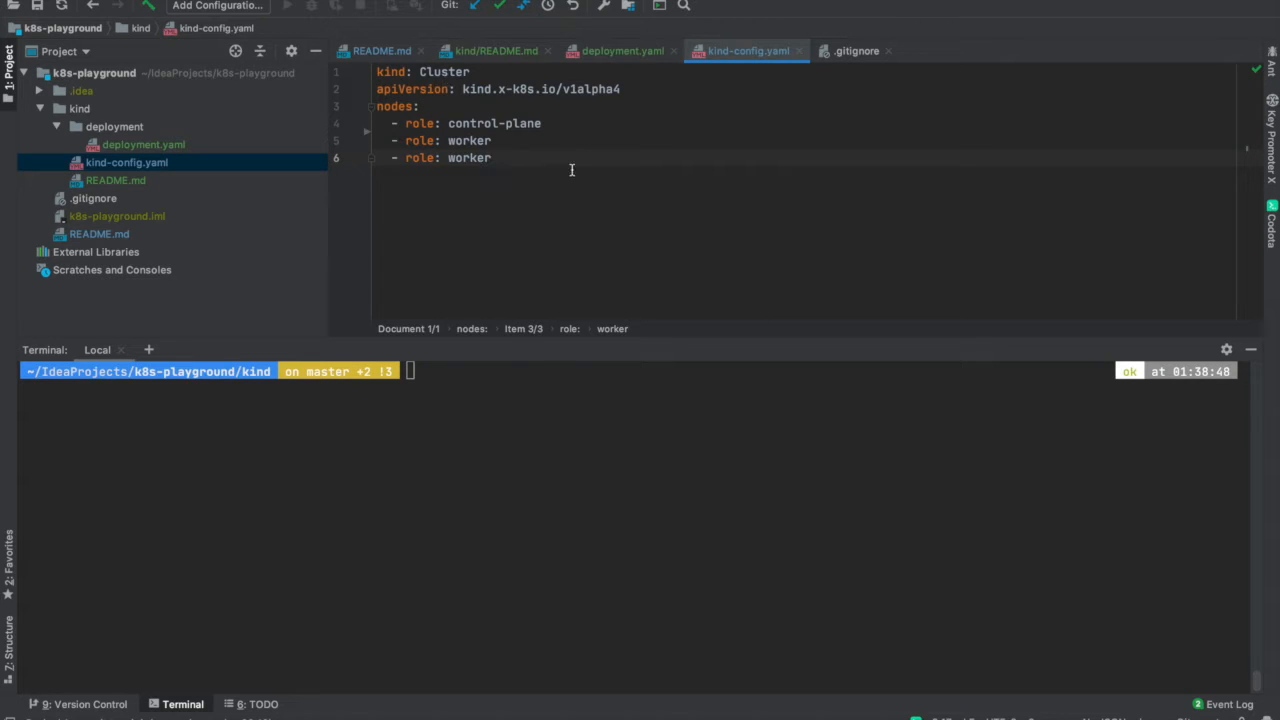
Run kind create cluster --config kind-config.yaml --name my-cluster in the IDE terminal
click(398, 72)
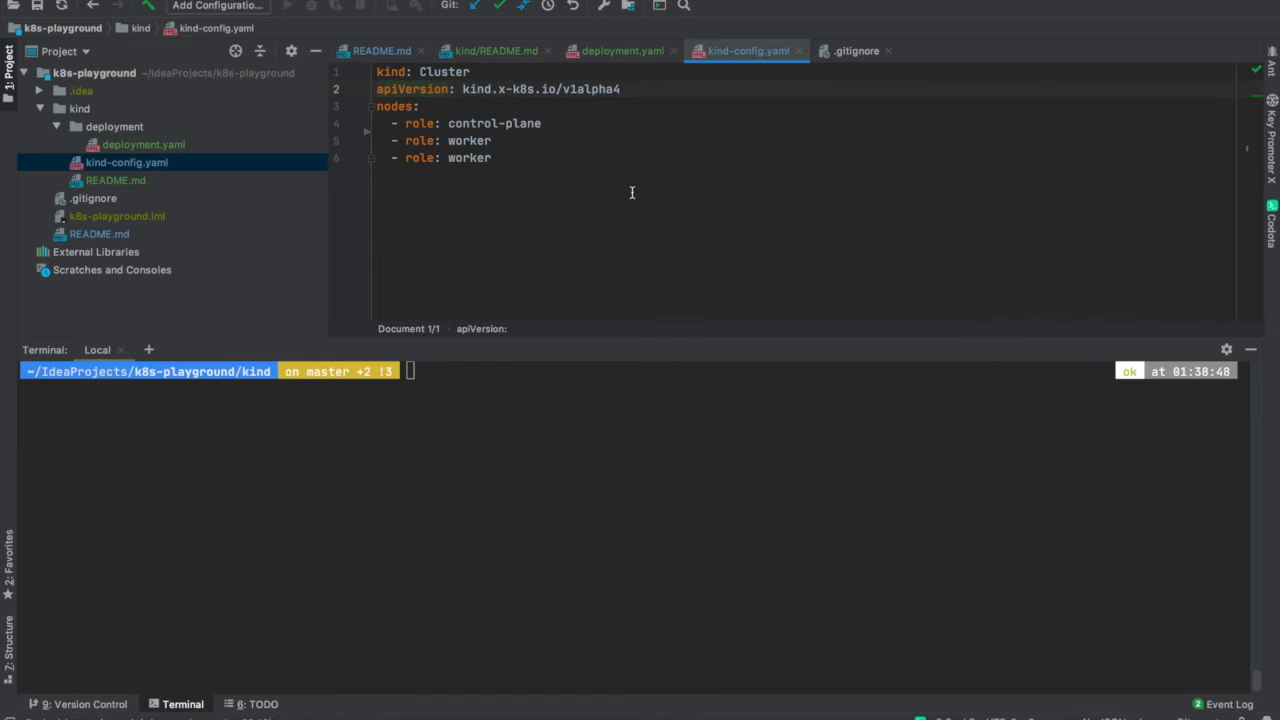
mouse_move(692, 240)
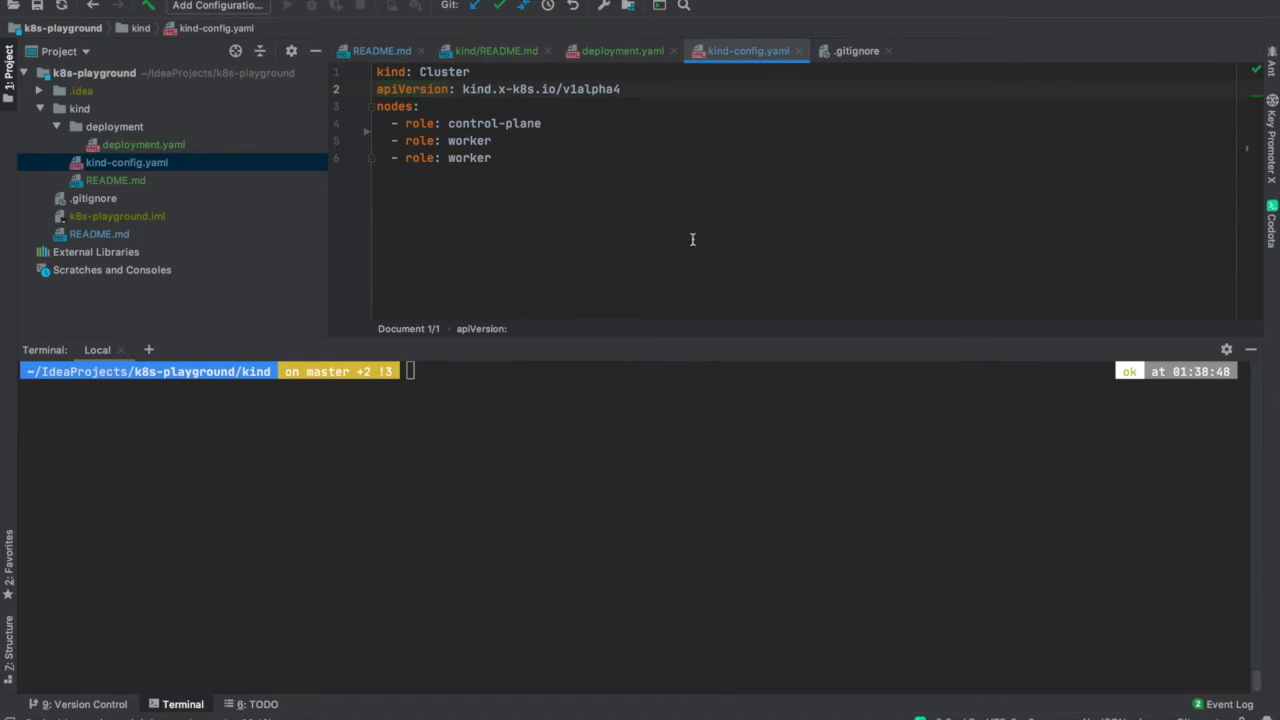
text(kubectl cluster-info)
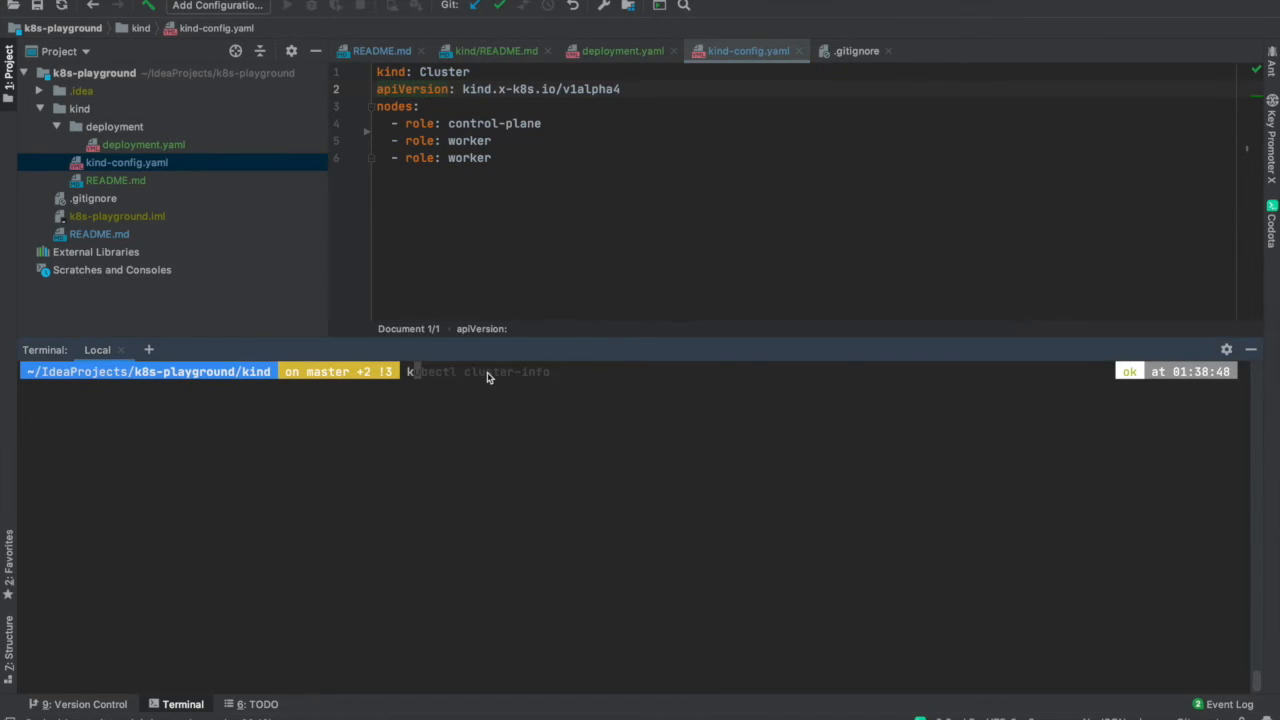
text(kind ct)
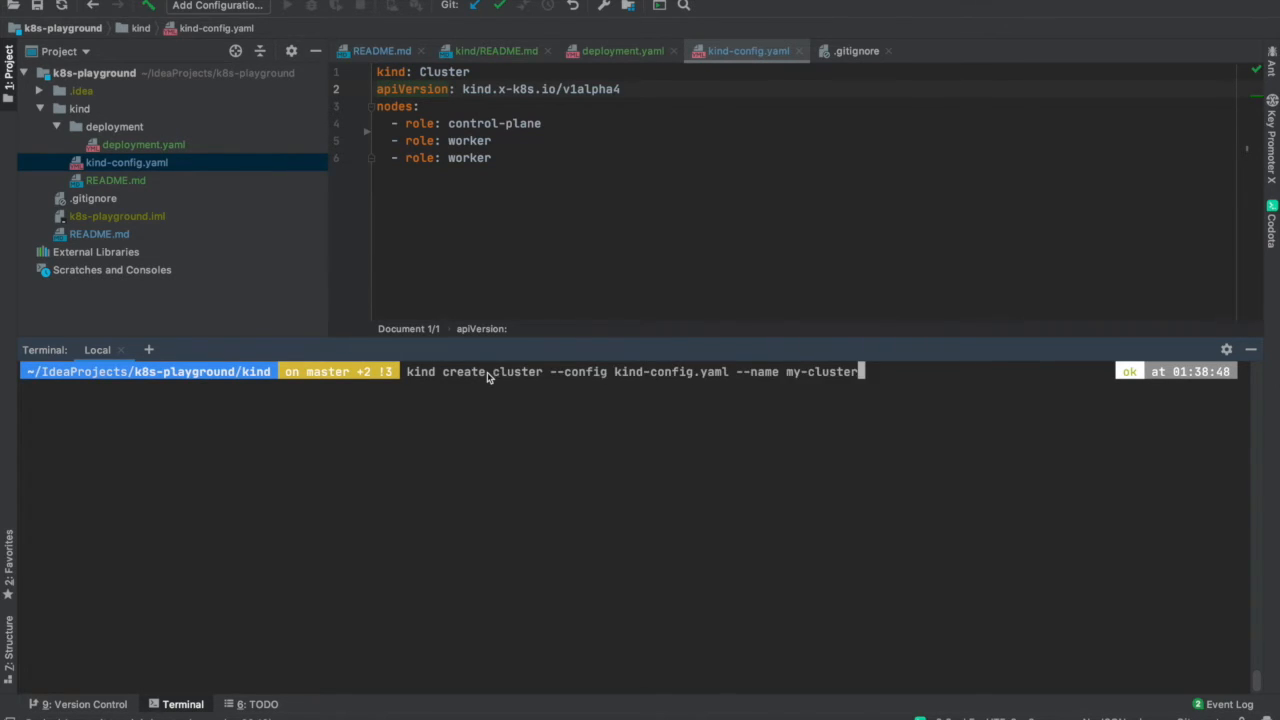
mouse_move(770, 400)
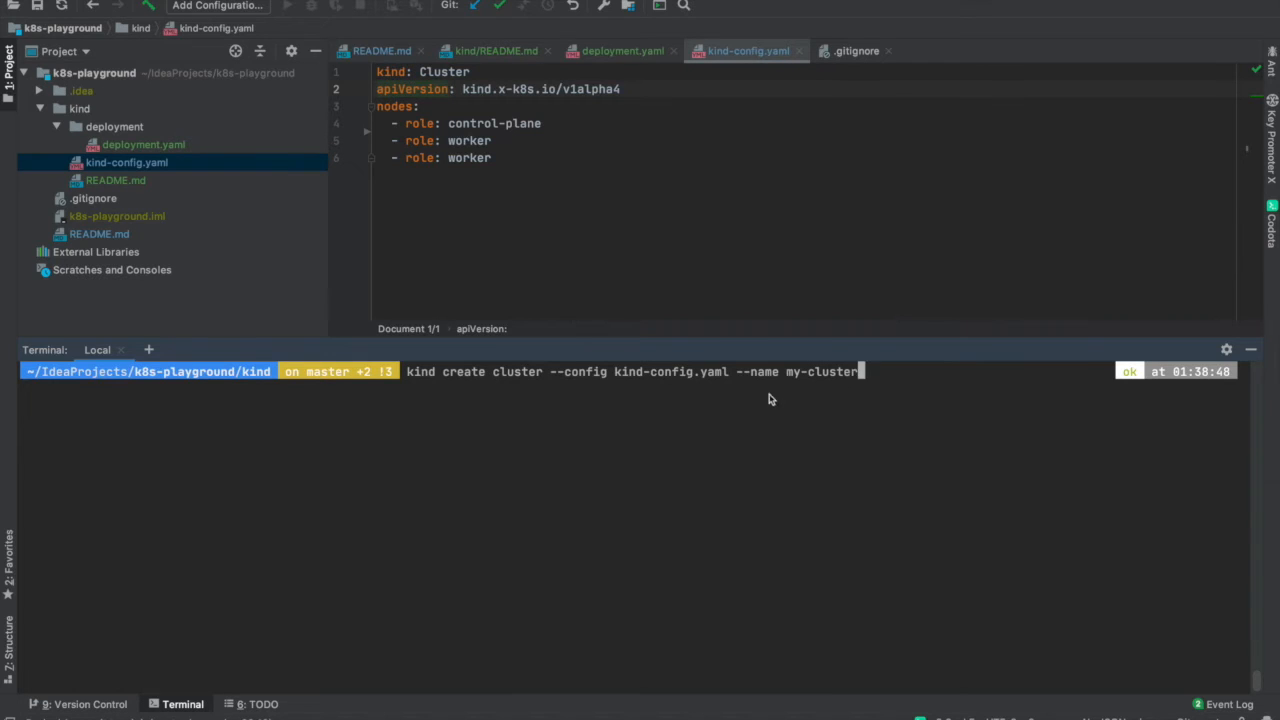
mouse_move(628, 380)
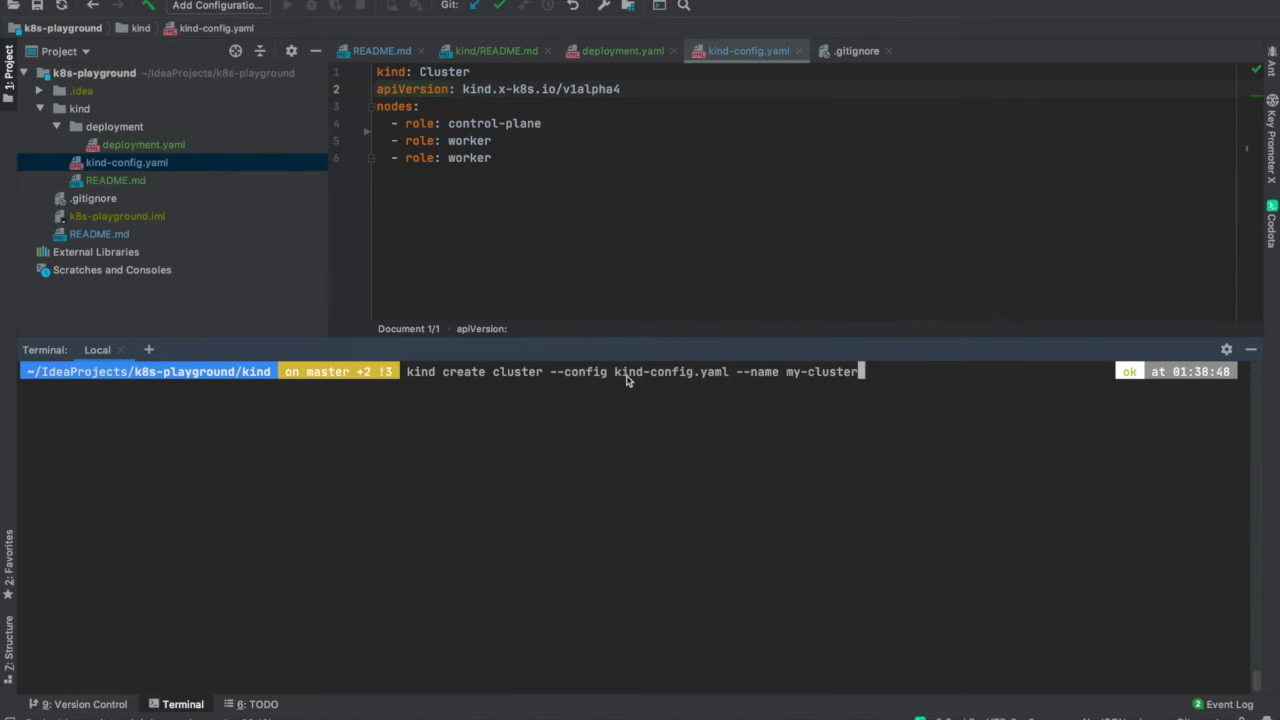
mouse_move(396, 380)
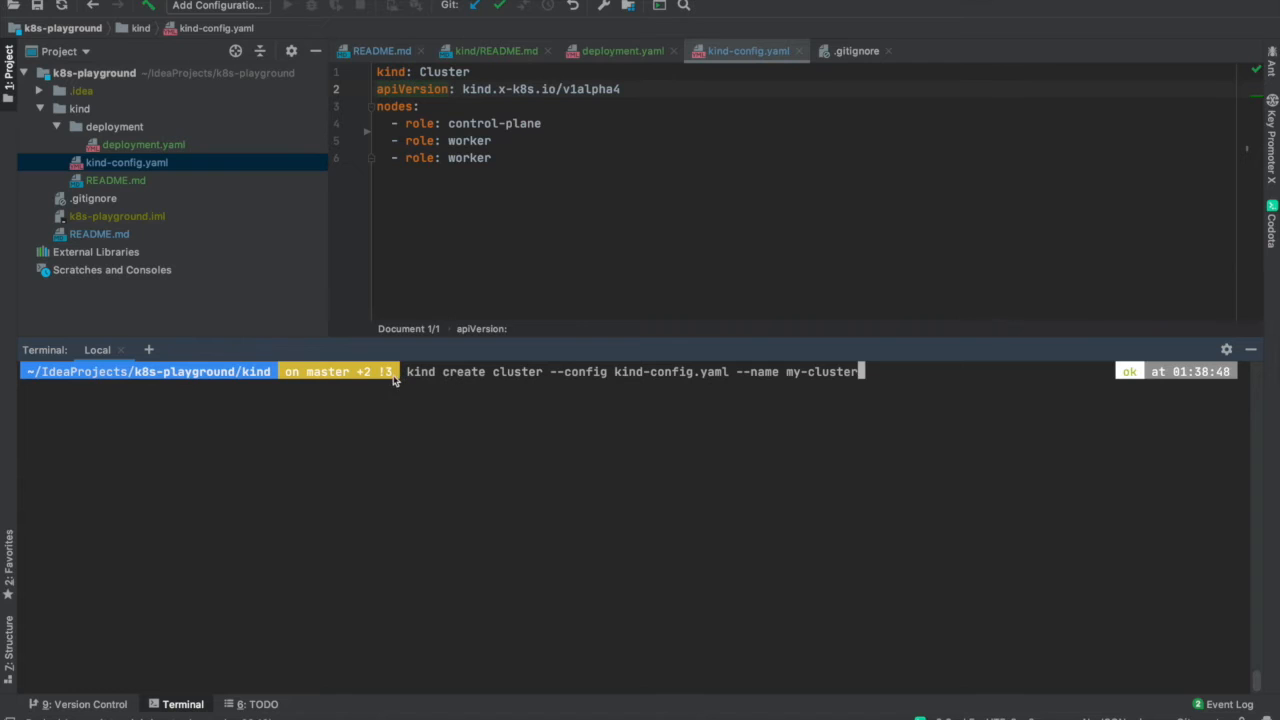
mouse_move(372, 390)
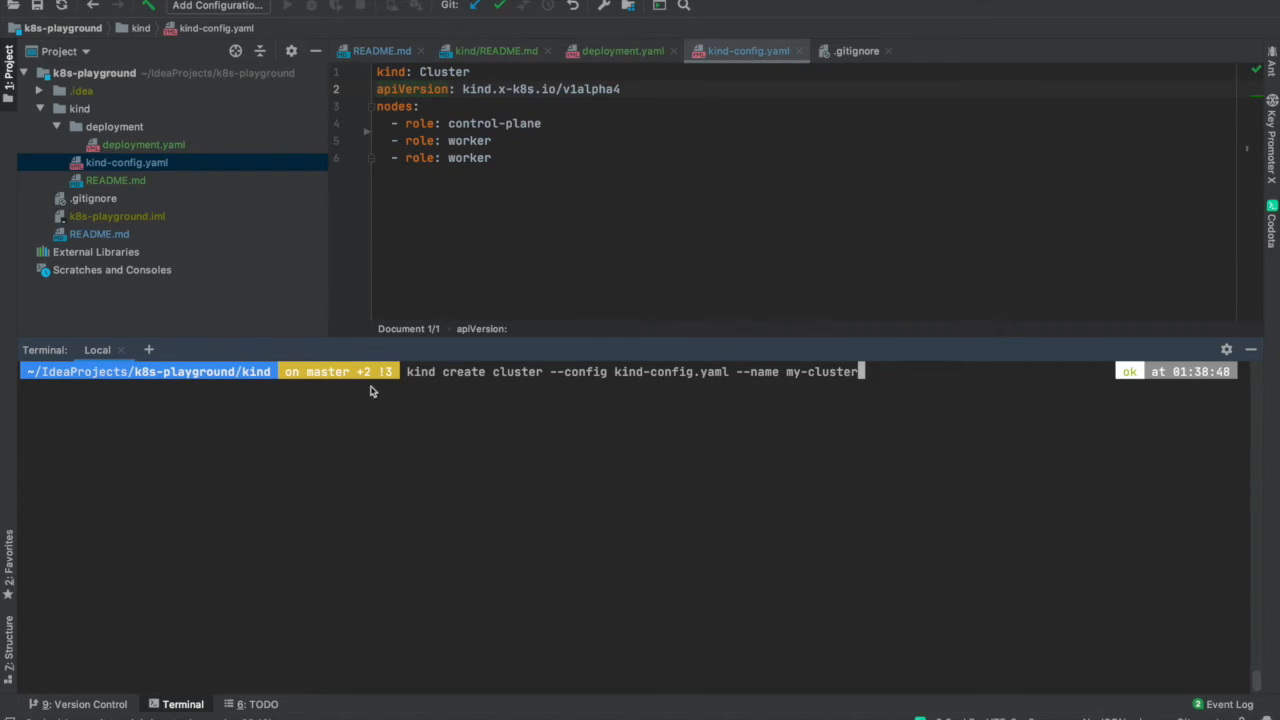
mouse_move(538, 404)
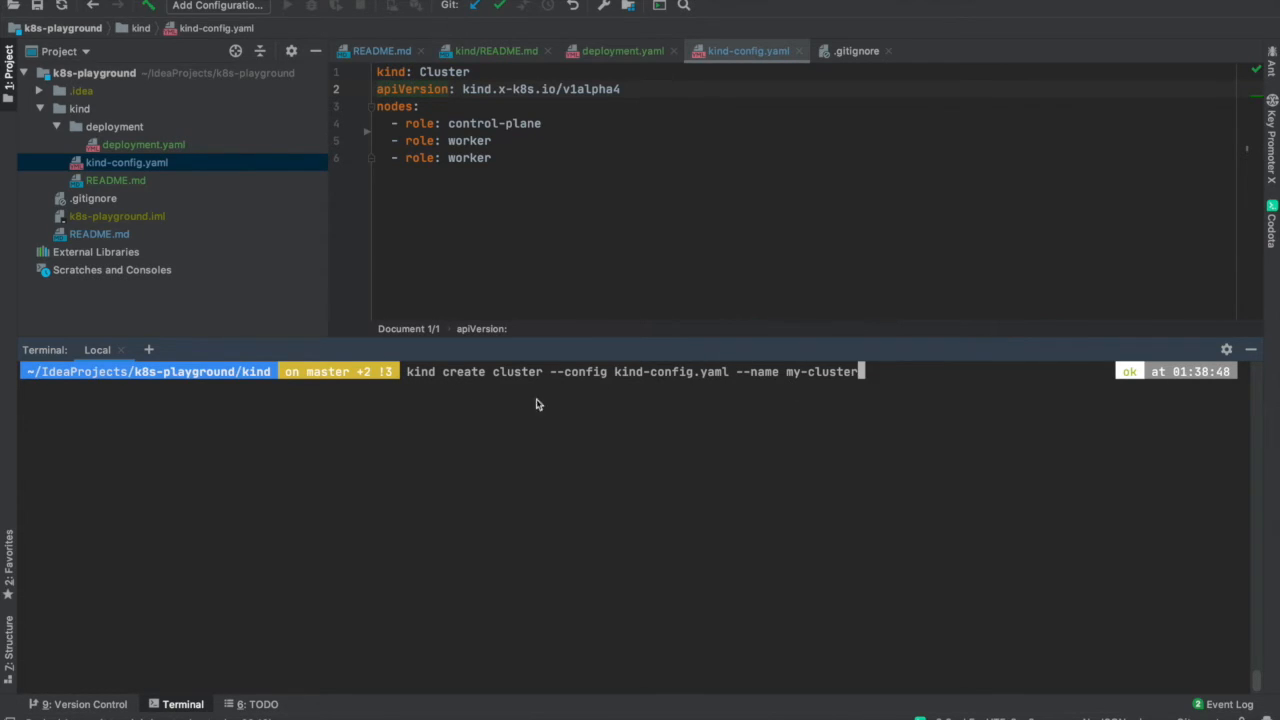
mouse_move(430, 398)
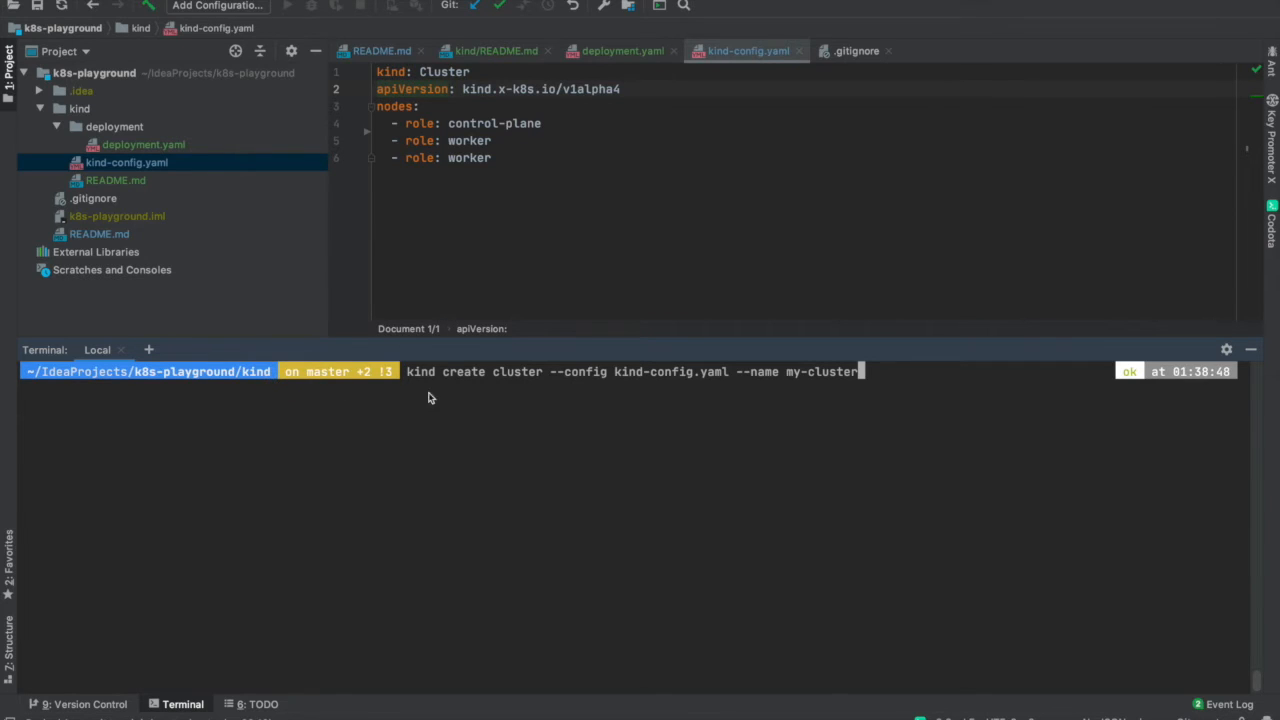
key(Return)
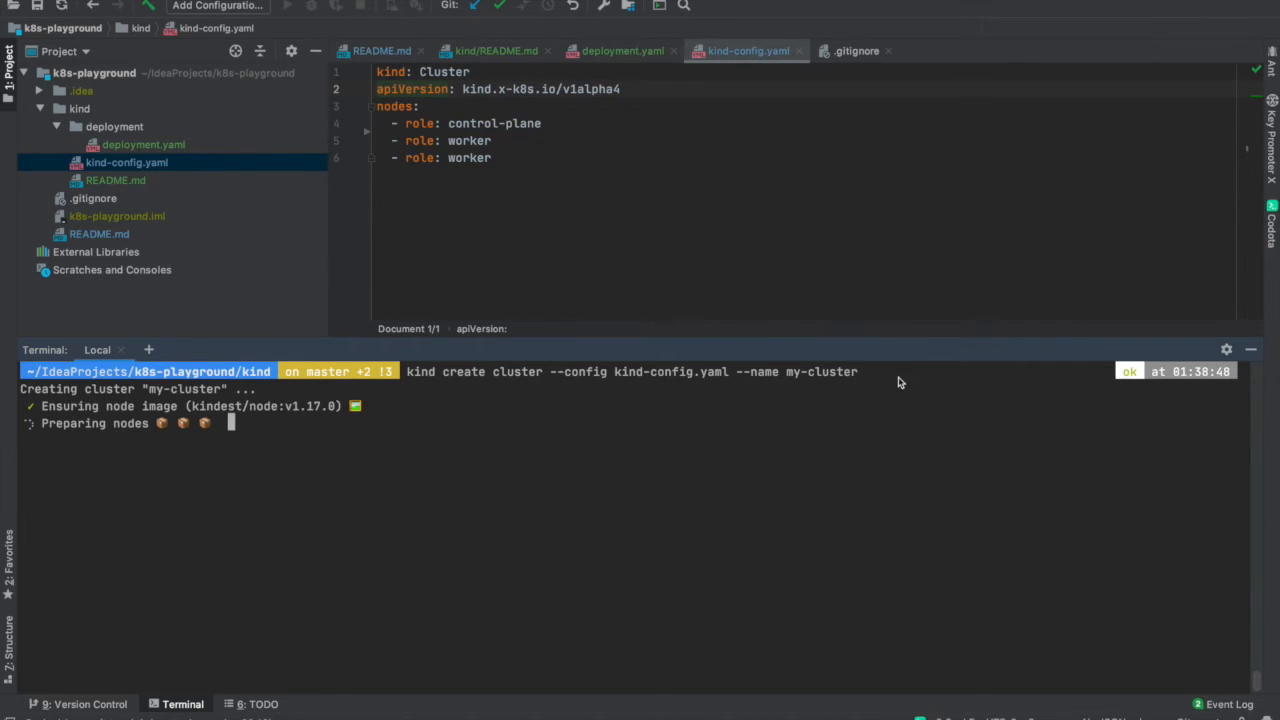
mouse_move(464, 484)
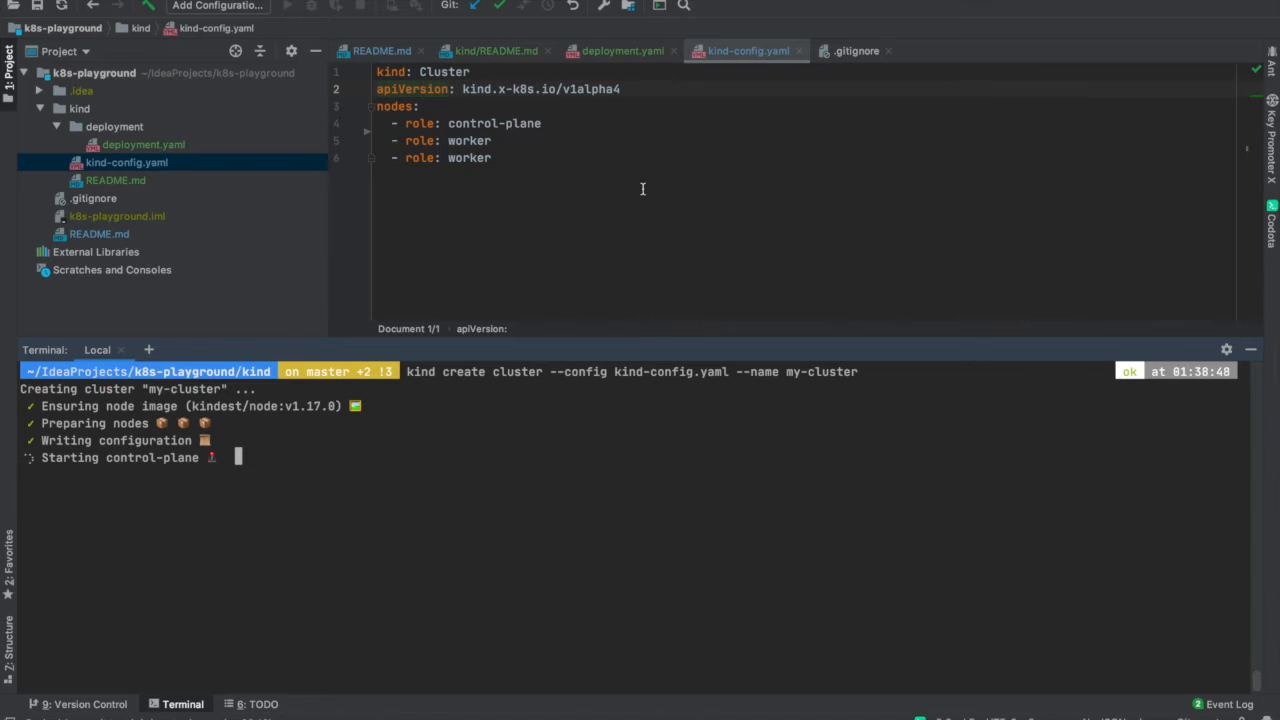
mouse_move(788, 216)
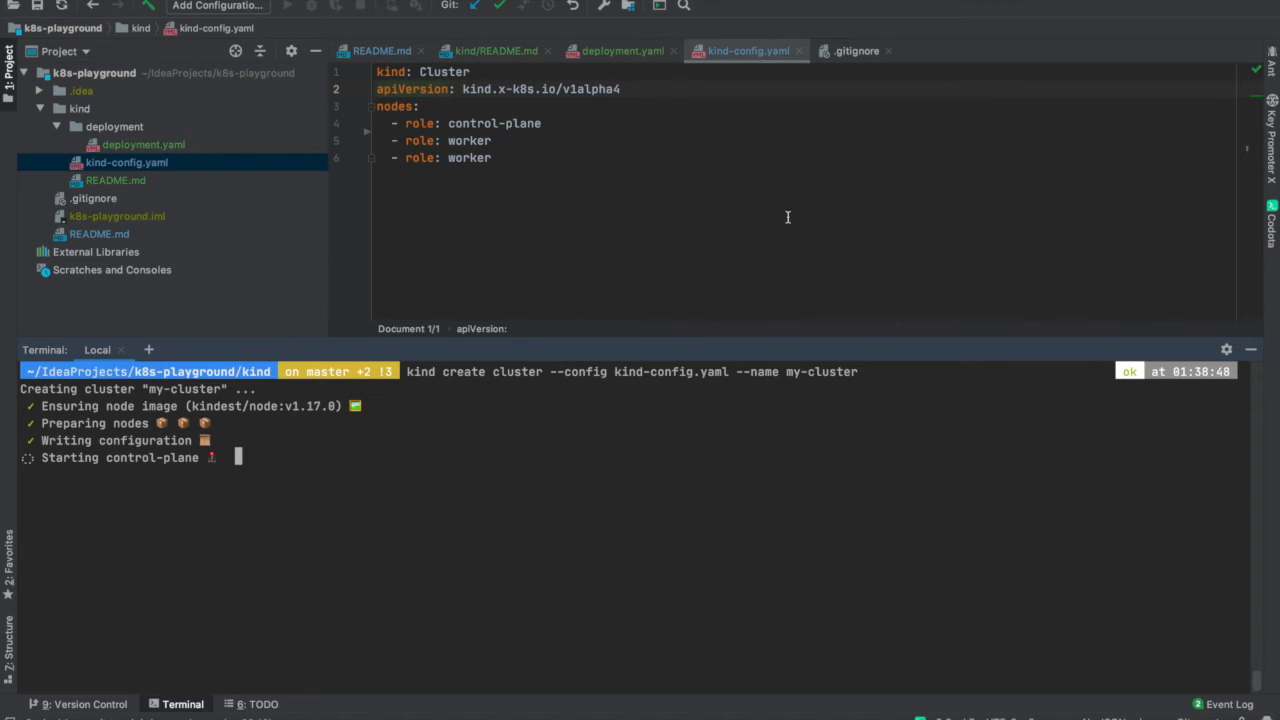
mouse_move(586, 192)
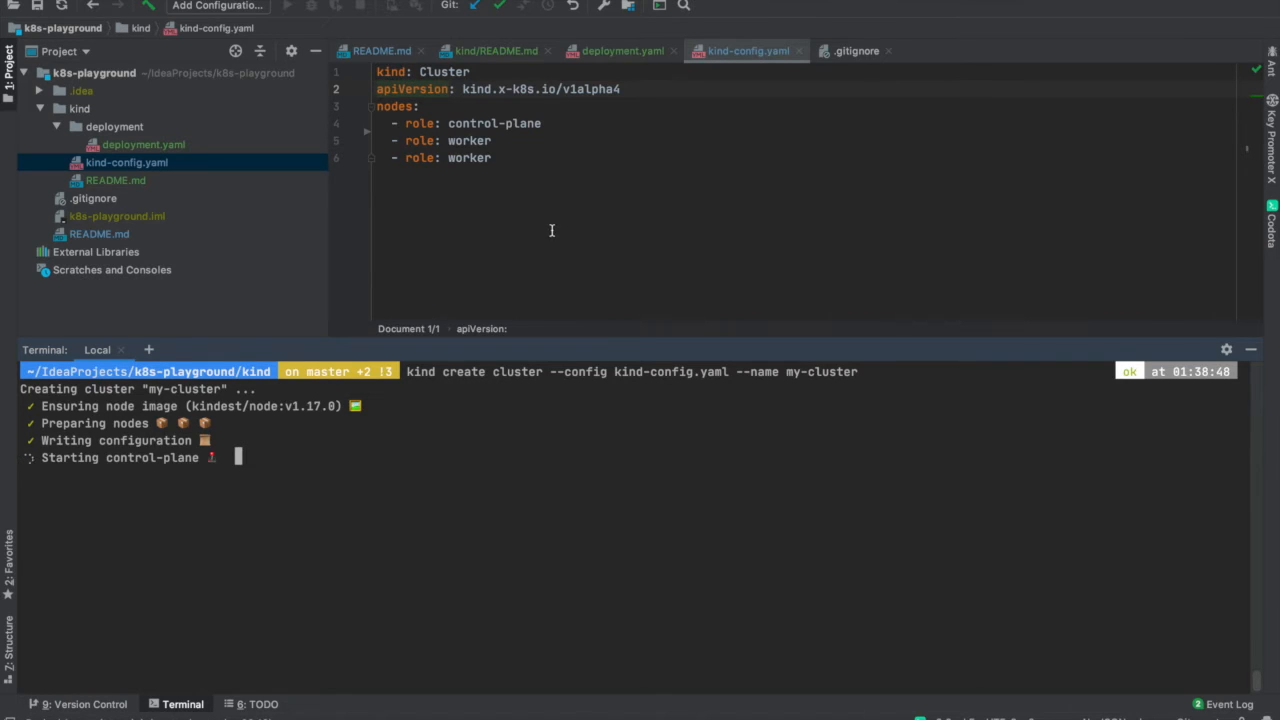
mouse_move(558, 268)
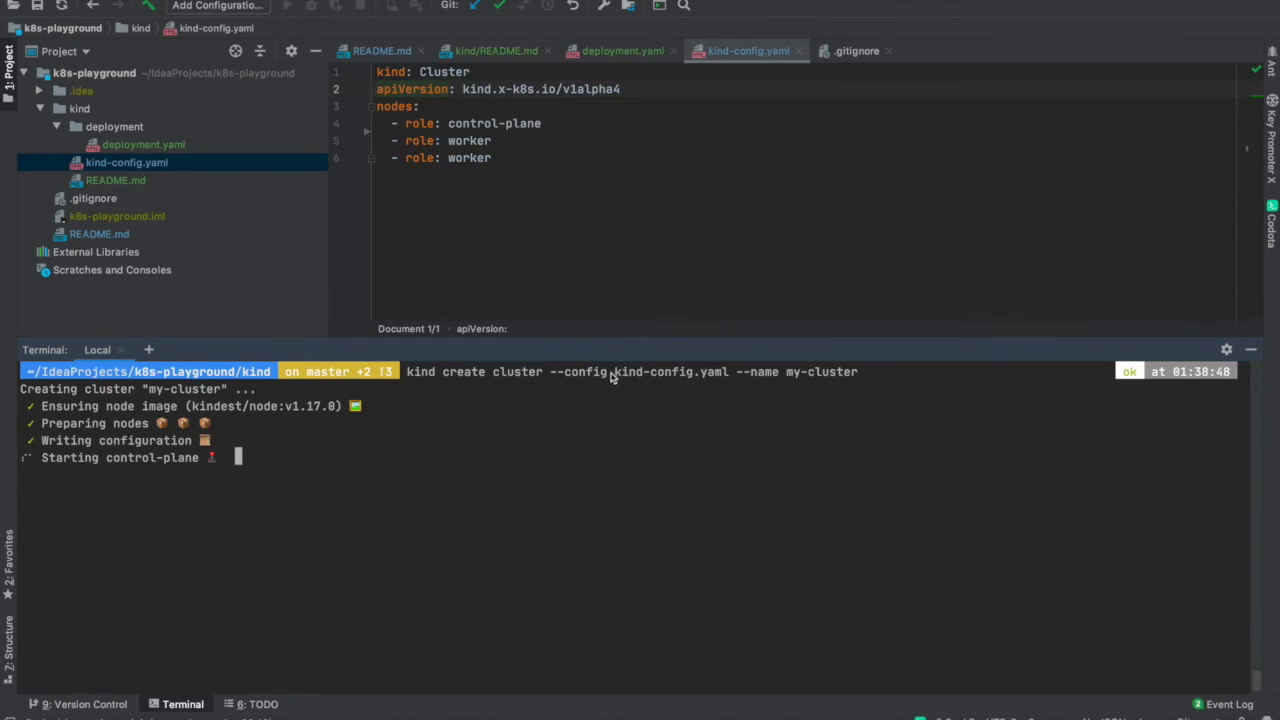
mouse_move(348, 466)
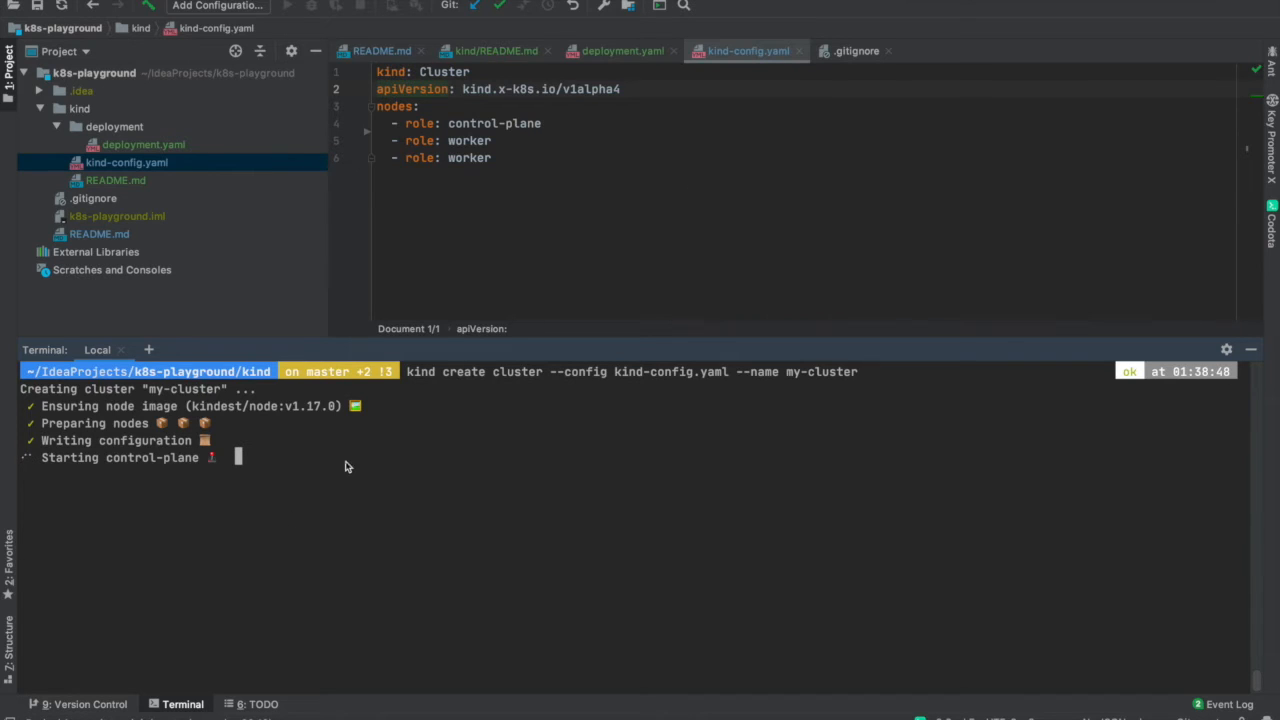
mouse_move(468, 478)
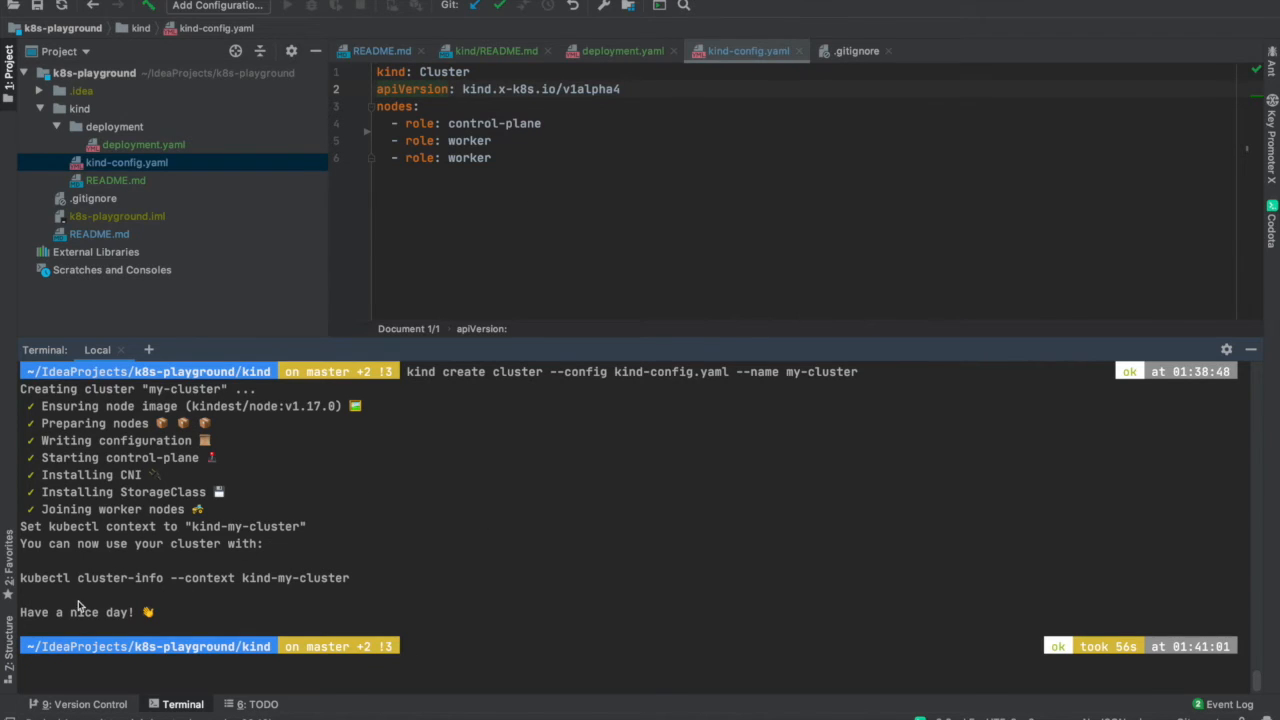
mouse_move(208, 504)
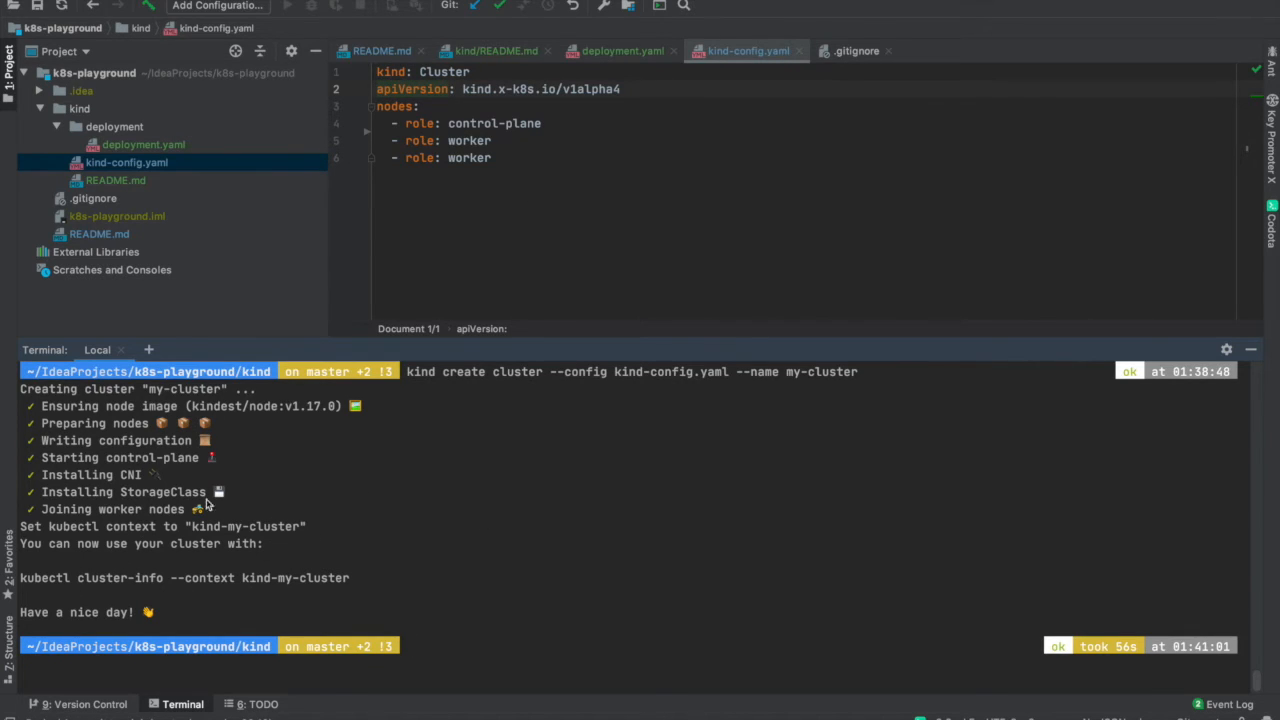
mouse_move(536, 598)
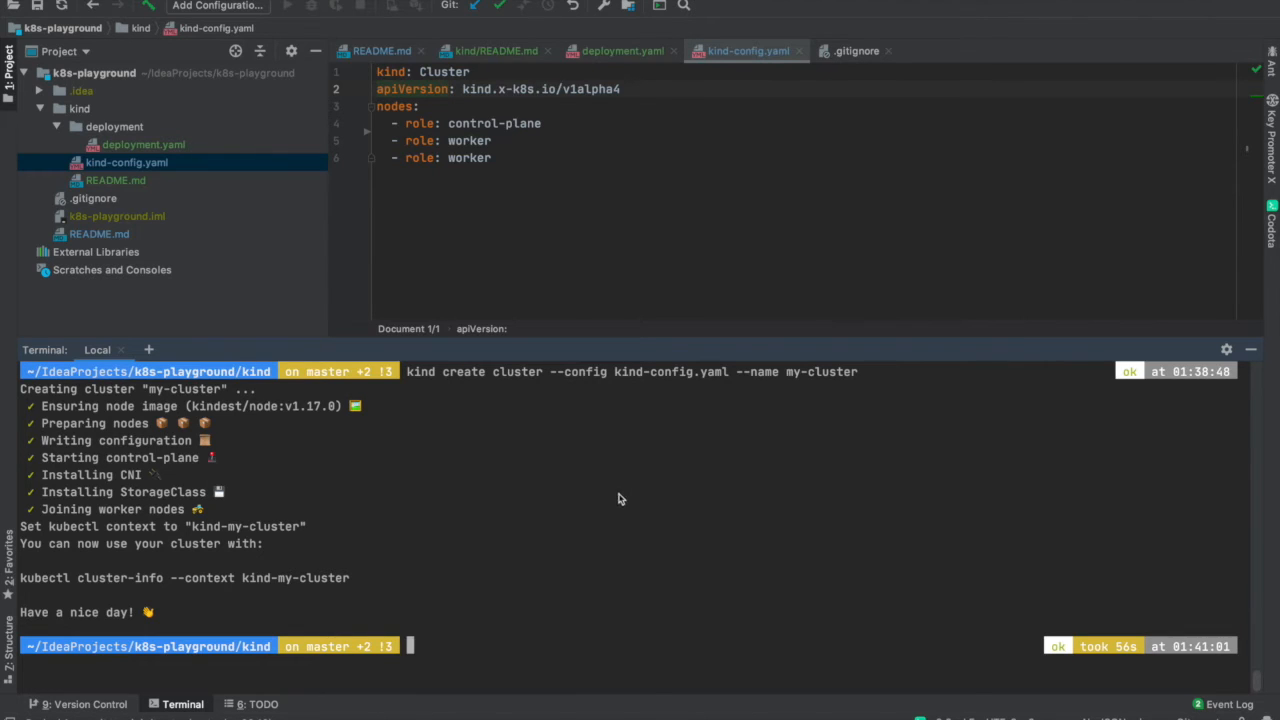
mouse_move(1030, 336)
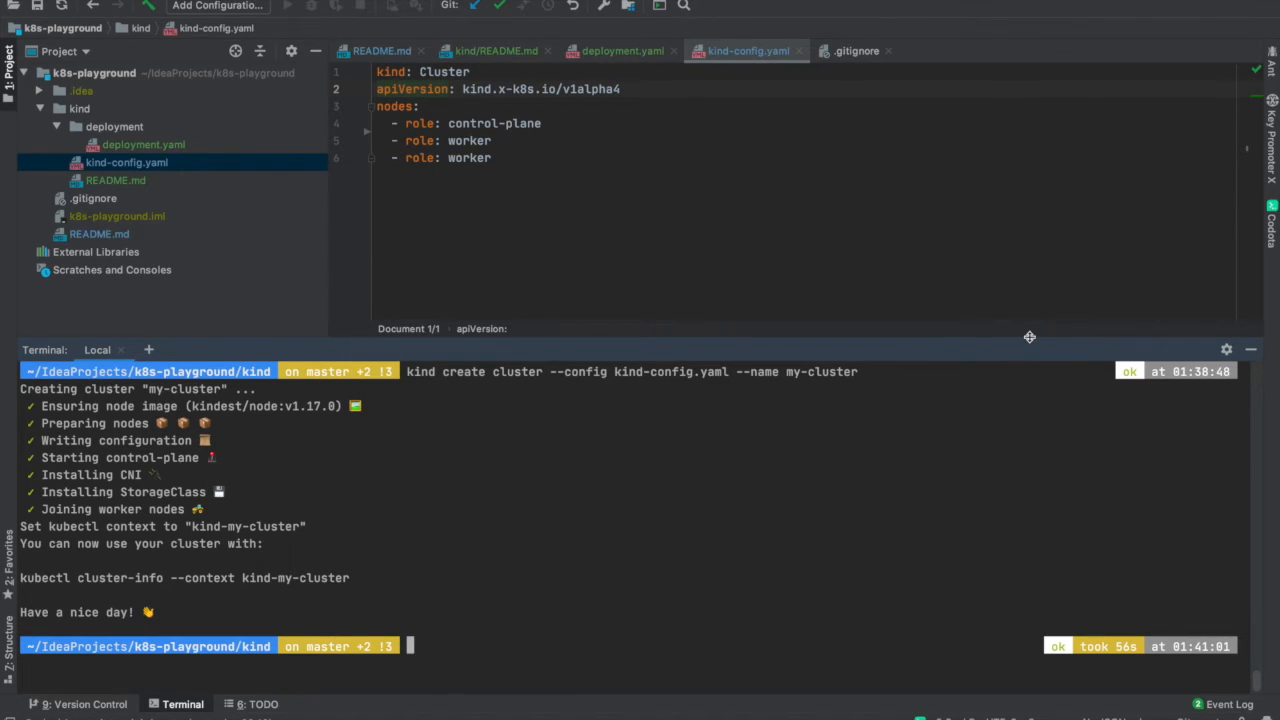
Check kubectl cluster-info once my-cluster finishes, confirming master and KubeDNS are running
text(kubectl cluster-info)
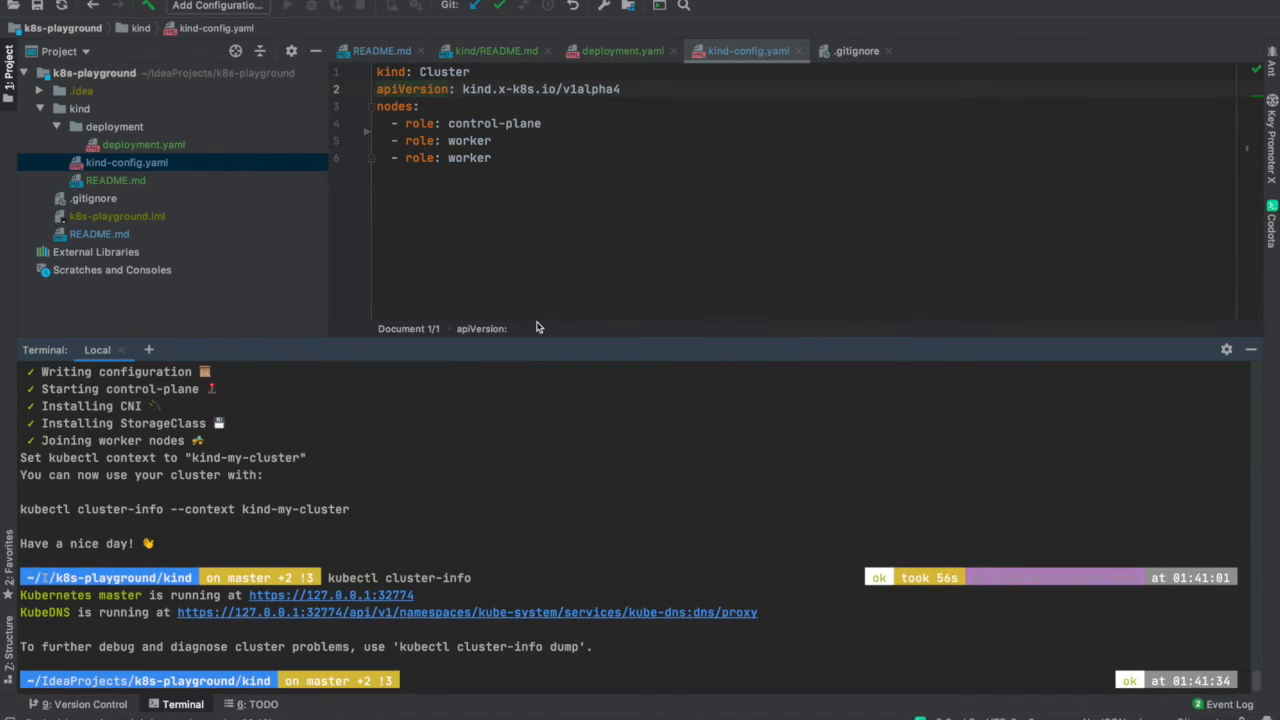
mouse_move(42, 610)
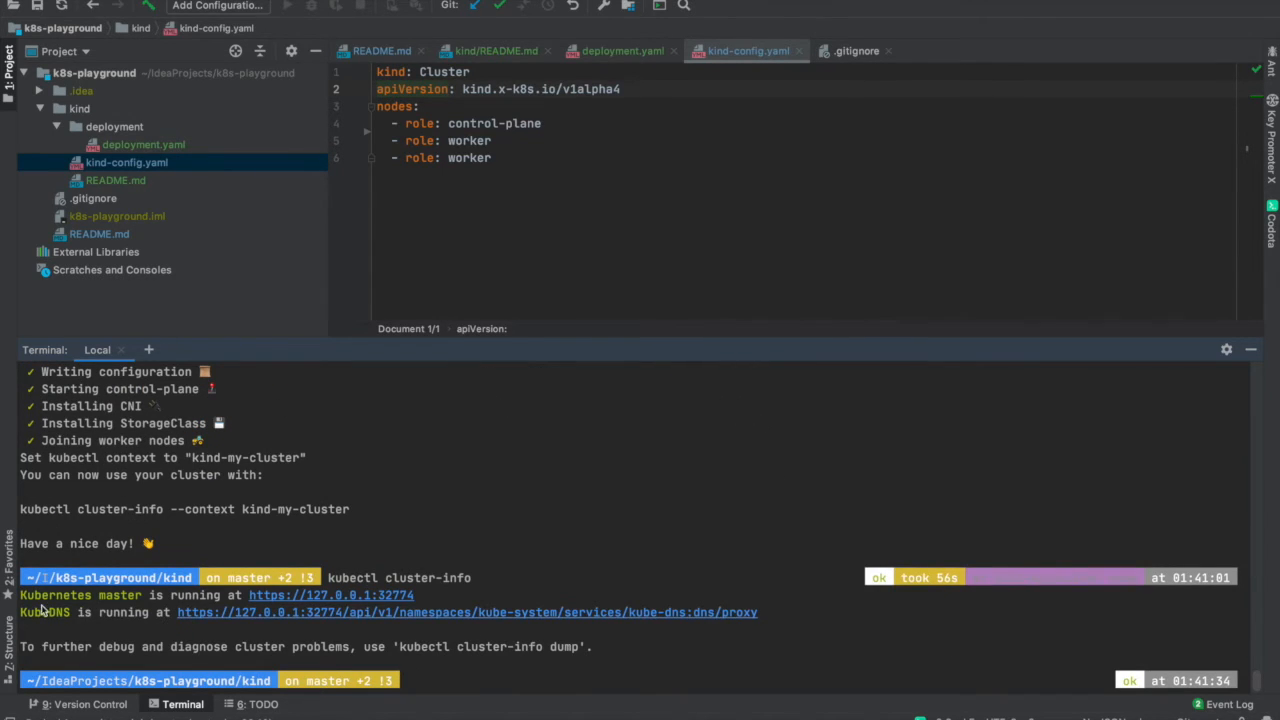
mouse_move(436, 600)
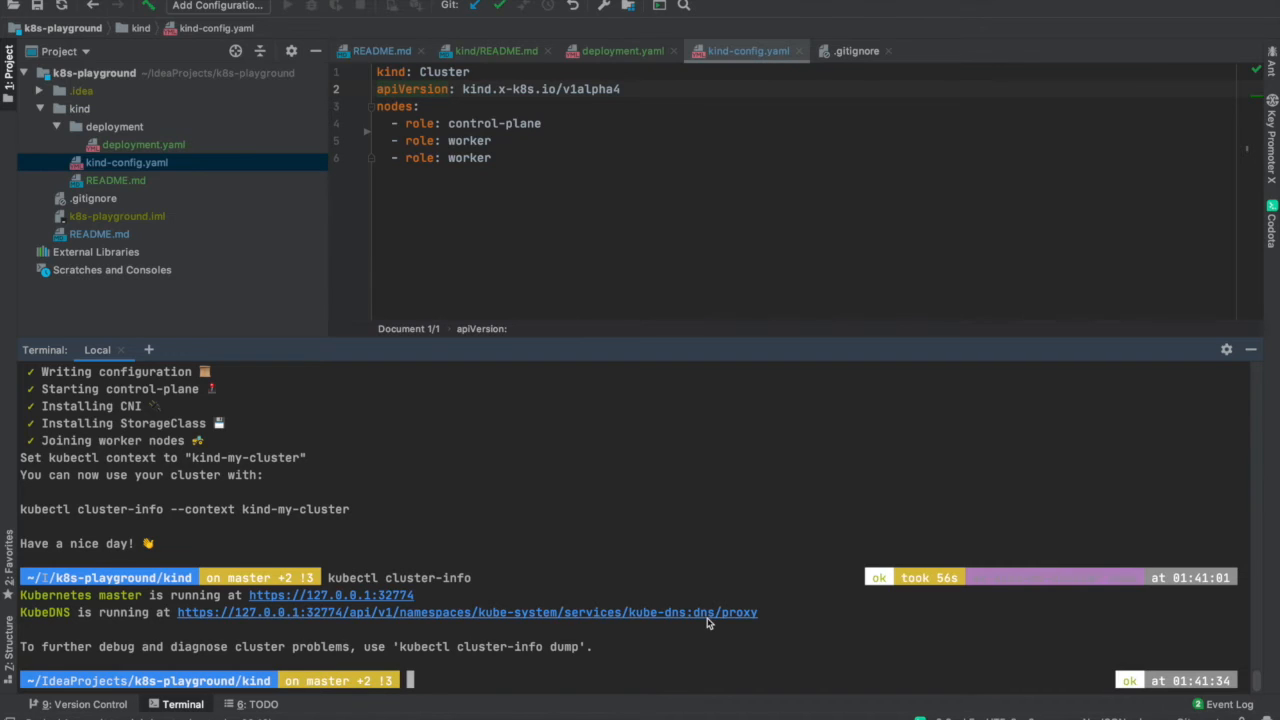
mouse_move(596, 560)
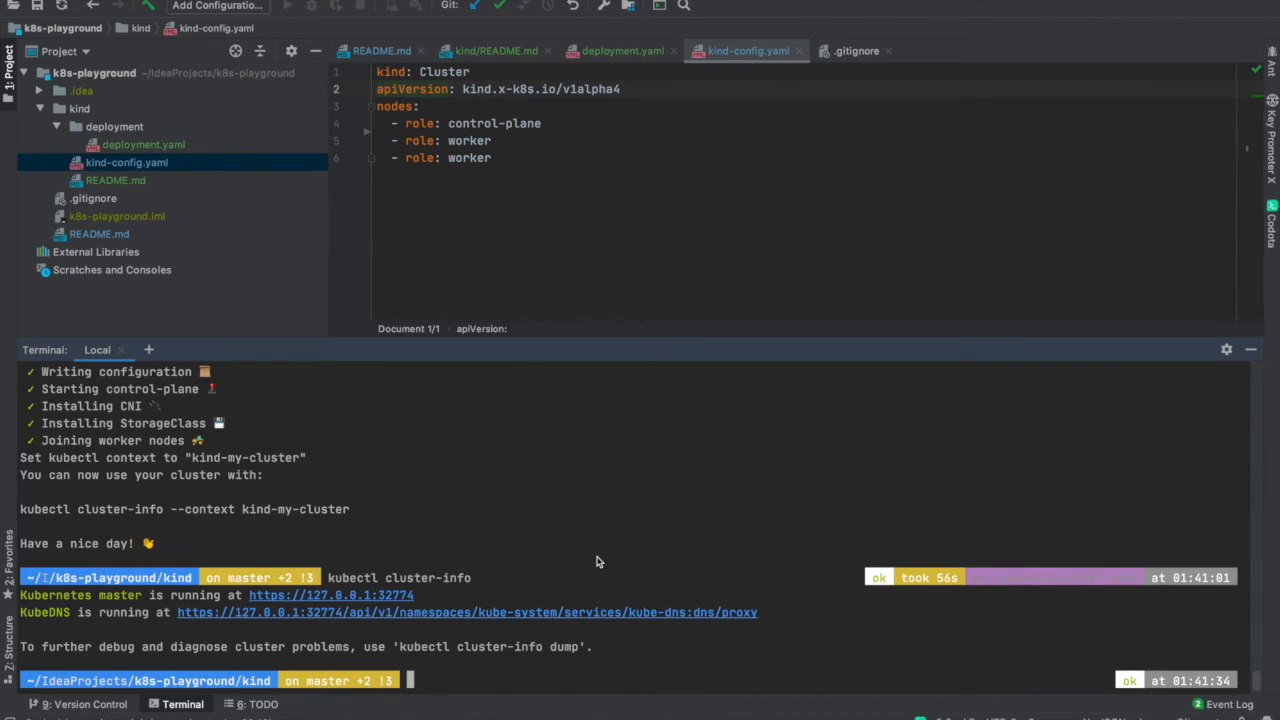
mouse_move(596, 540)
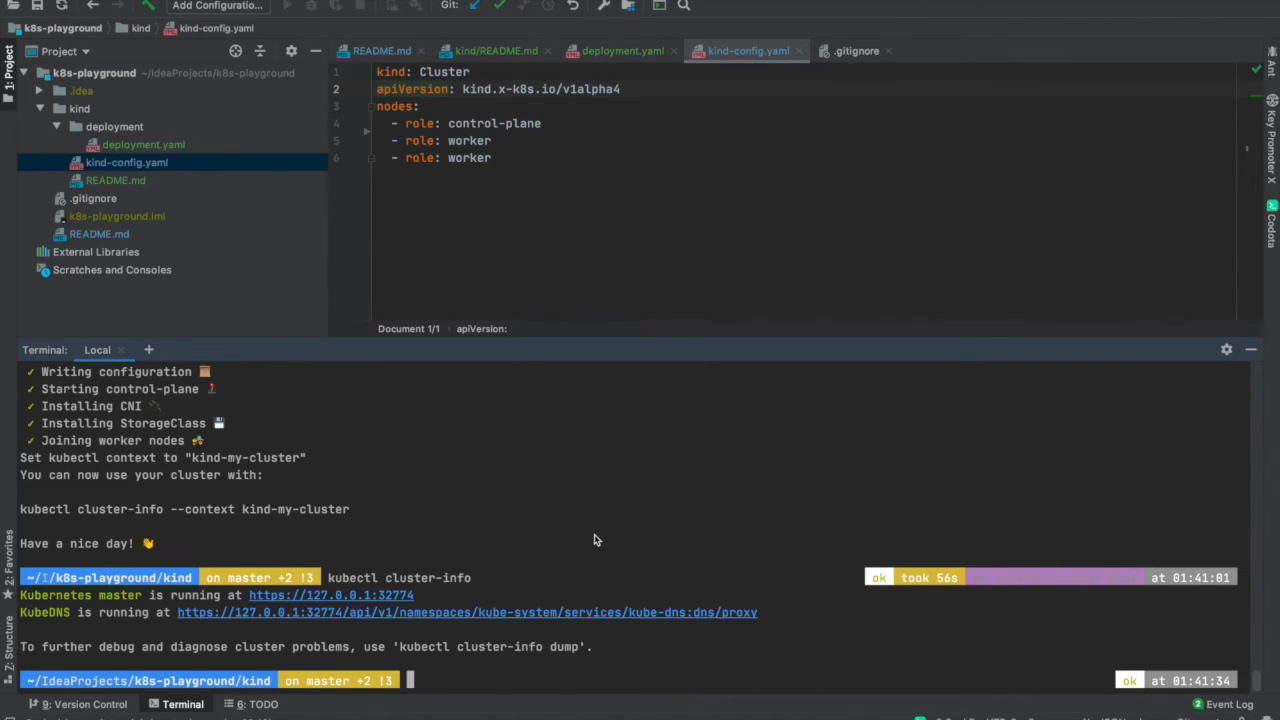
mouse_move(748, 360)
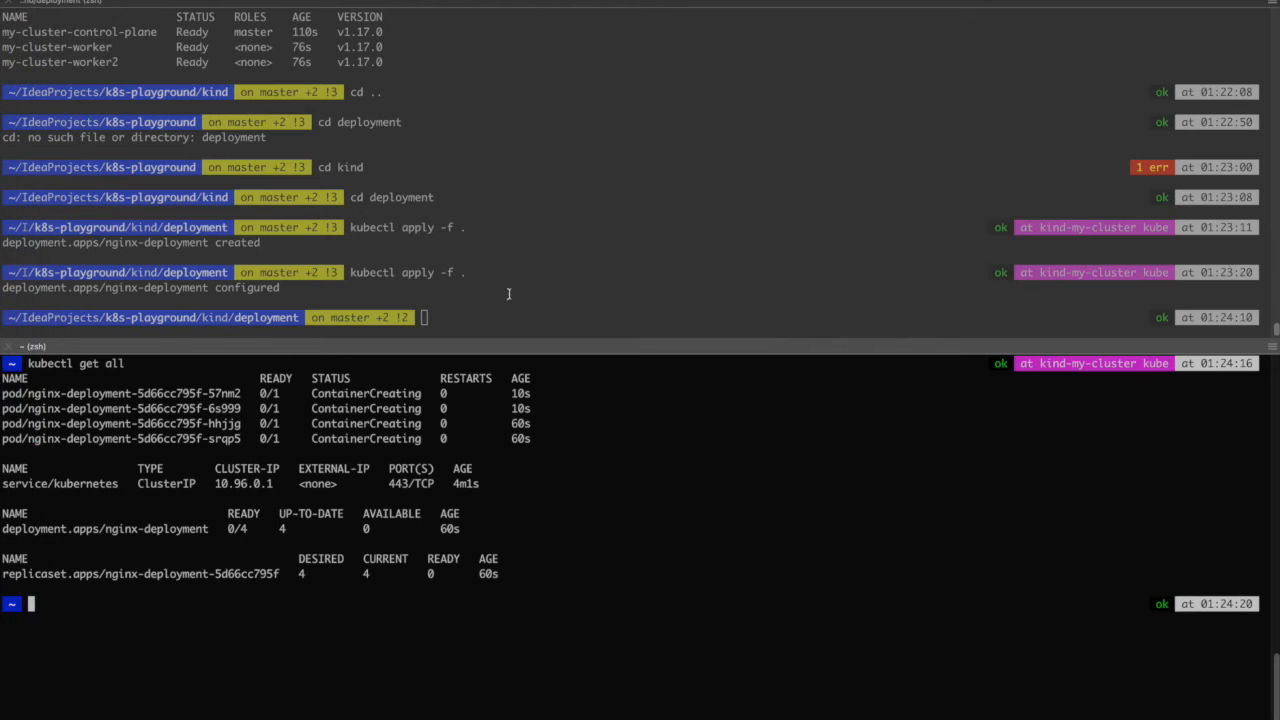
Clear the terminal and apply the nginx deployment manifest with kubectl apply -f
text(clear)
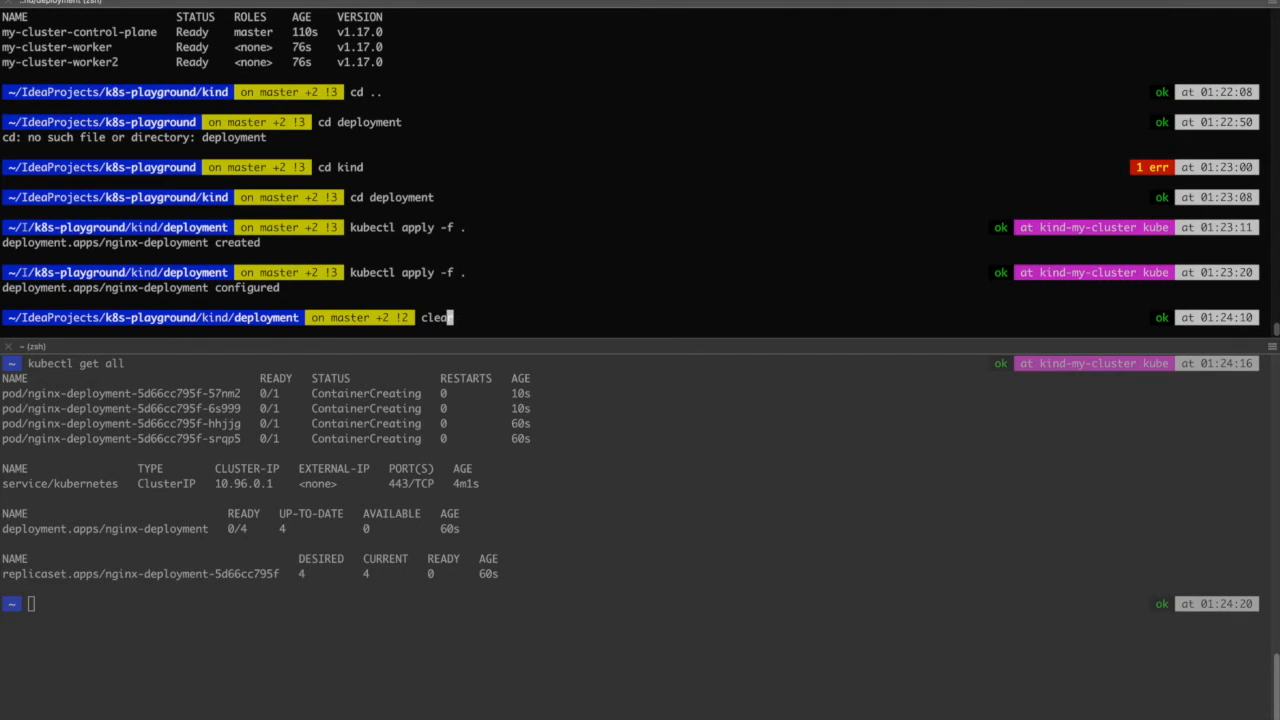
key(Return)
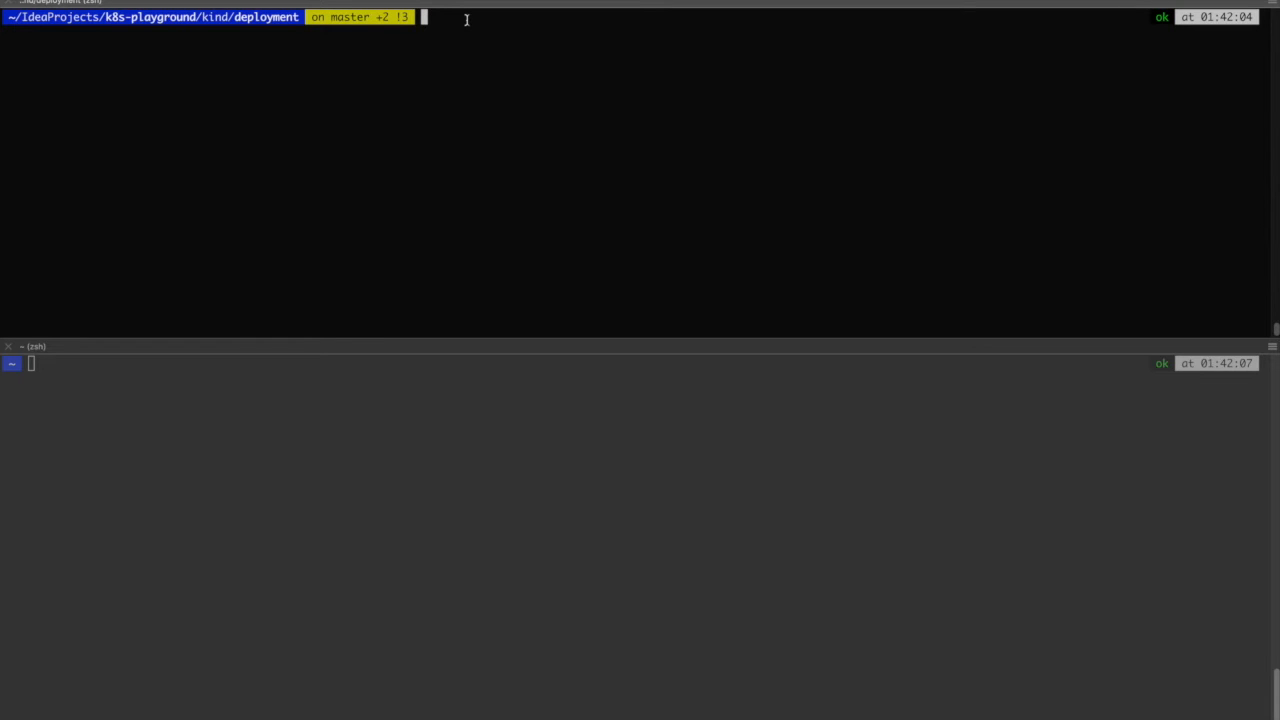
text(kubectl get all)
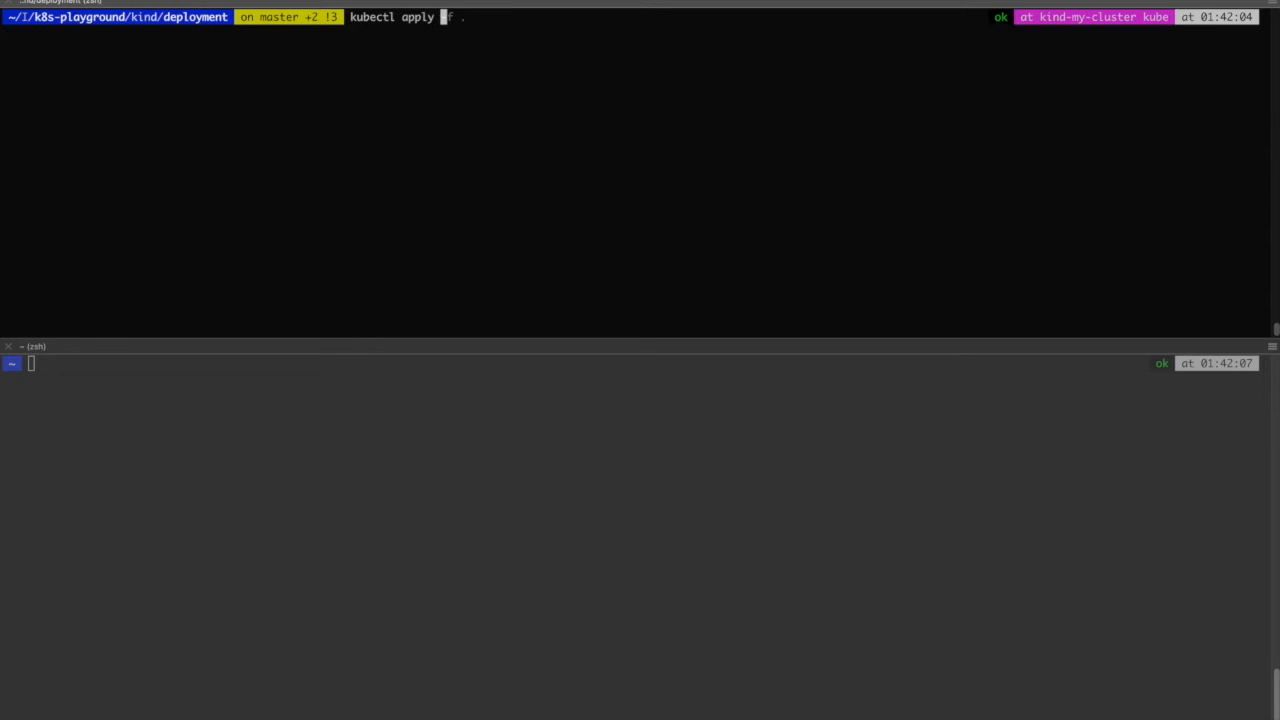
text(-f .)
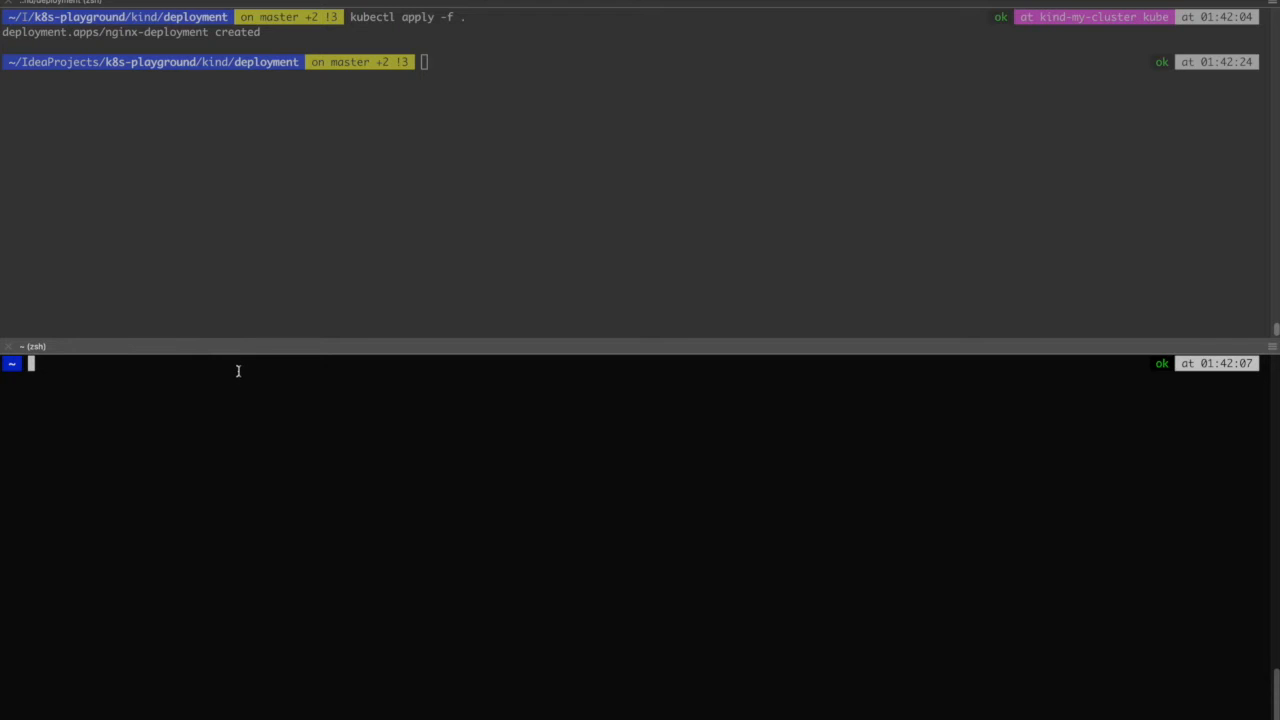
List the four nginx pods with kubectl get pods, all still in ContainerCreating
text(kubectrl get)
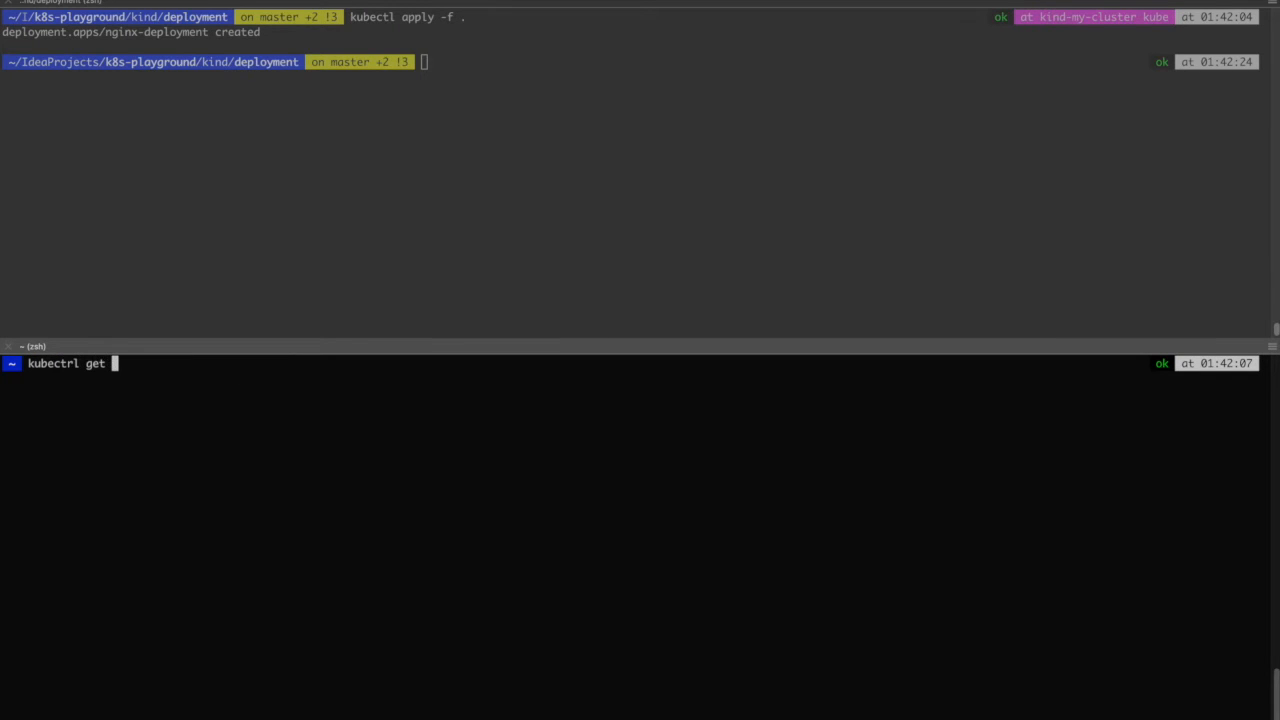
key(Return)
text(kubectl get po)
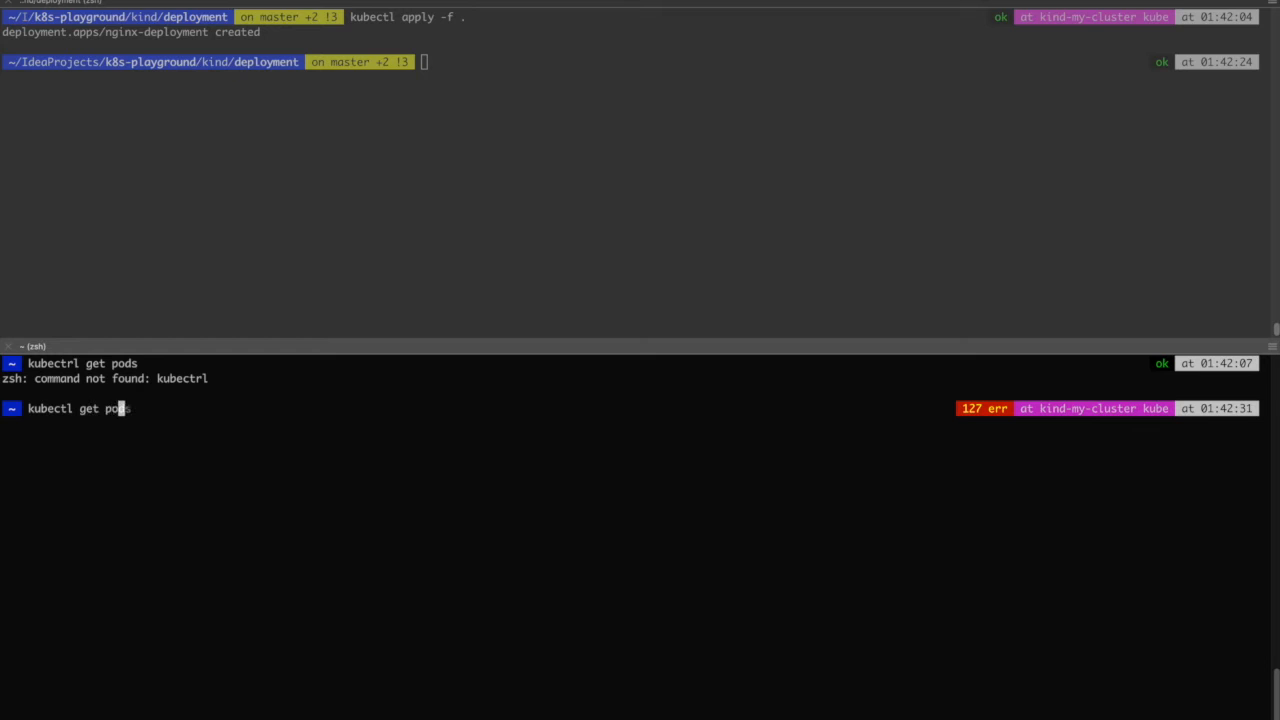
key(Return)
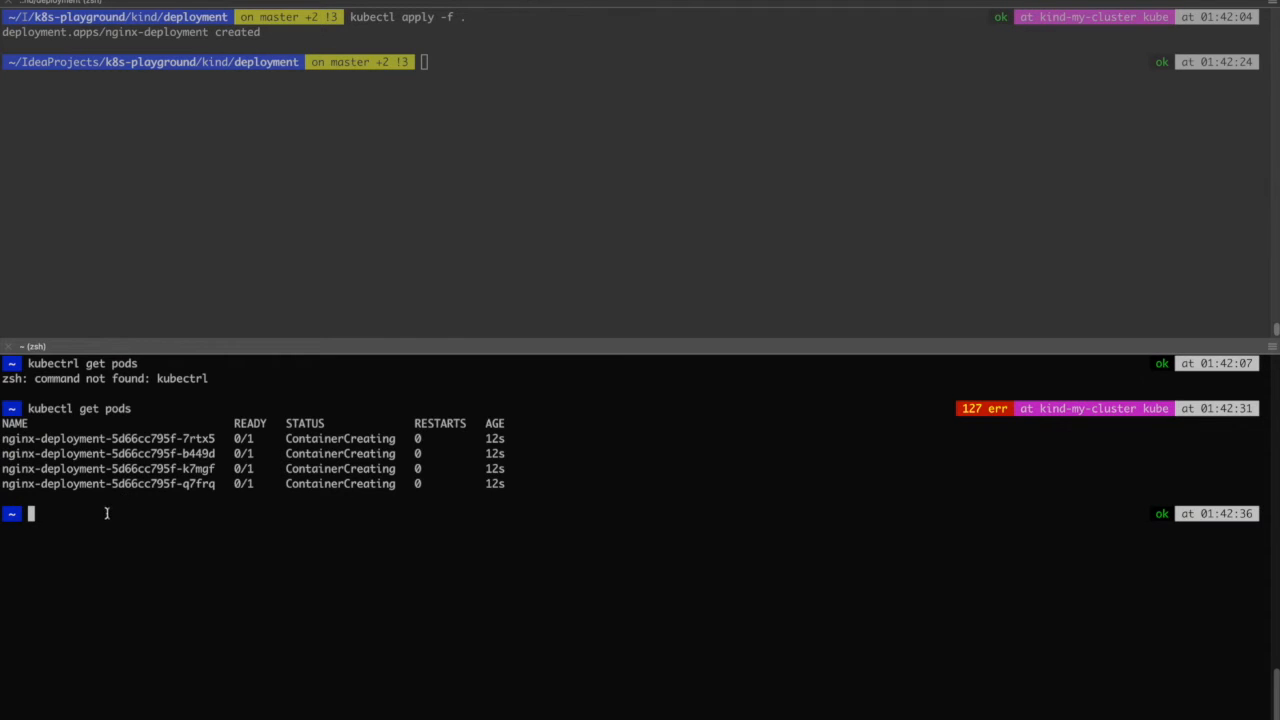
List every cluster resource with kubectl get all, showing the deployment at 0/4 ready
text(kubectl get pods)
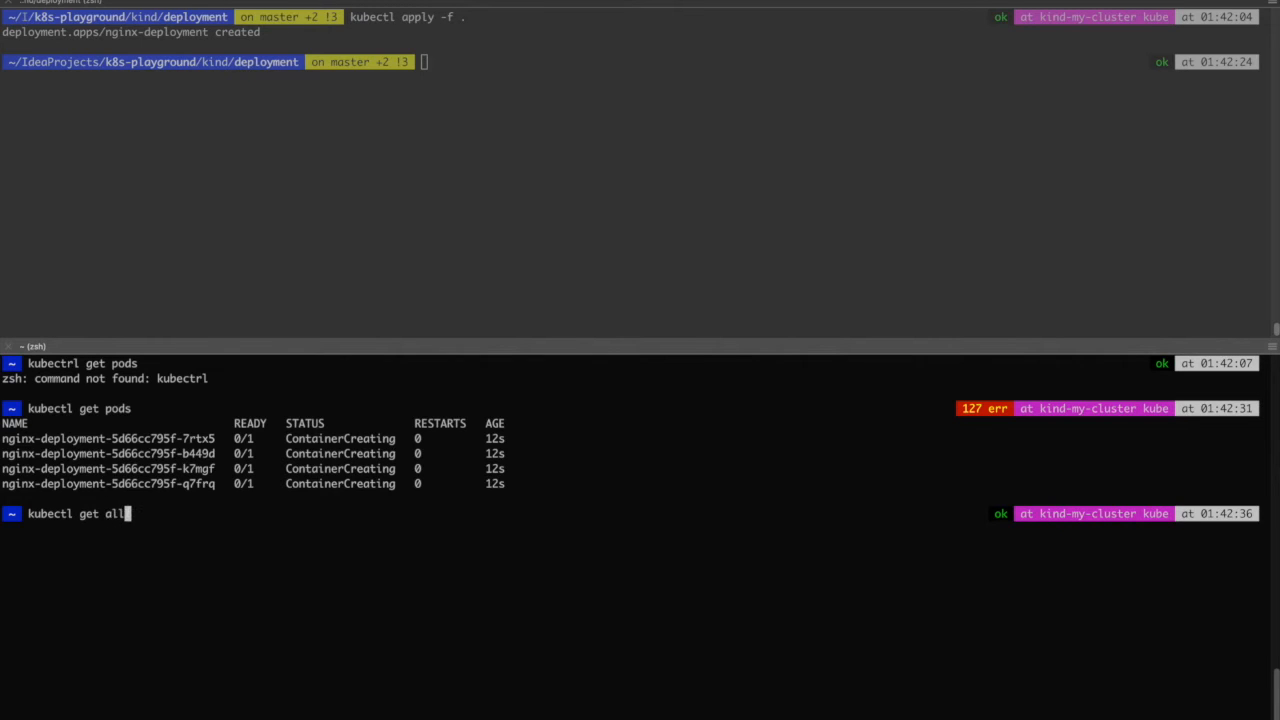
key(Return)
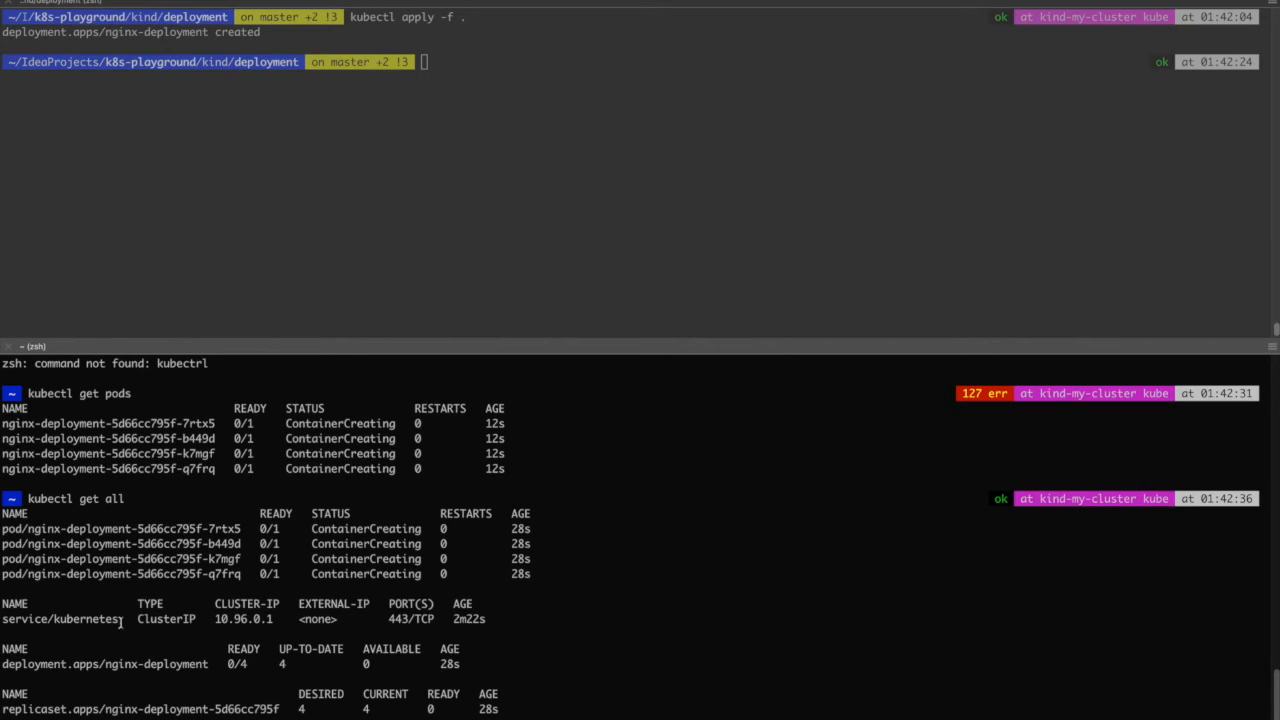
mouse_move(156, 664)
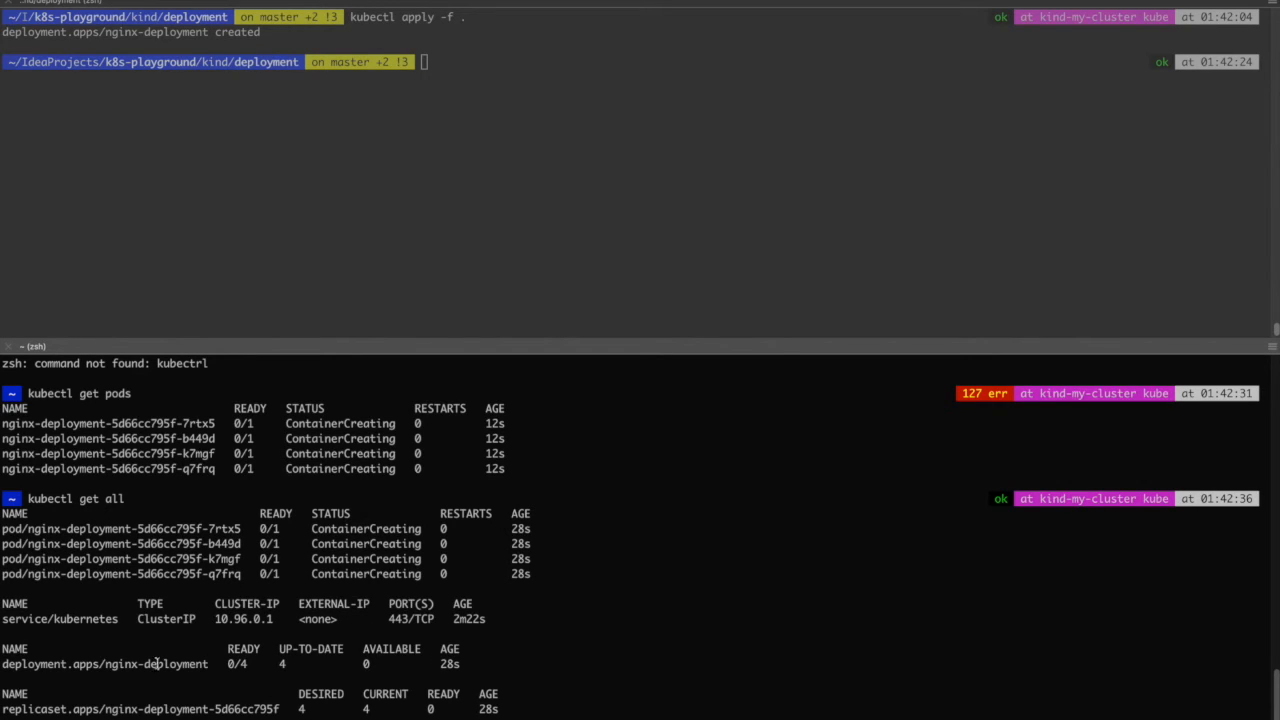
Change replicas from 4 to 2 in deployment.yaml
double_click(104, 664)
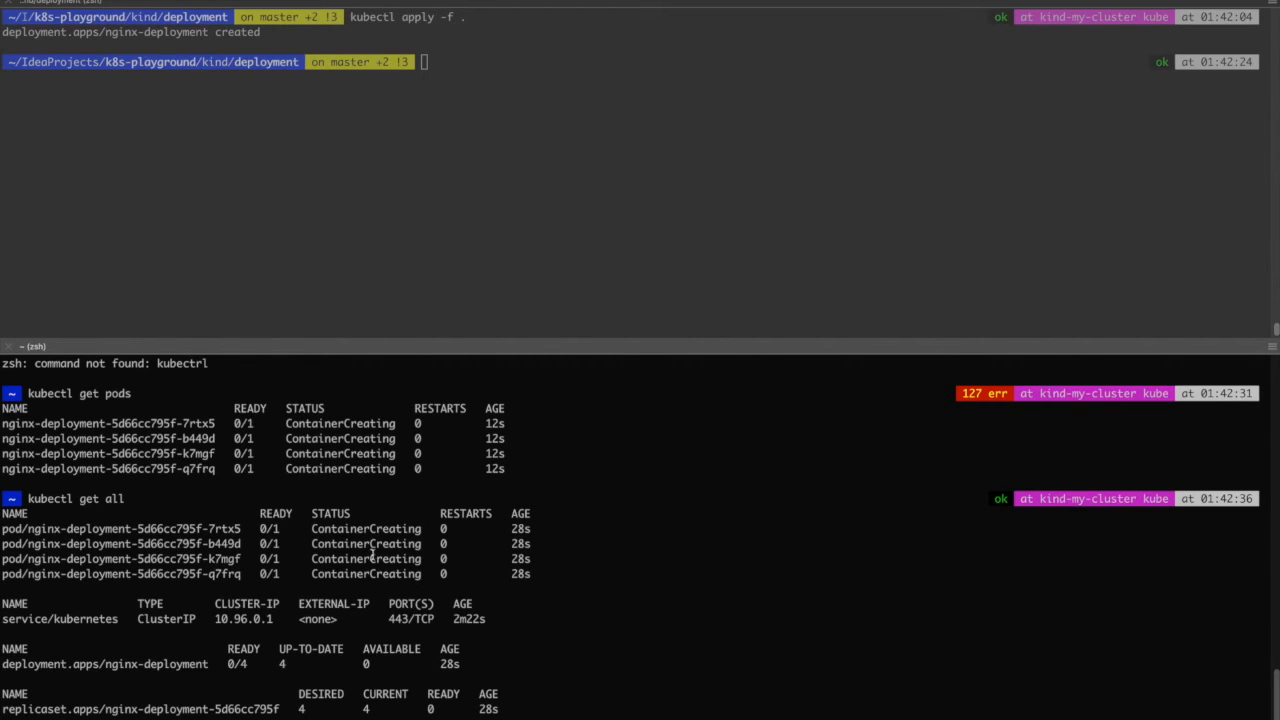
mouse_move(476, 150)
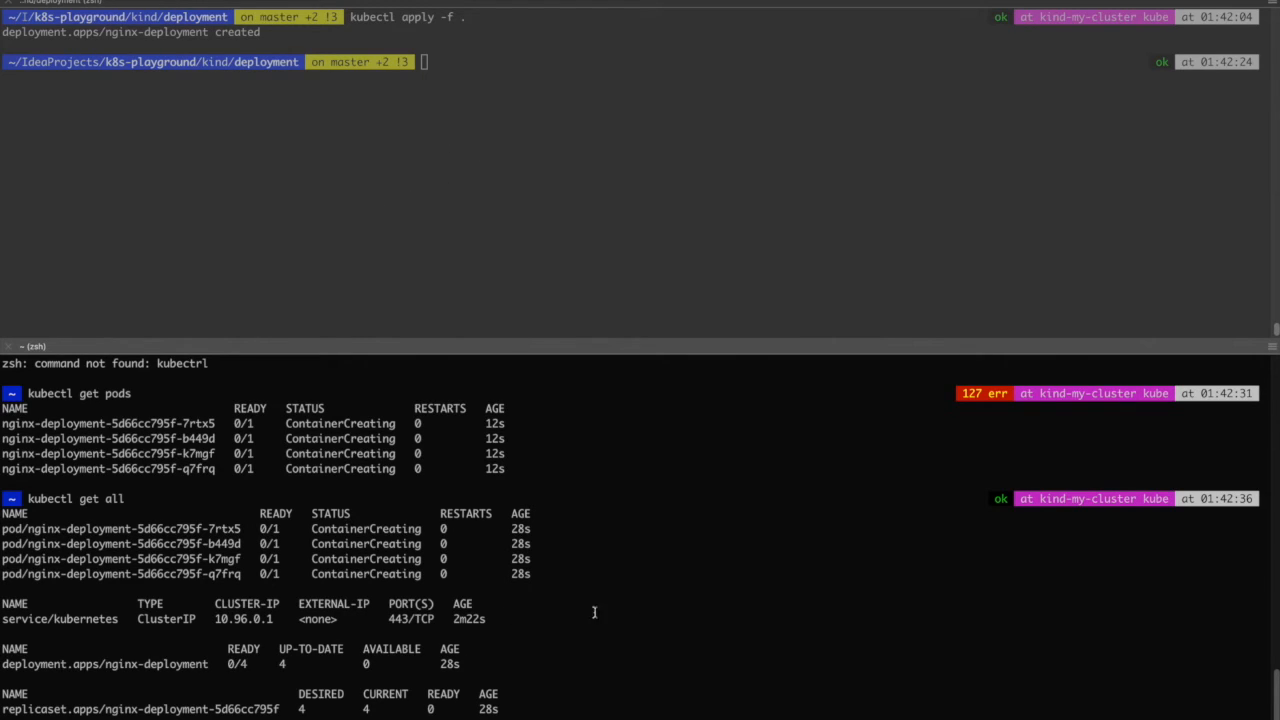
mouse_move(520, 182)
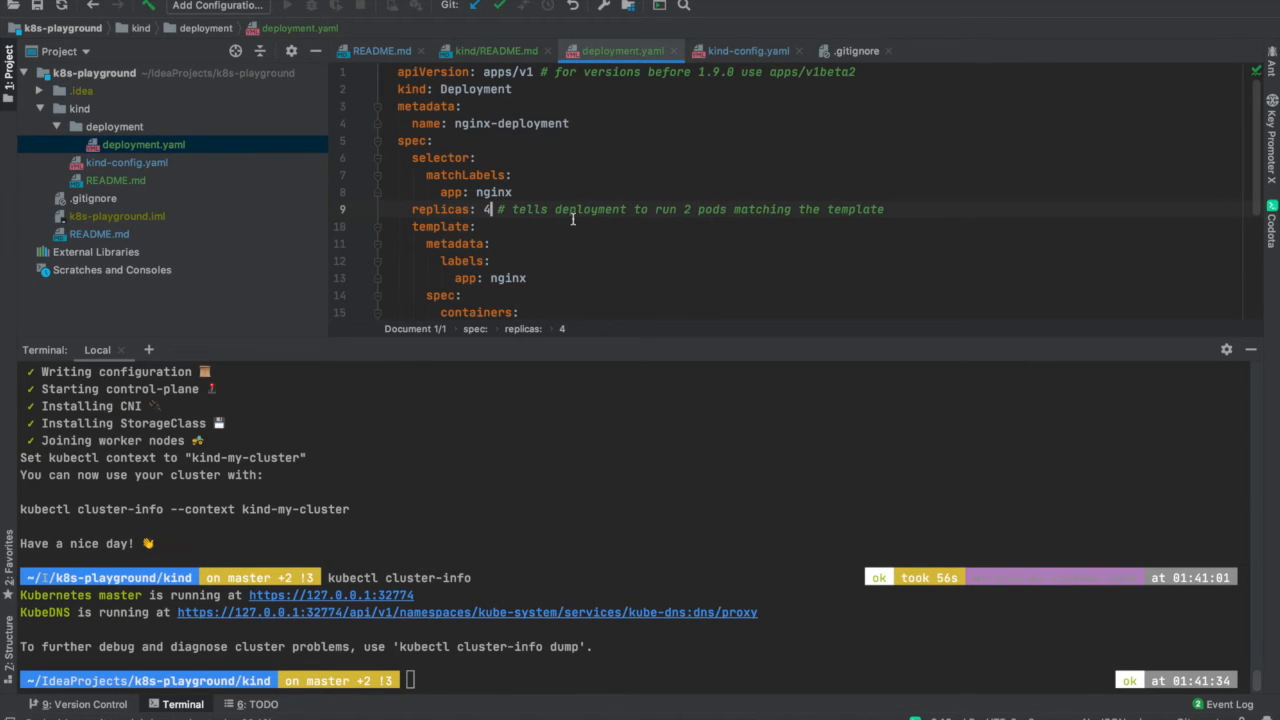
text(2)
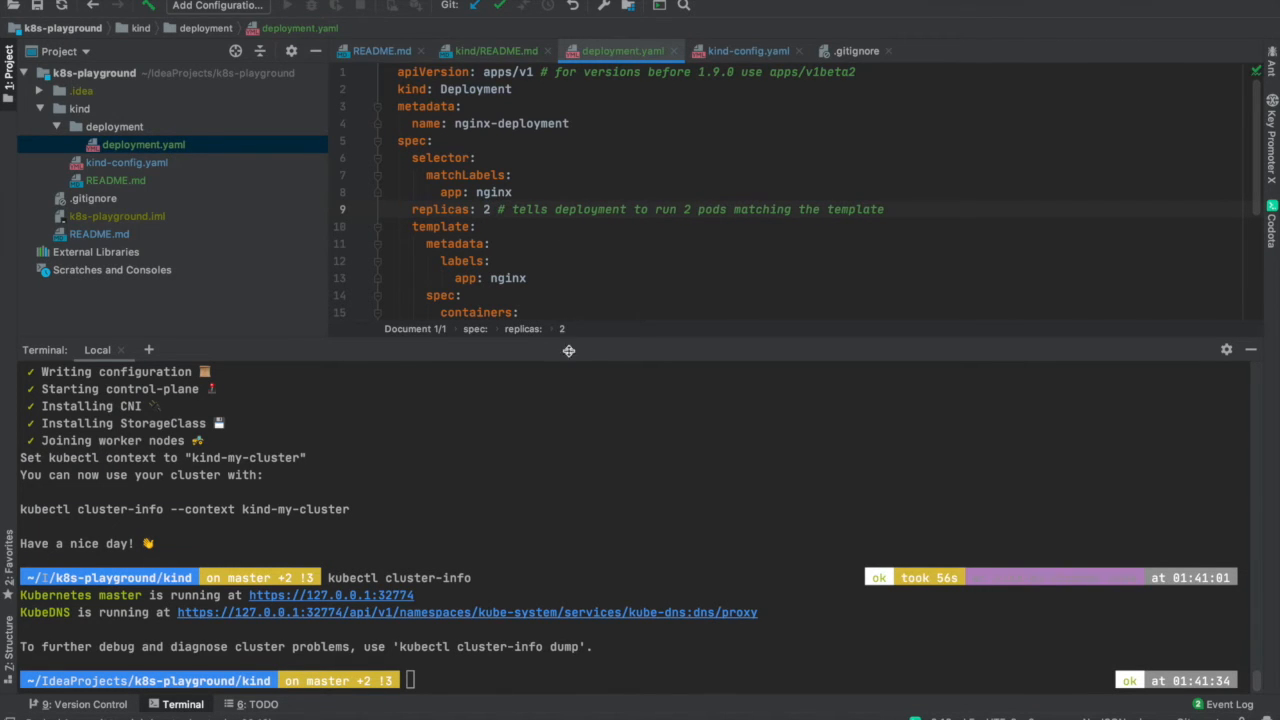
mouse_move(616, 548)
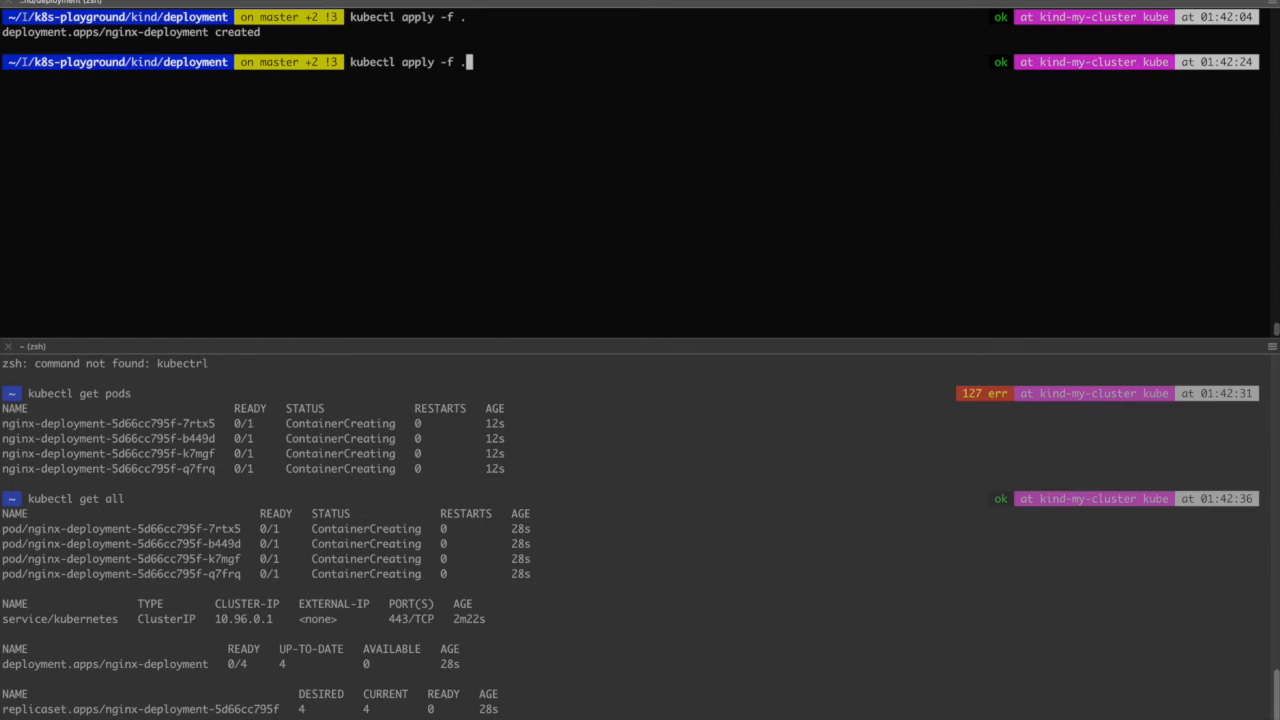
Reapply the edited manifest and verify kubectl get all shows the deployment scaled to two pods
key(Return)
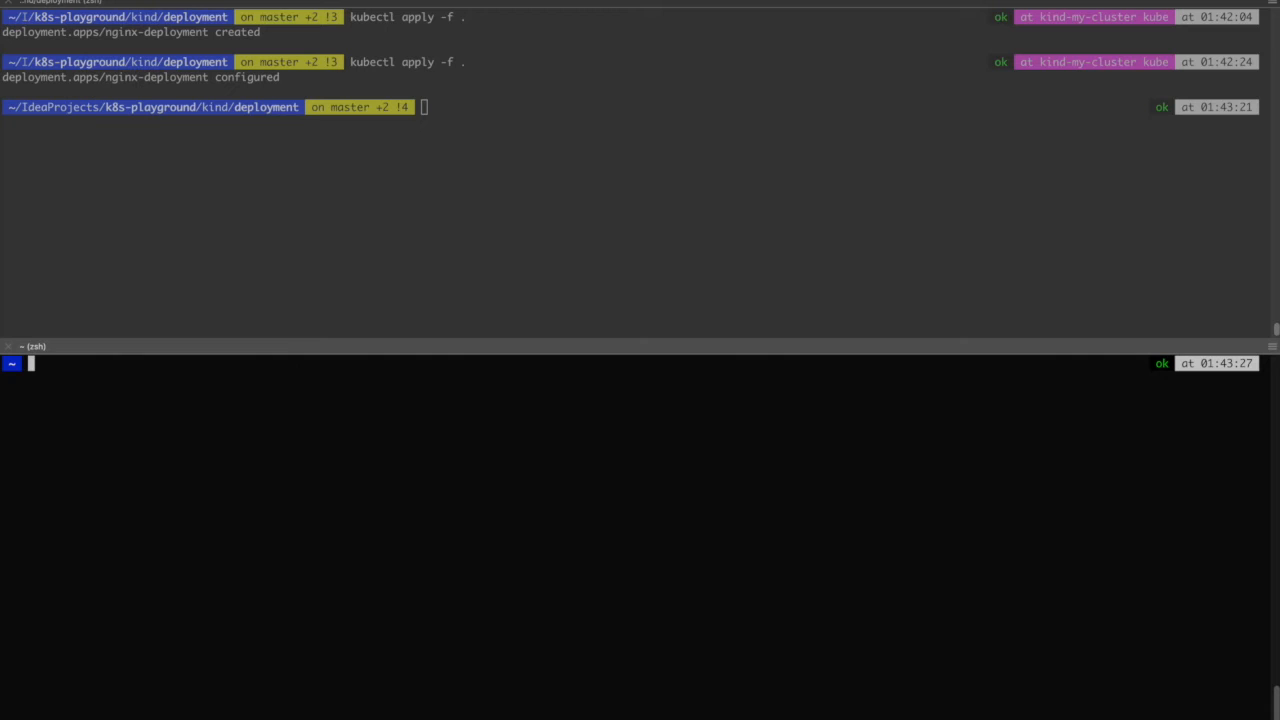
text(kubectl apply -f .)
text(kubectl get all)
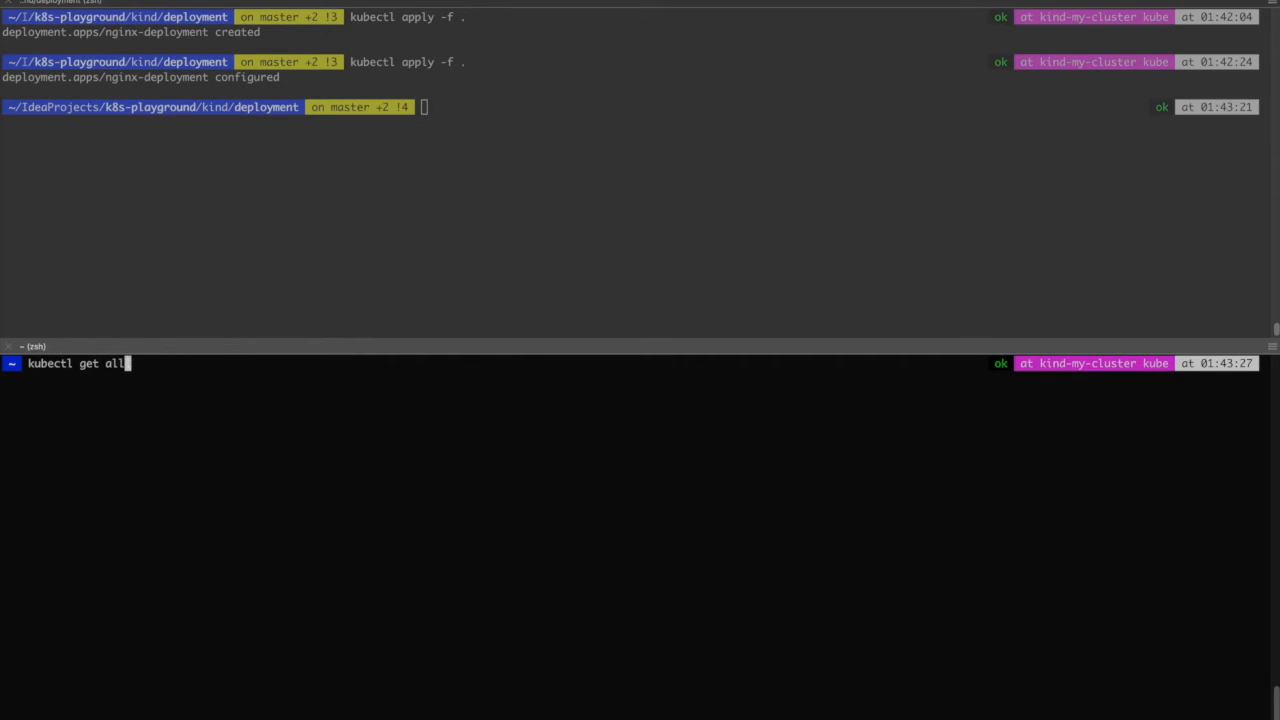
key(Return)
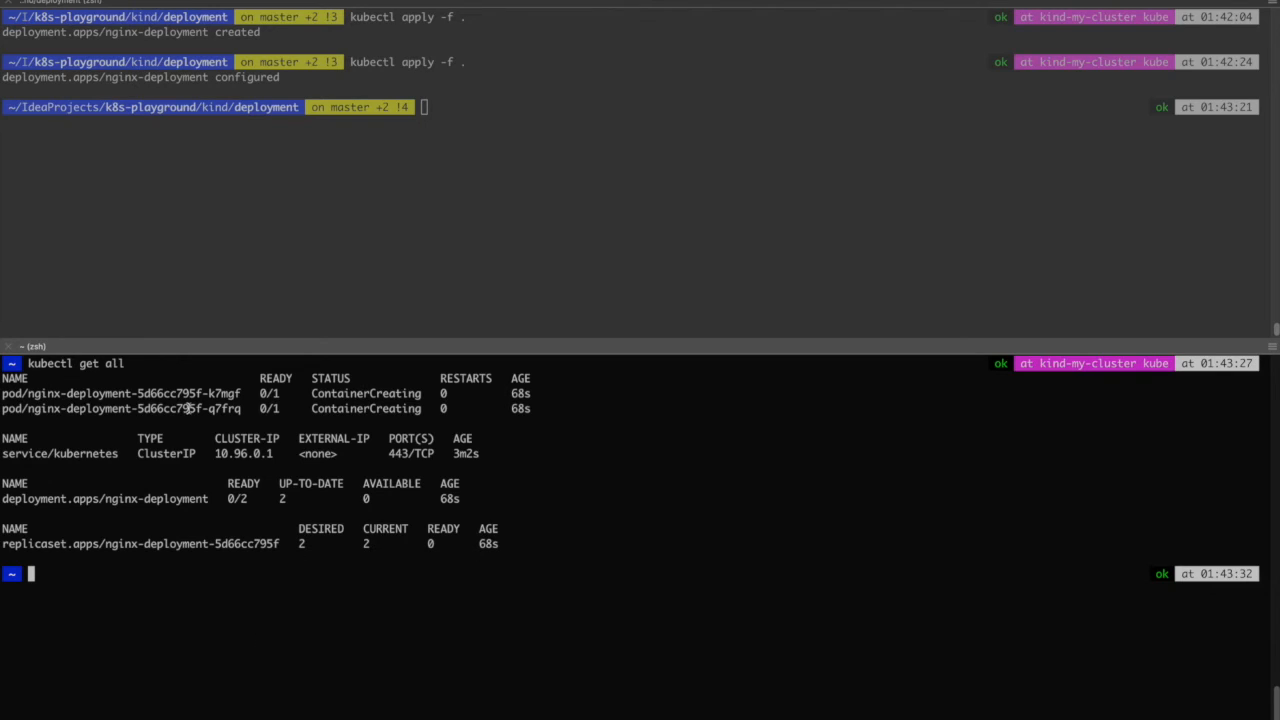
mouse_move(548, 536)
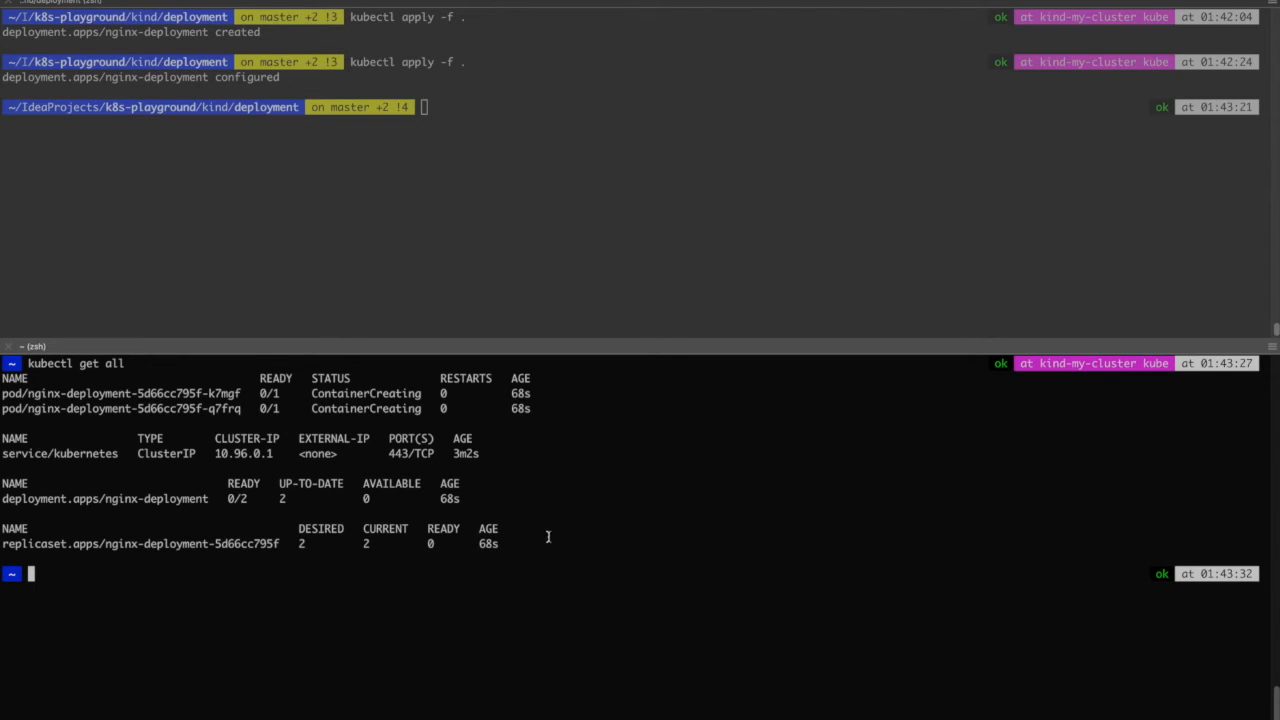
mouse_move(598, 406)
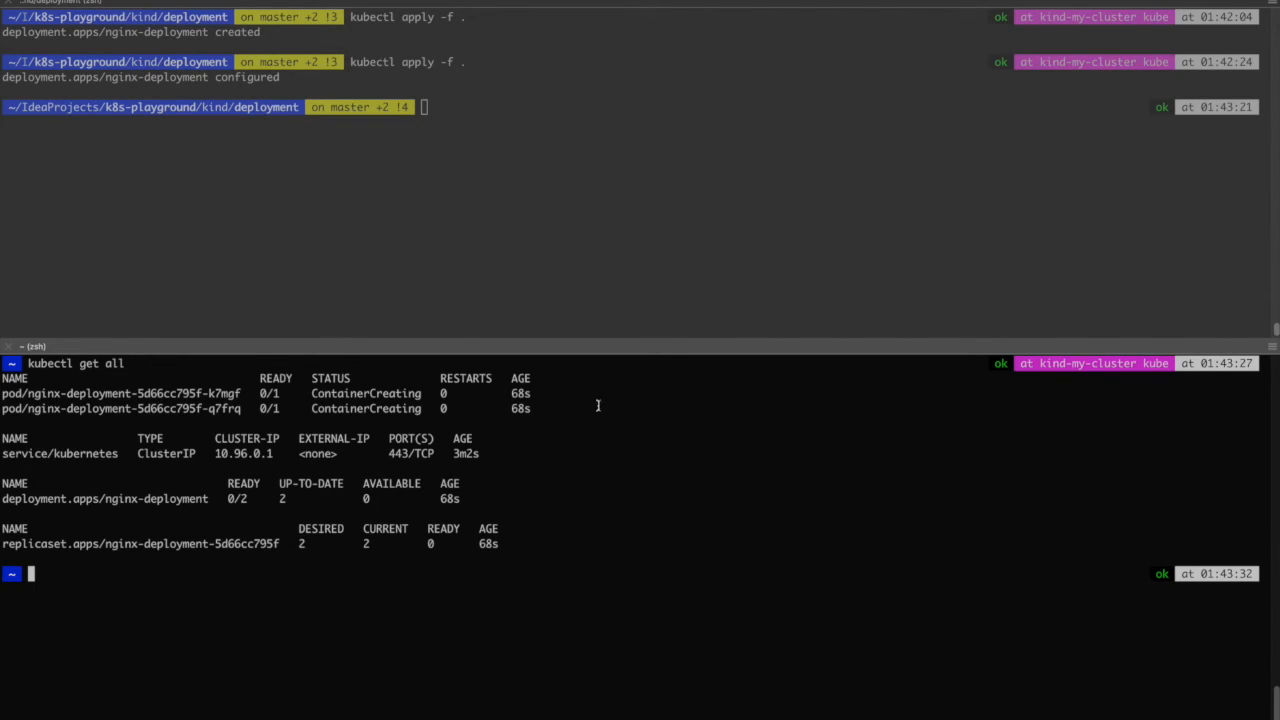
mouse_move(704, 486)
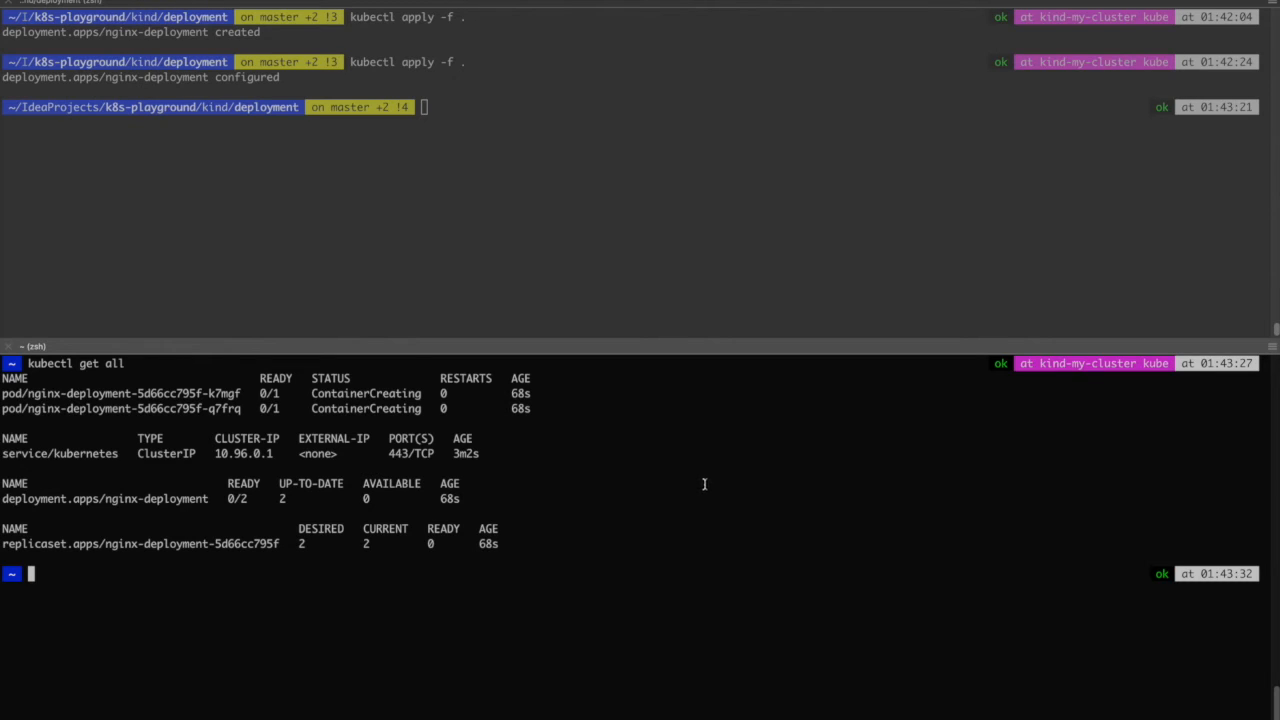
mouse_move(764, 506)
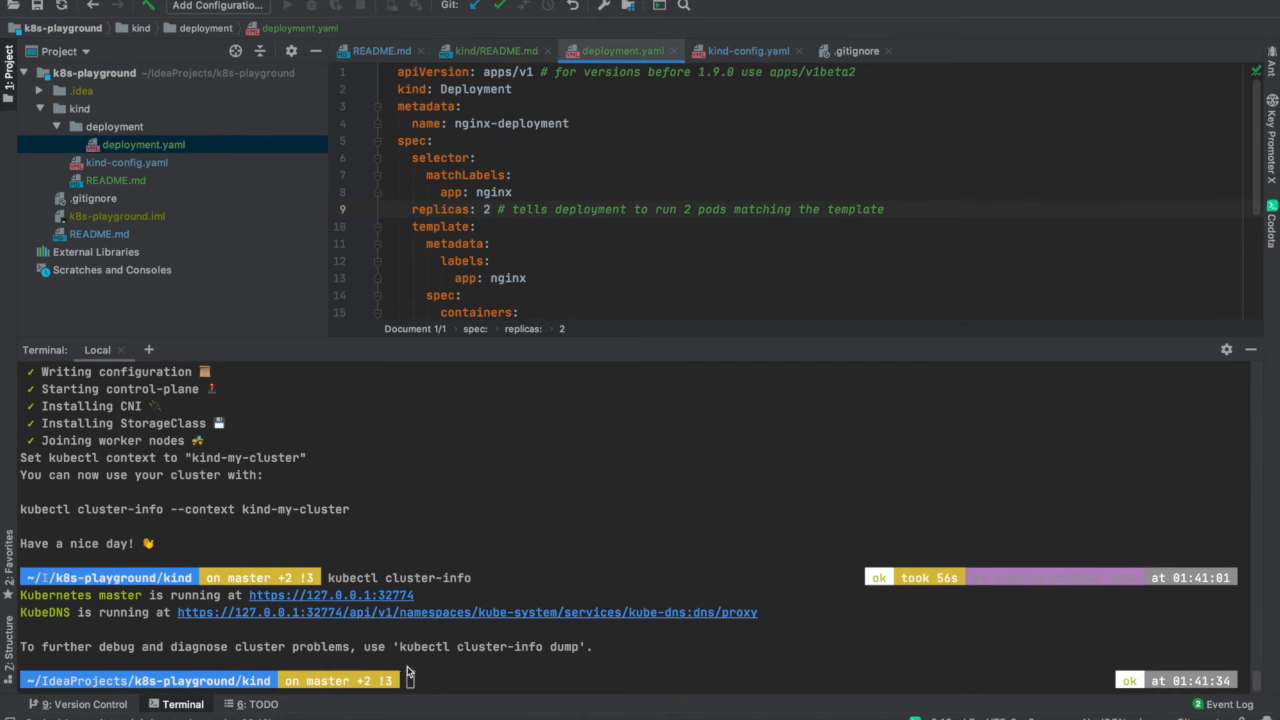
mouse_move(458, 678)
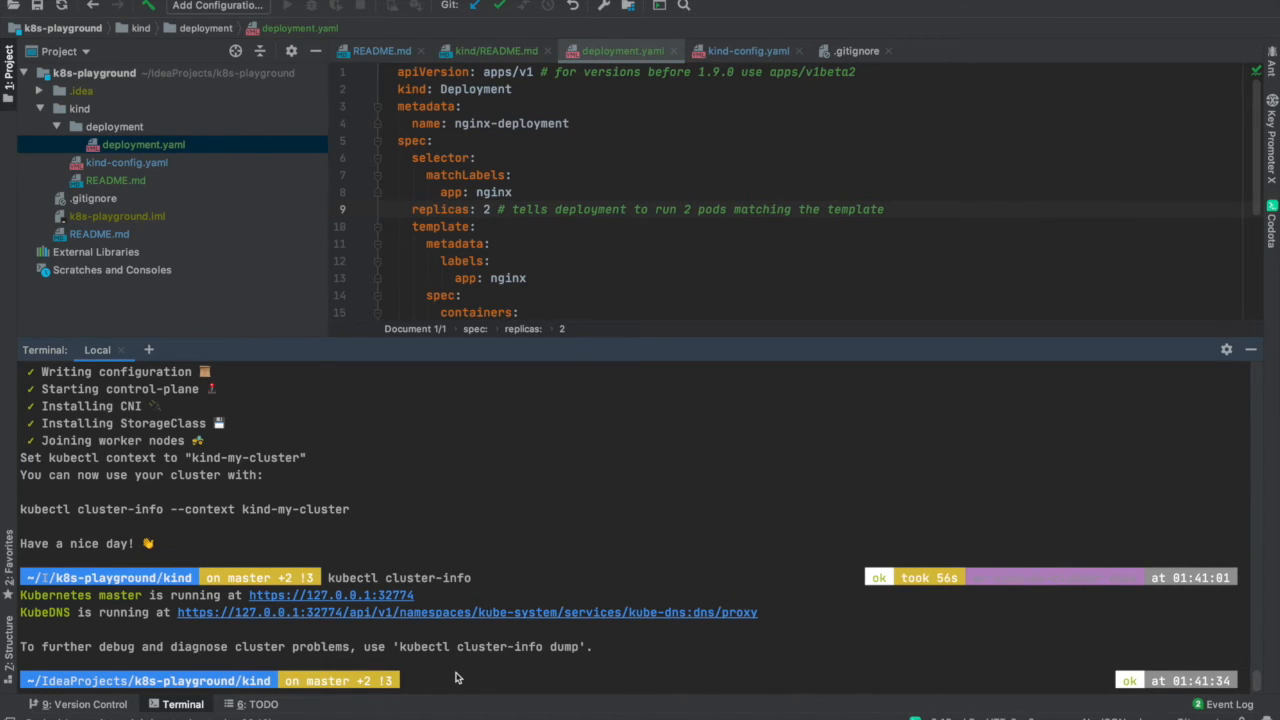
Delete my-cluster with kind delete cluster and confirm cluster-info reports connection refused
text(kind delete cluster --name my-cluster)
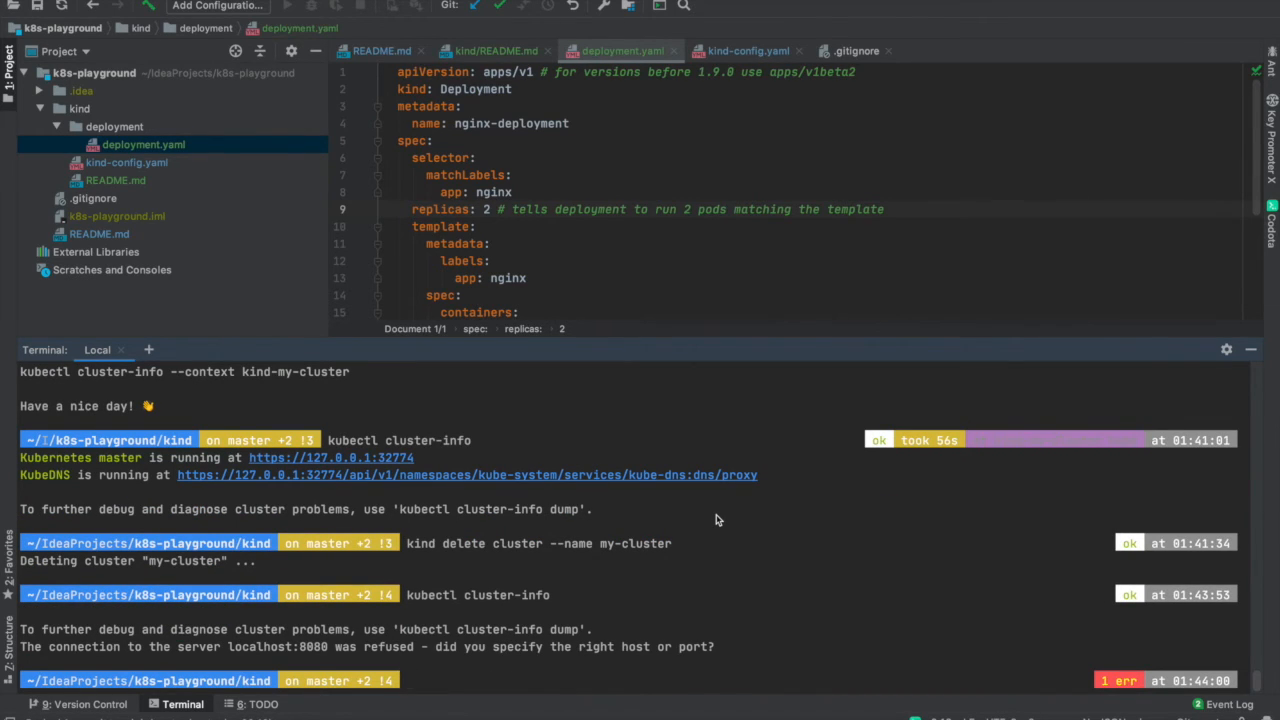
text(kubectl cluster-info)
text(kind create cluster --config kind-config.yaml --name my-cluster)
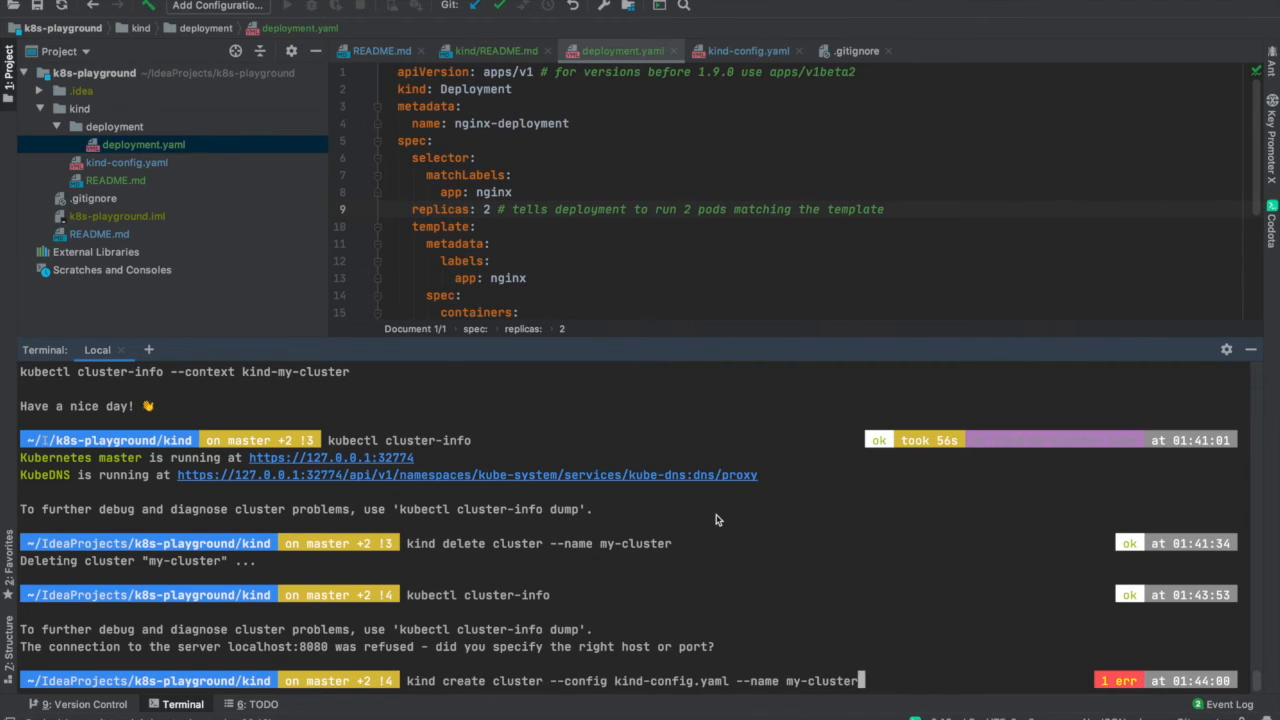
mouse_move(138, 186)
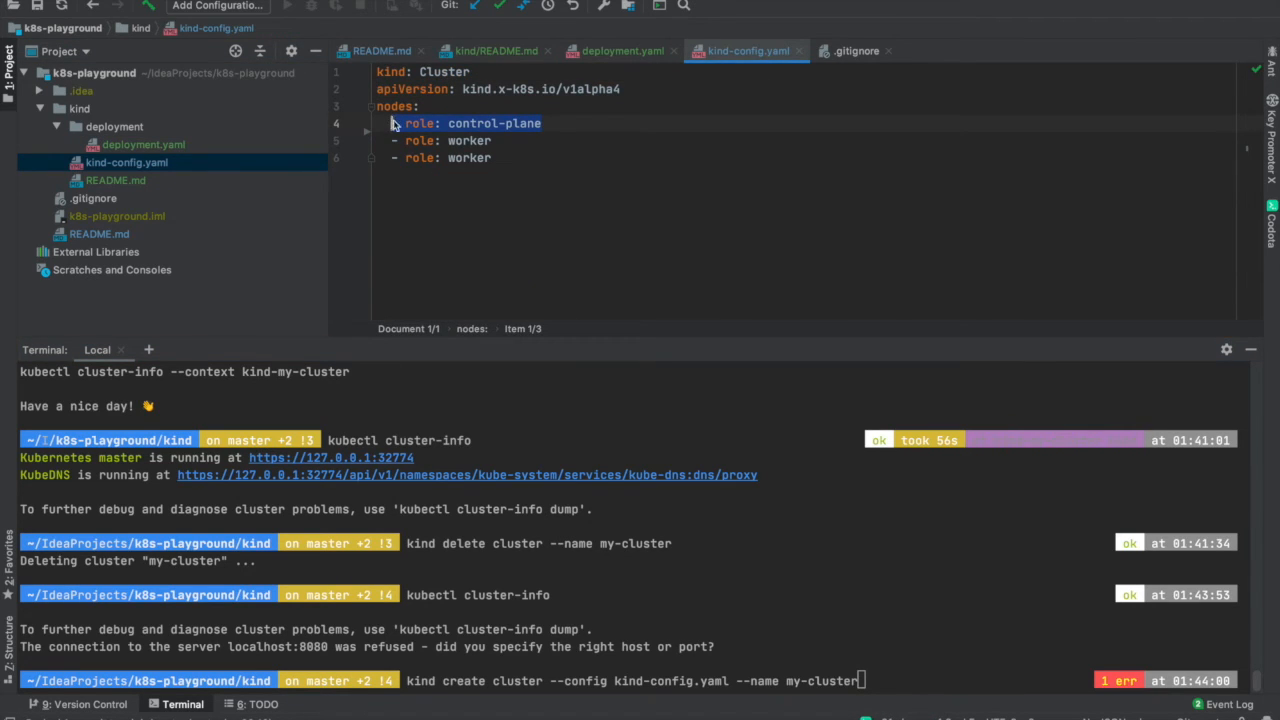
Rework the nodes list so it has three '- role: control-plane' entries
click(560, 124)
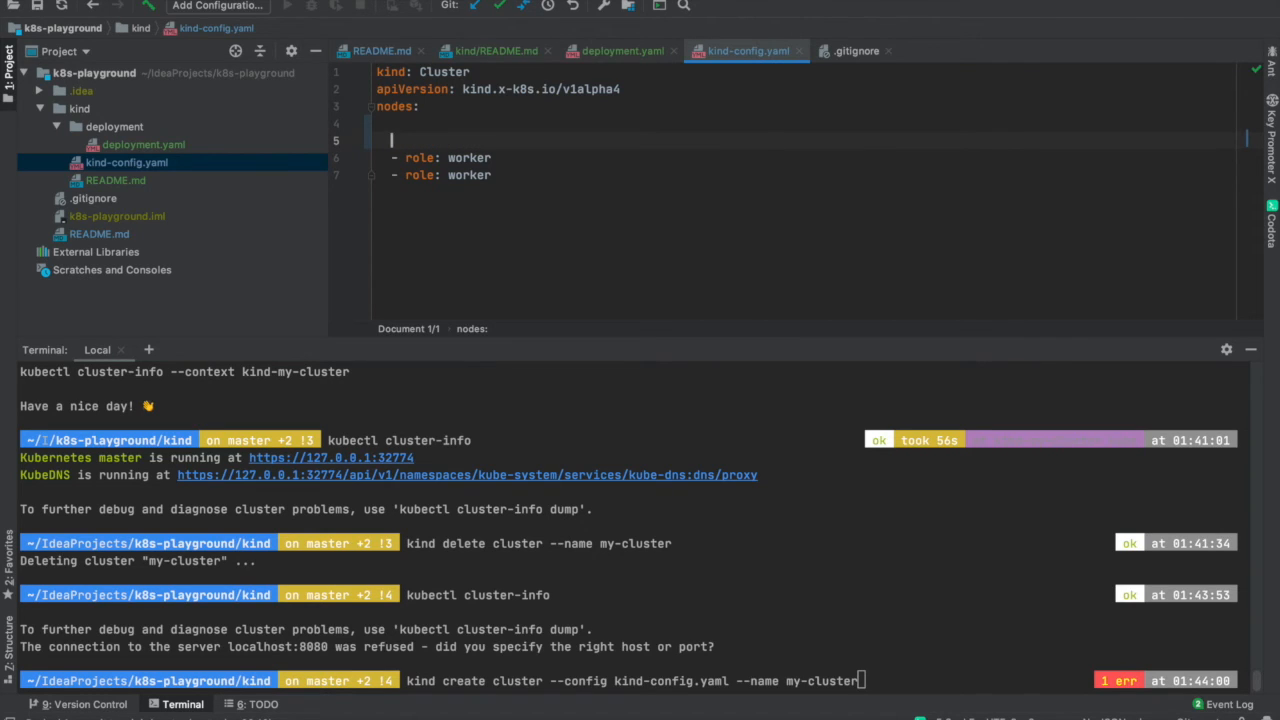
key(Backspace)
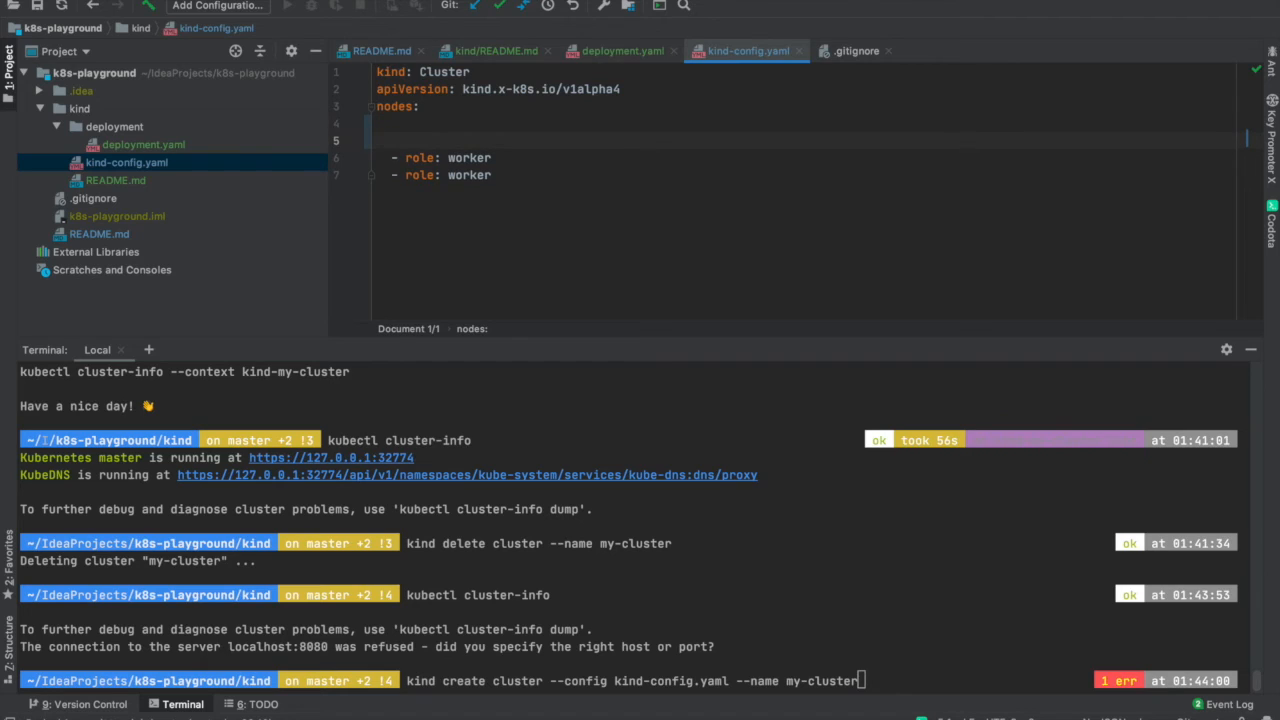
text(- role: control-plane)
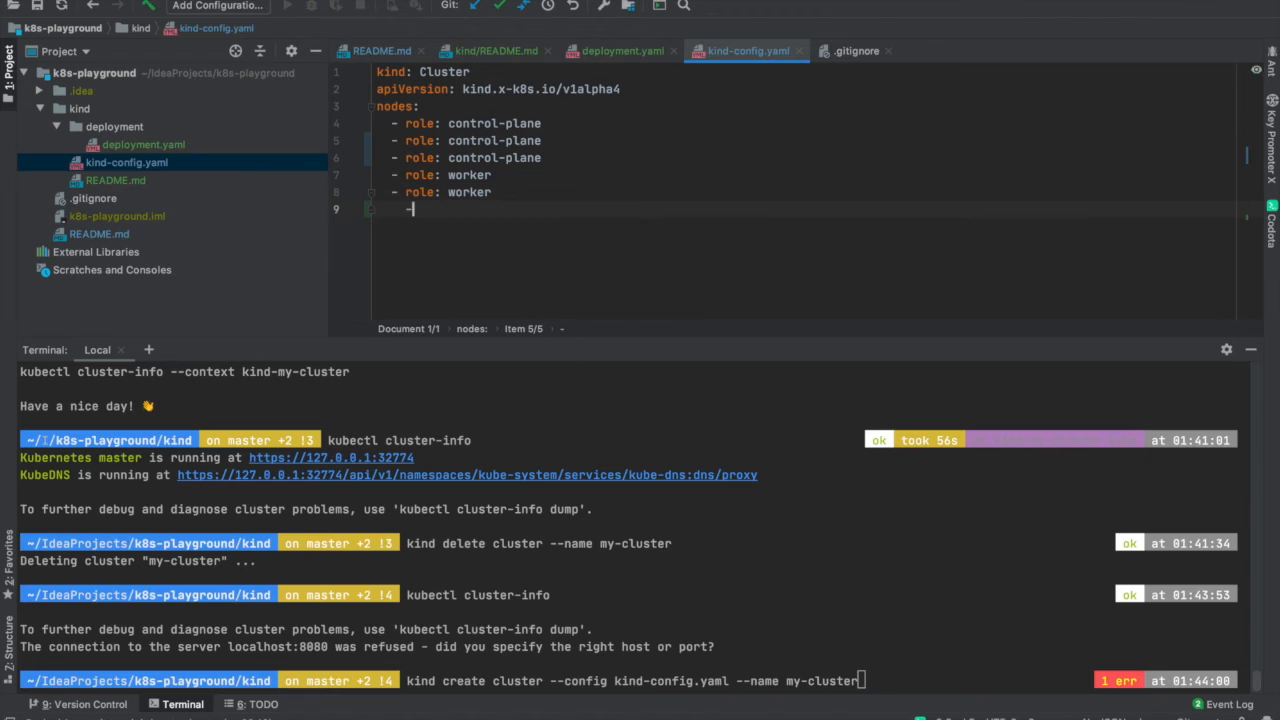
key(Backspace)
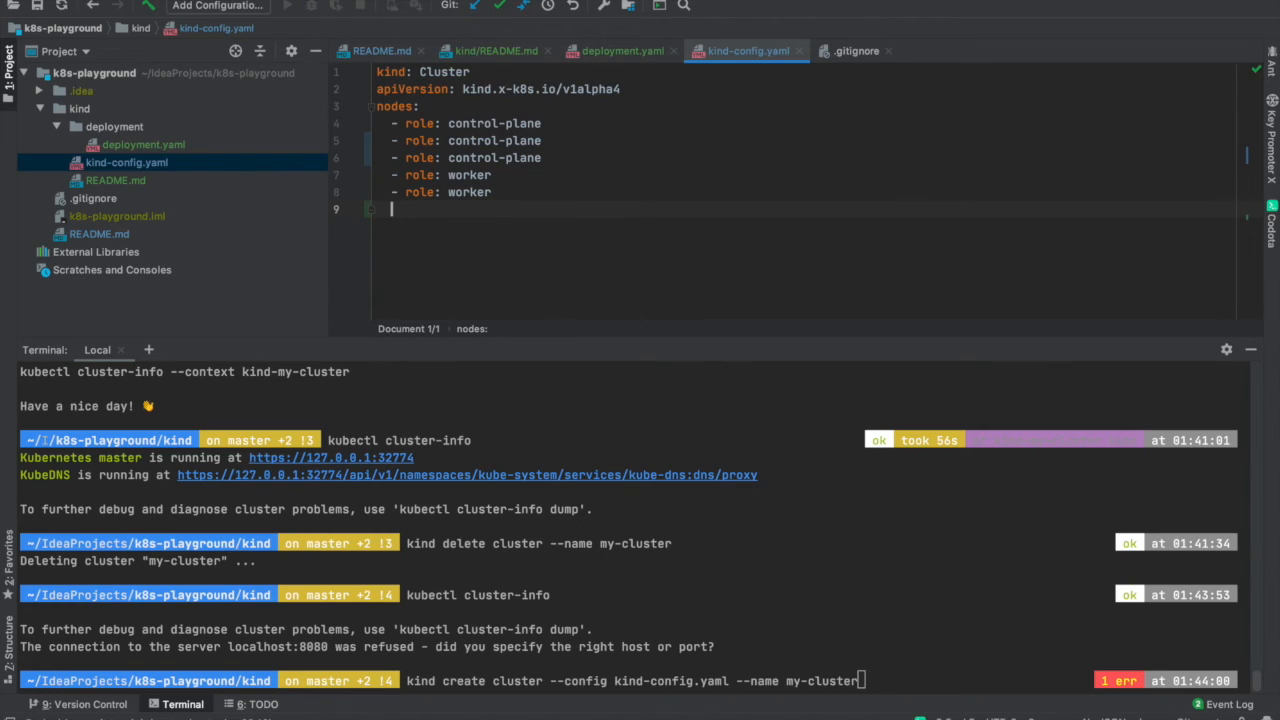
Add a third '- role: worker' entry, giving three control-plane and three worker nodes
text(- n)
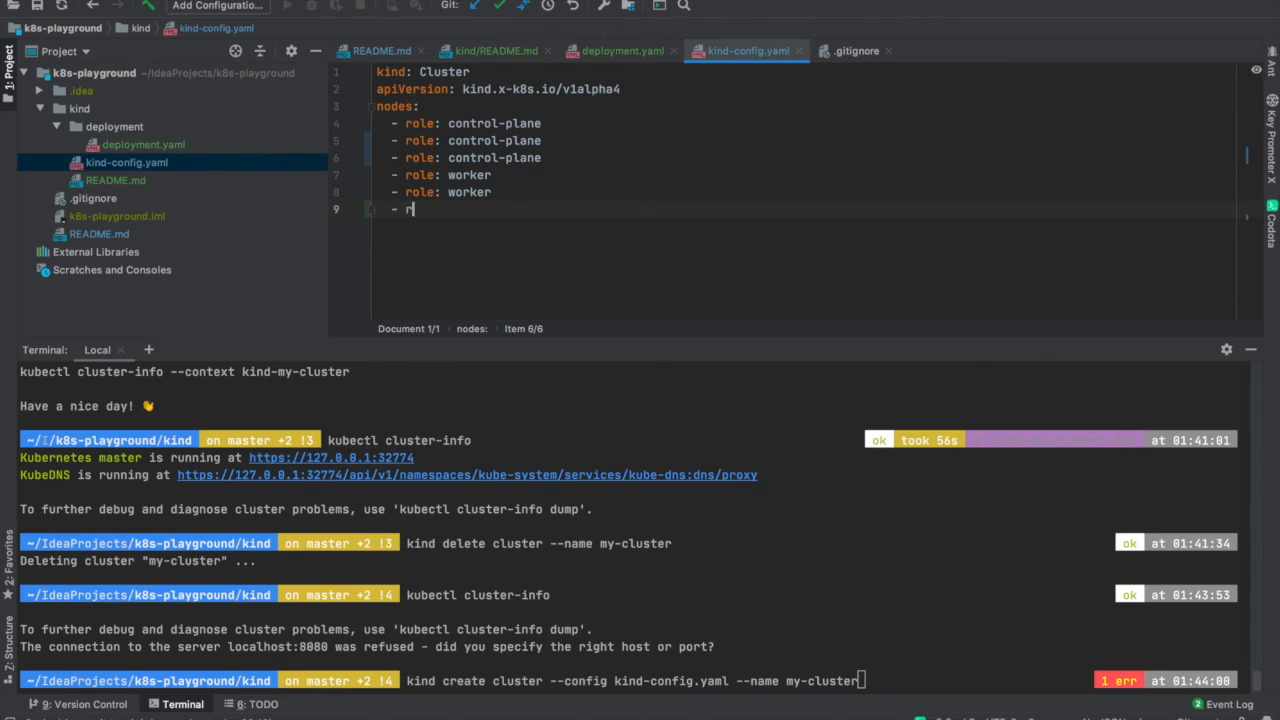
text(ole`)
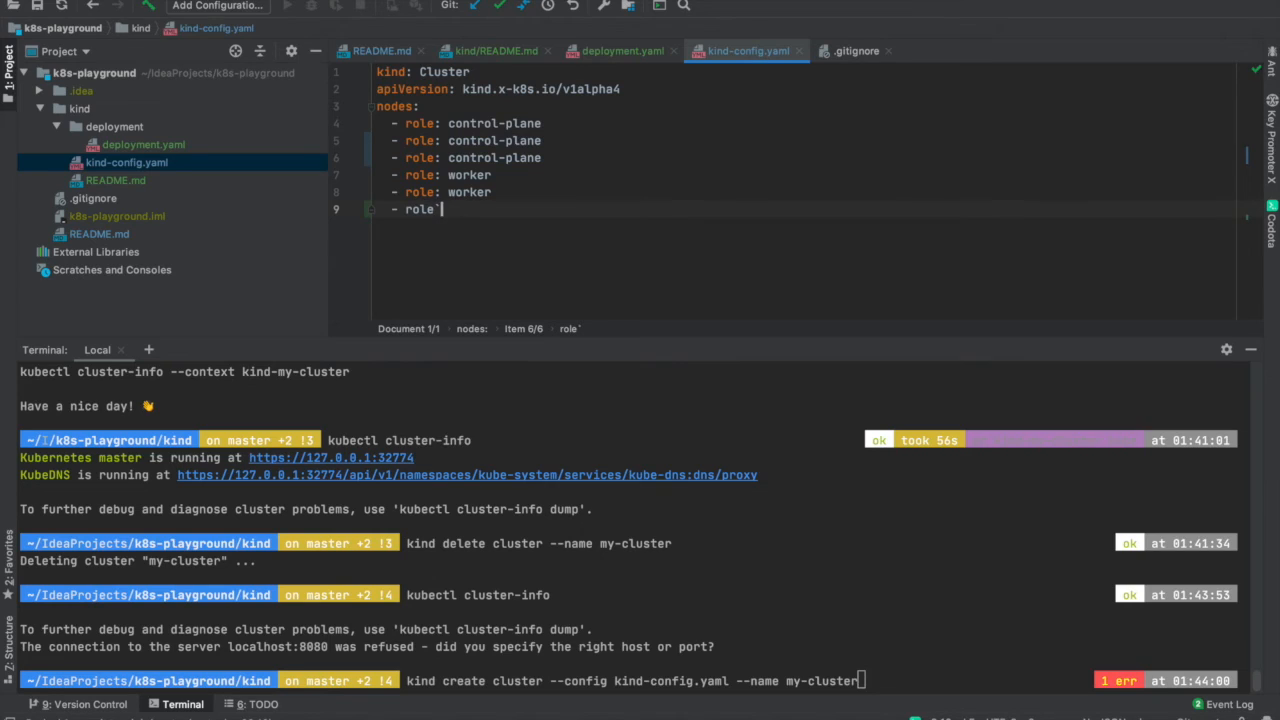
key(Backspace)
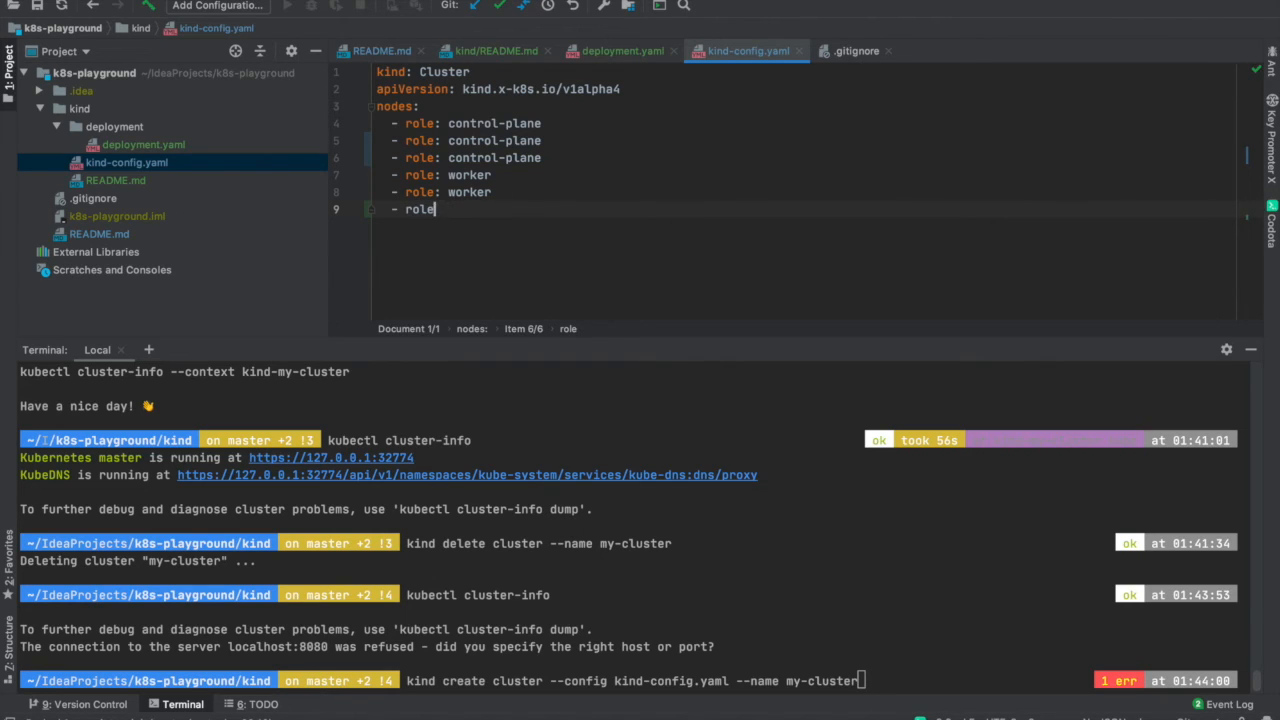
text(: w)
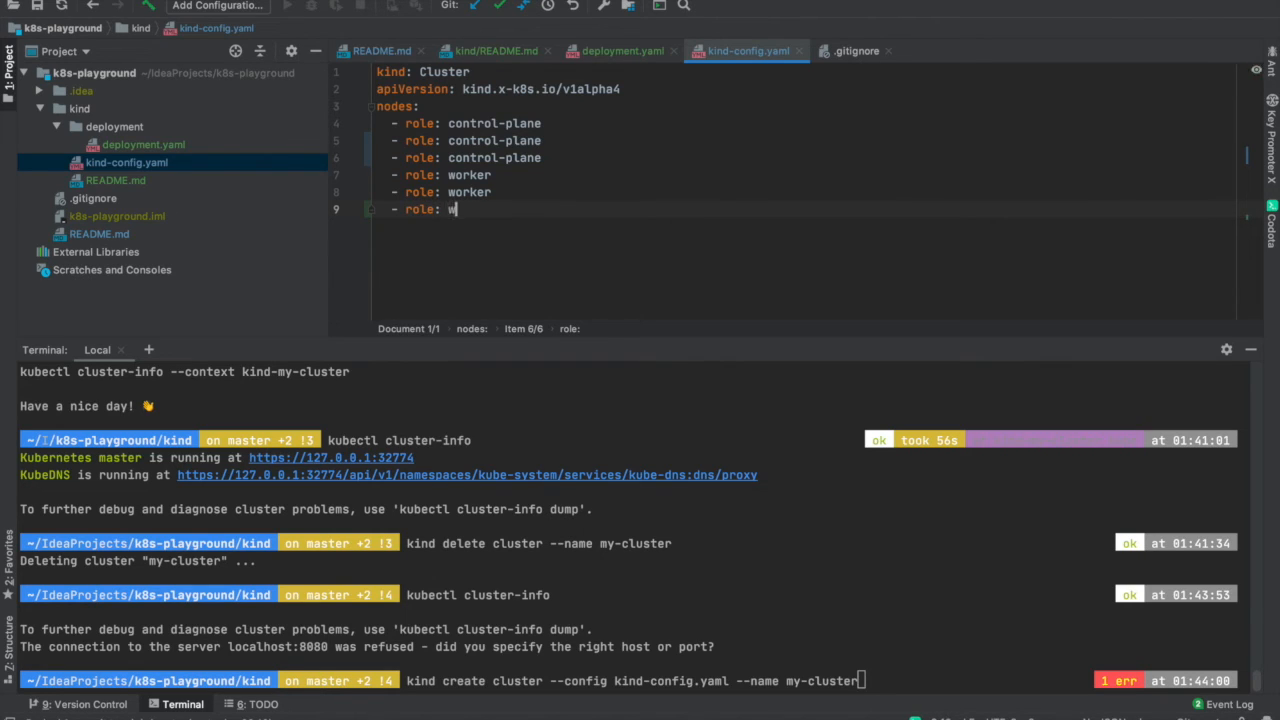
text(orker)
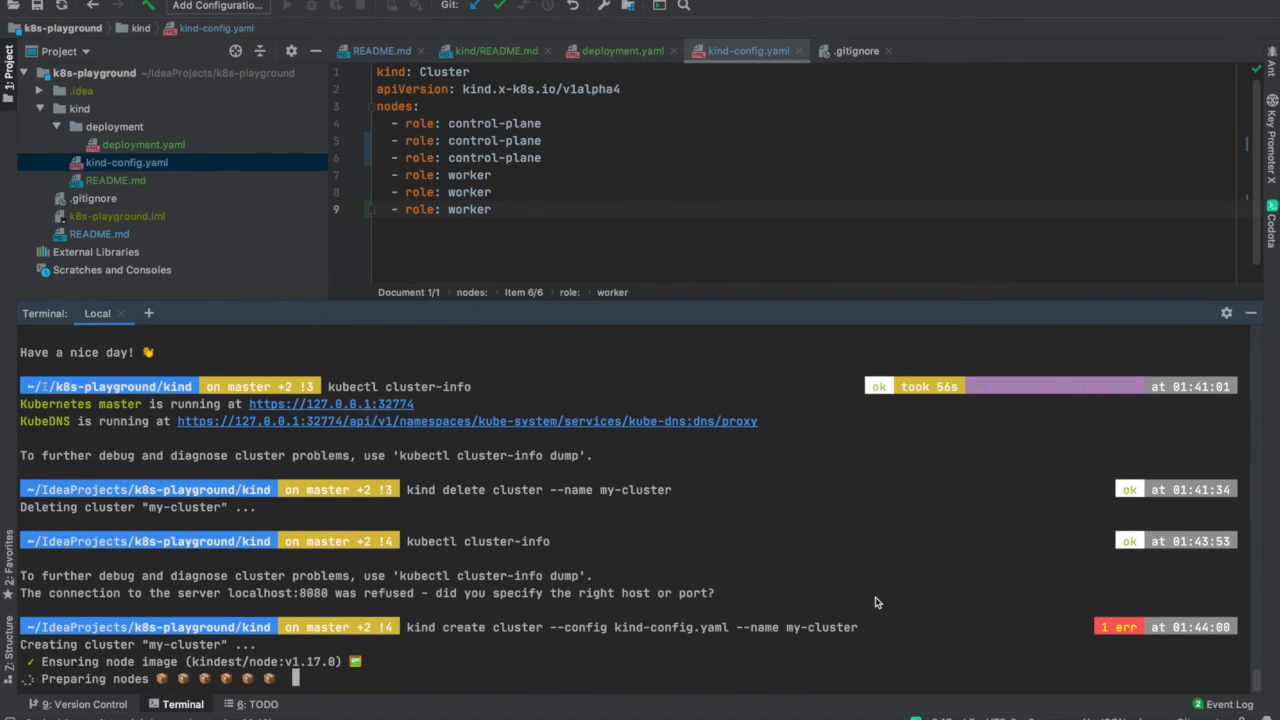
mouse_move(818, 632)
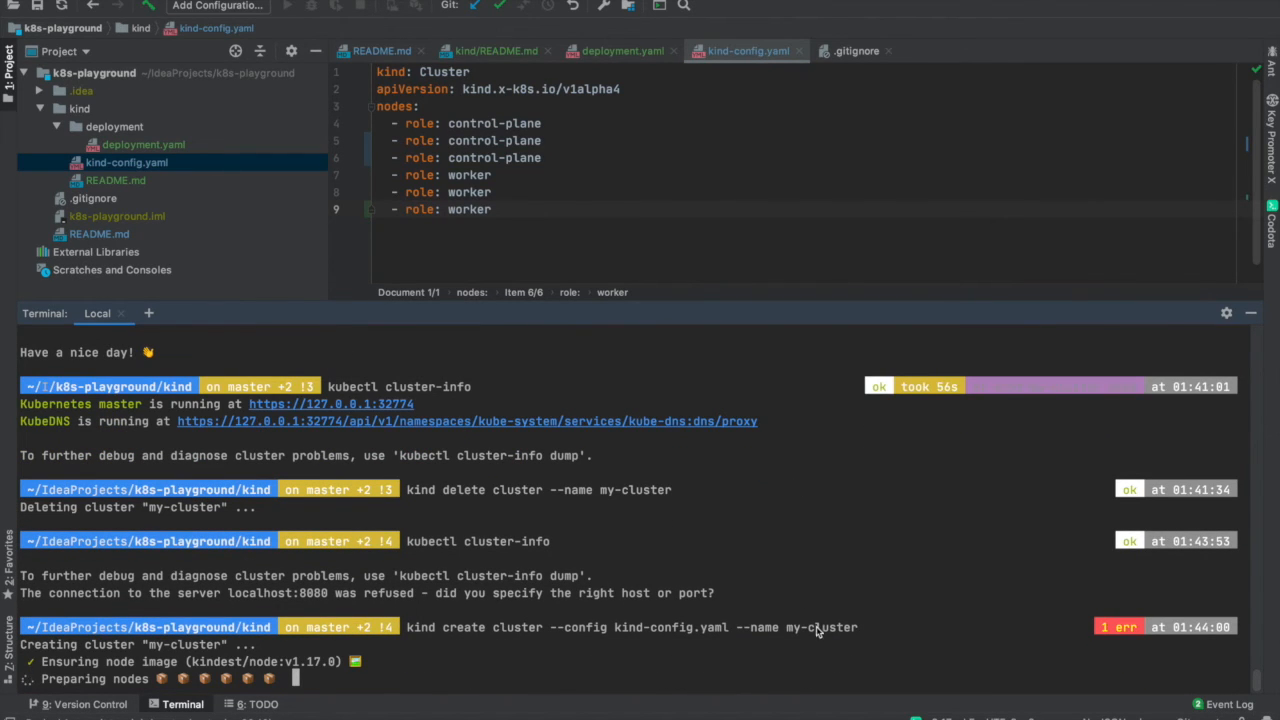
mouse_move(790, 586)
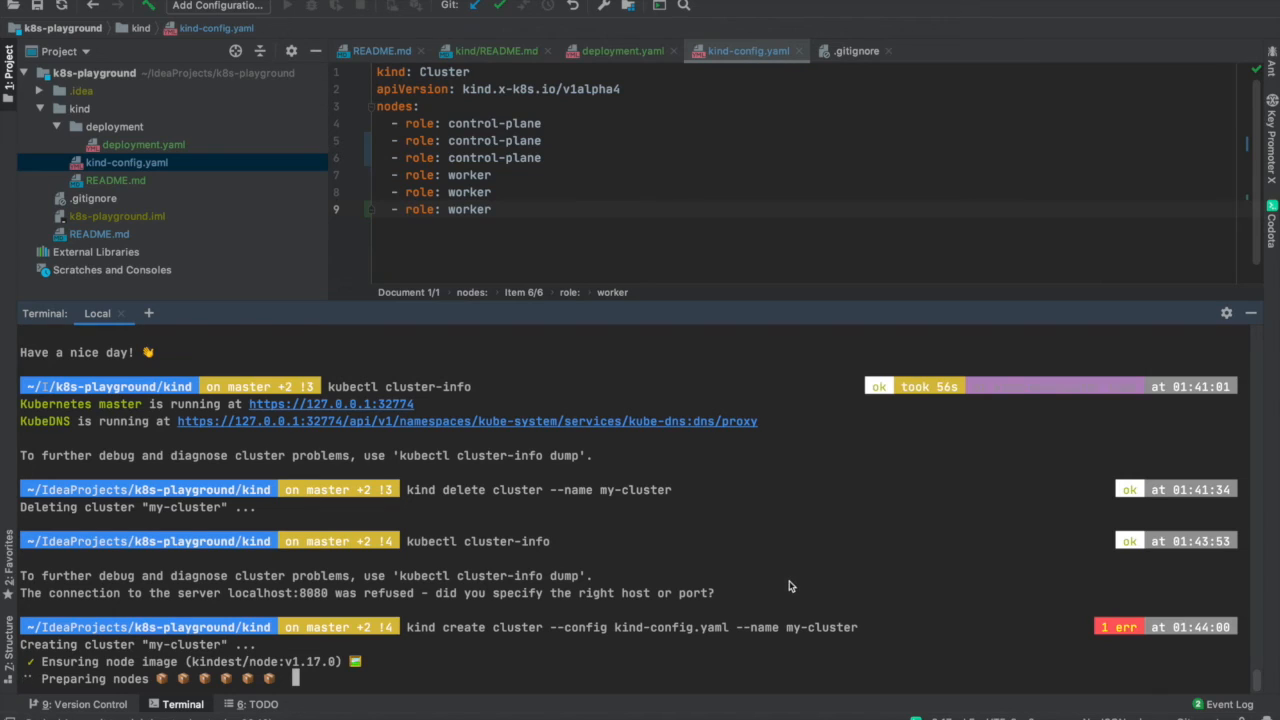
mouse_move(292, 668)
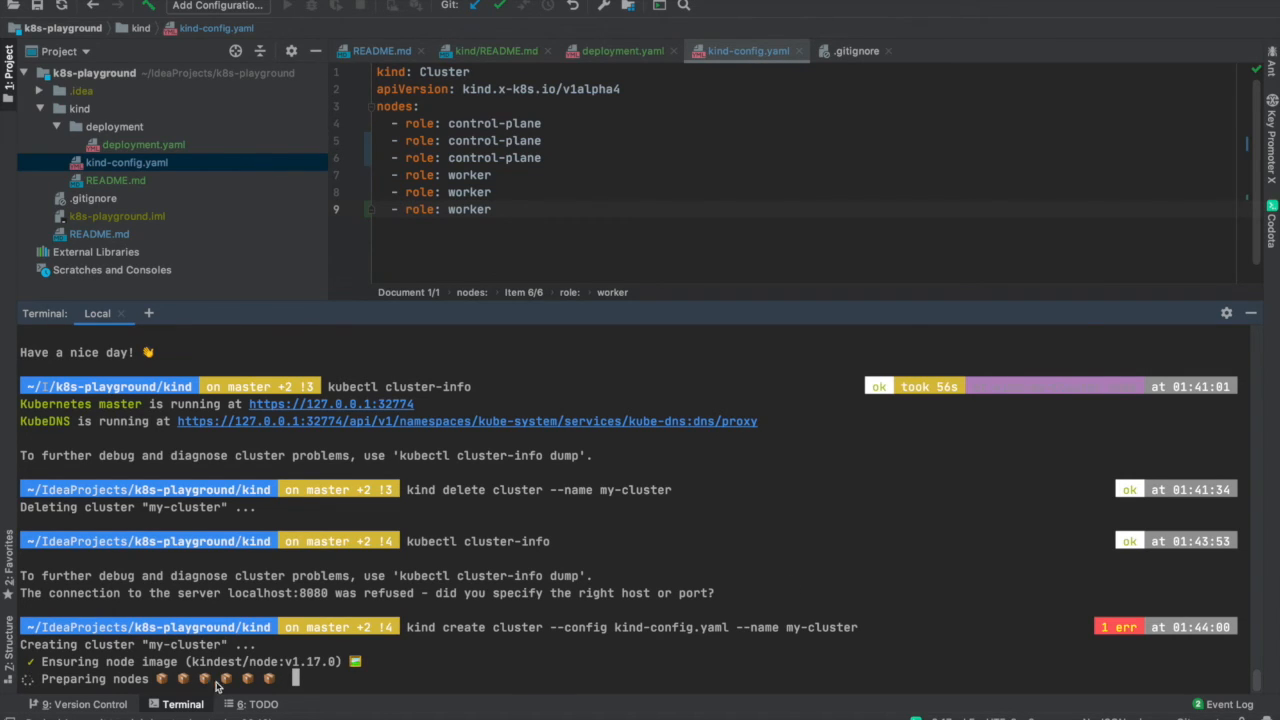
Scroll the IDE terminal output as kind create cluster prepares the my-cluster nodes
scroll(down, 3)
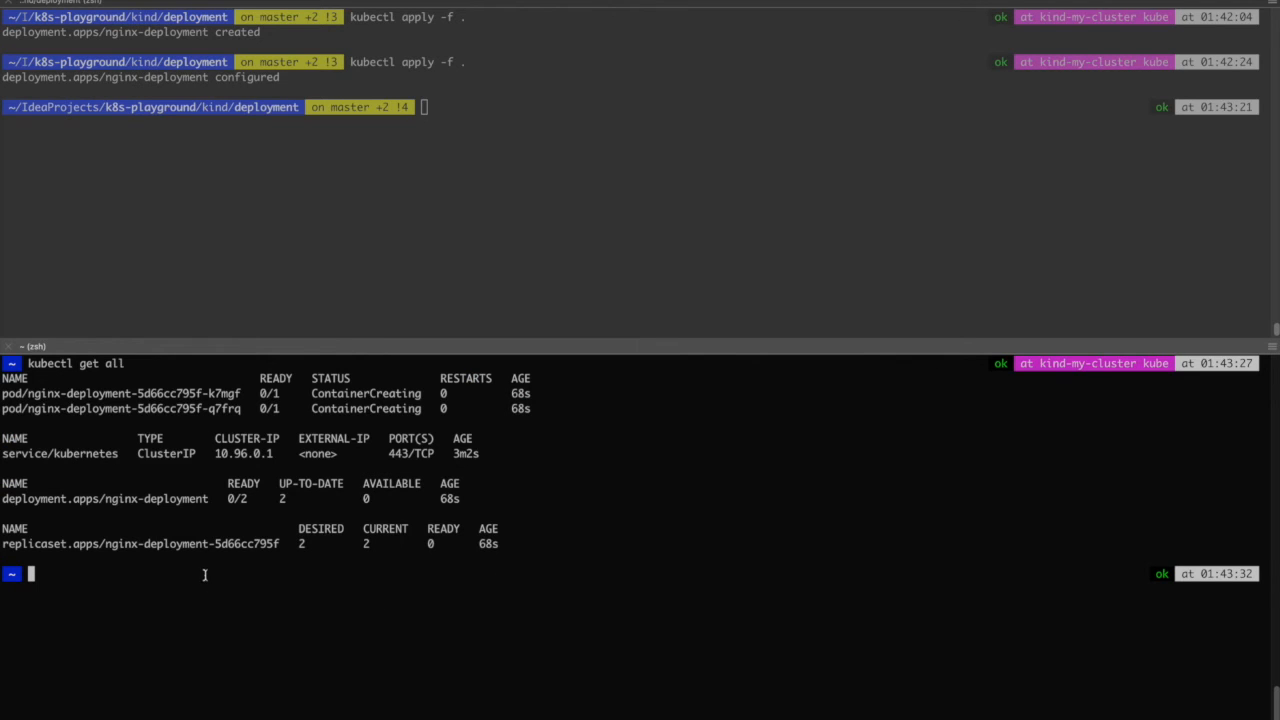
Run kubectl get nodes, which reports the connection to the server refused
text(kubectl get all)
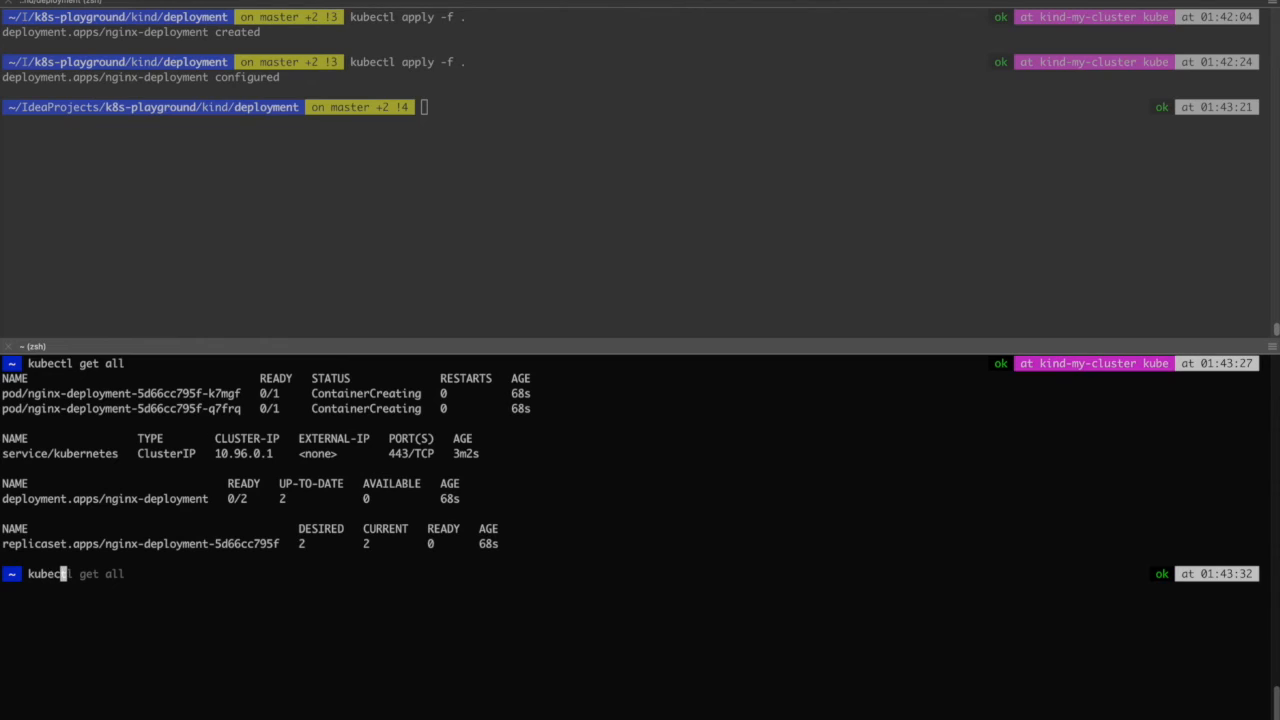
text(nodes)
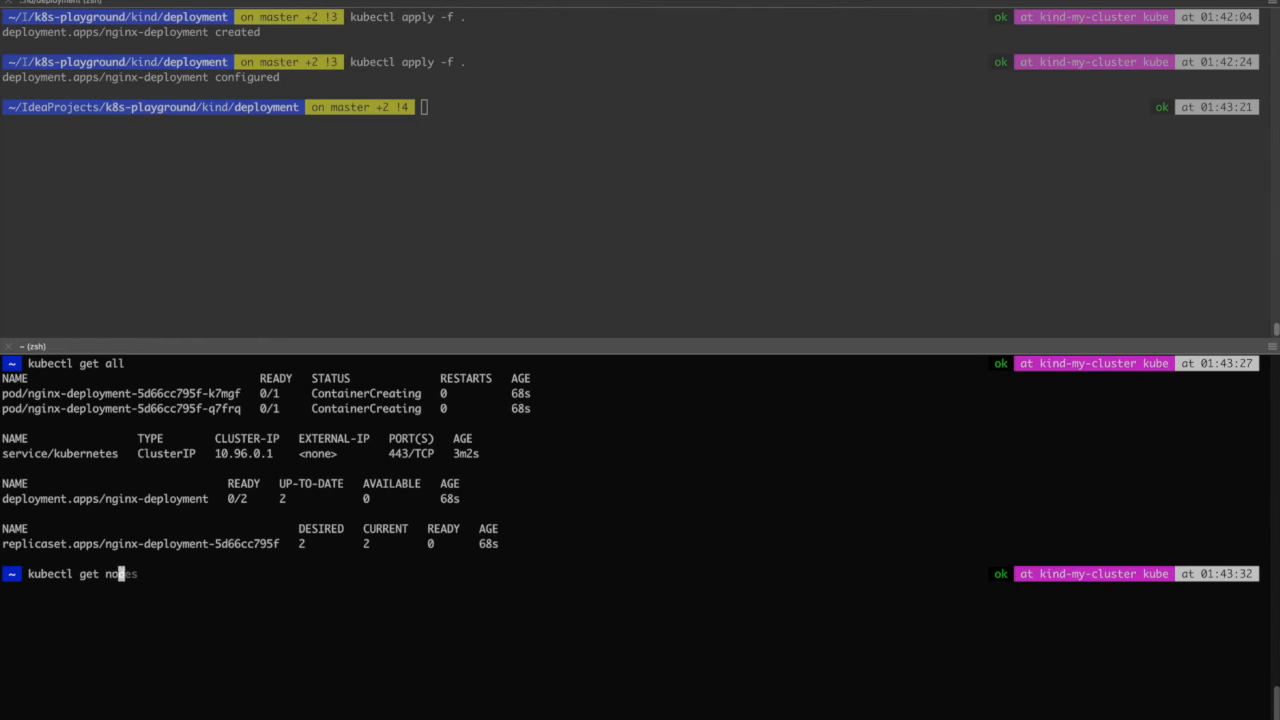
key(Return)
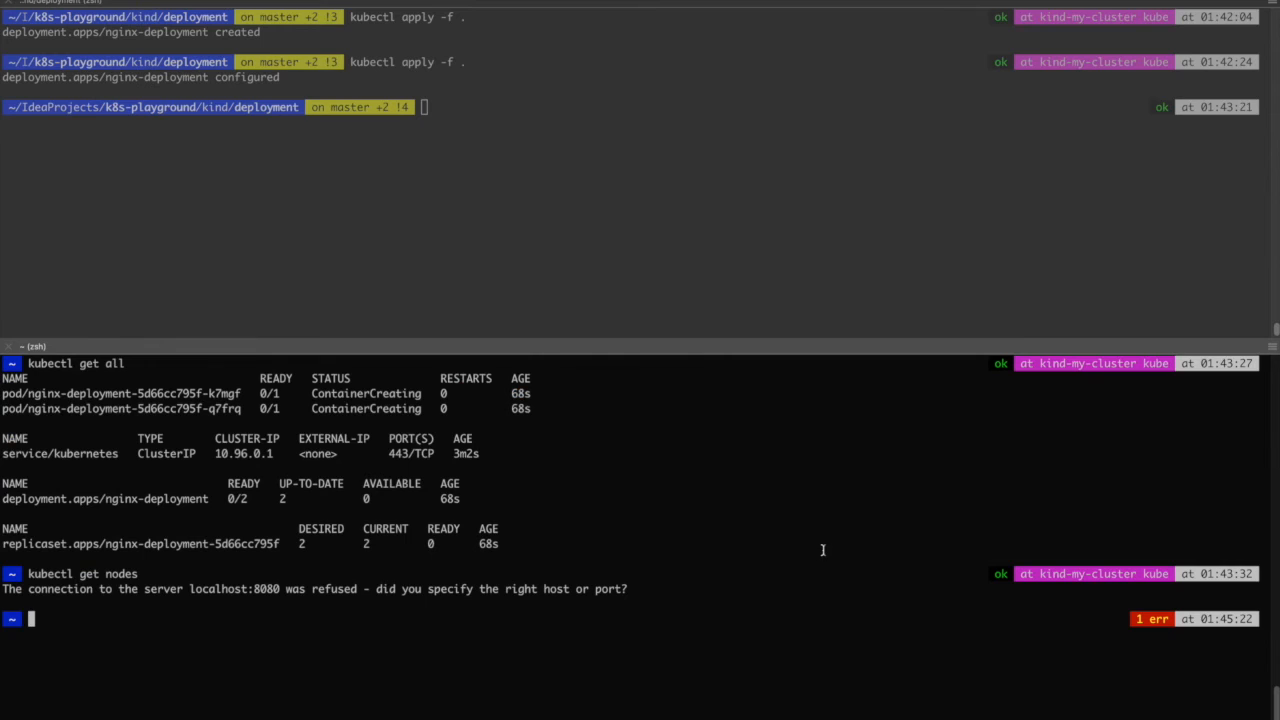
mouse_move(628, 538)
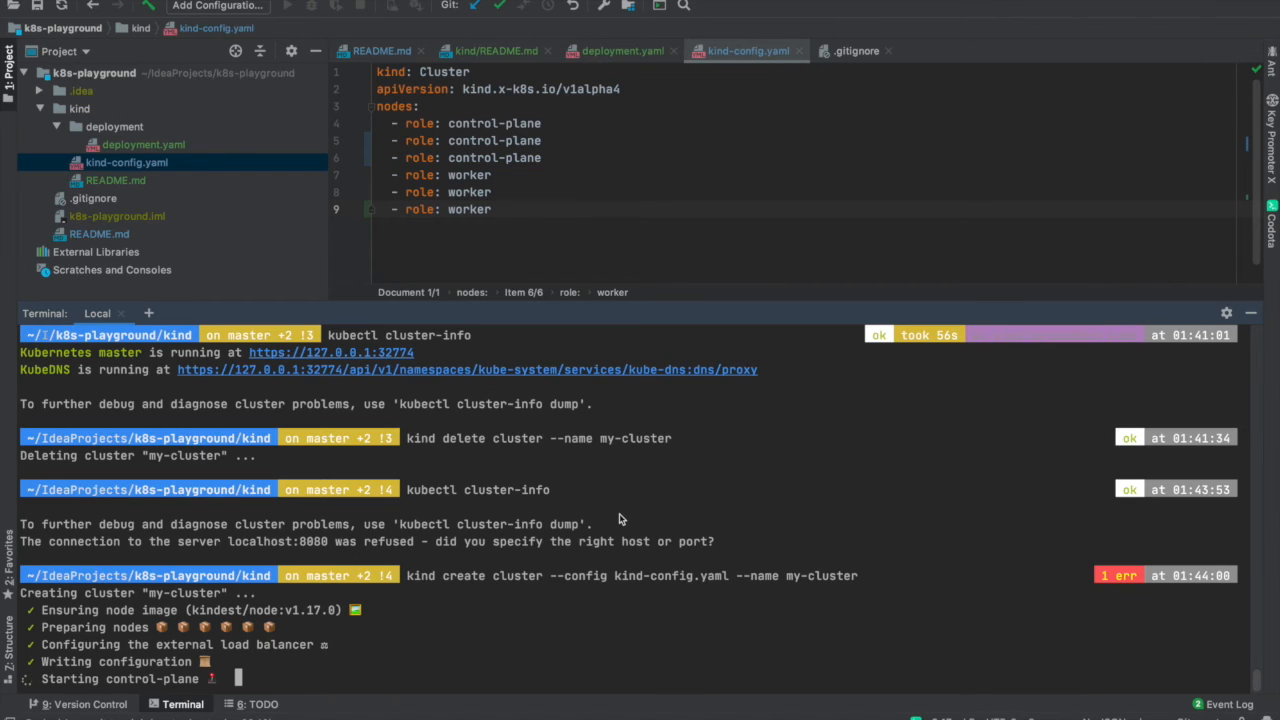
mouse_move(626, 506)
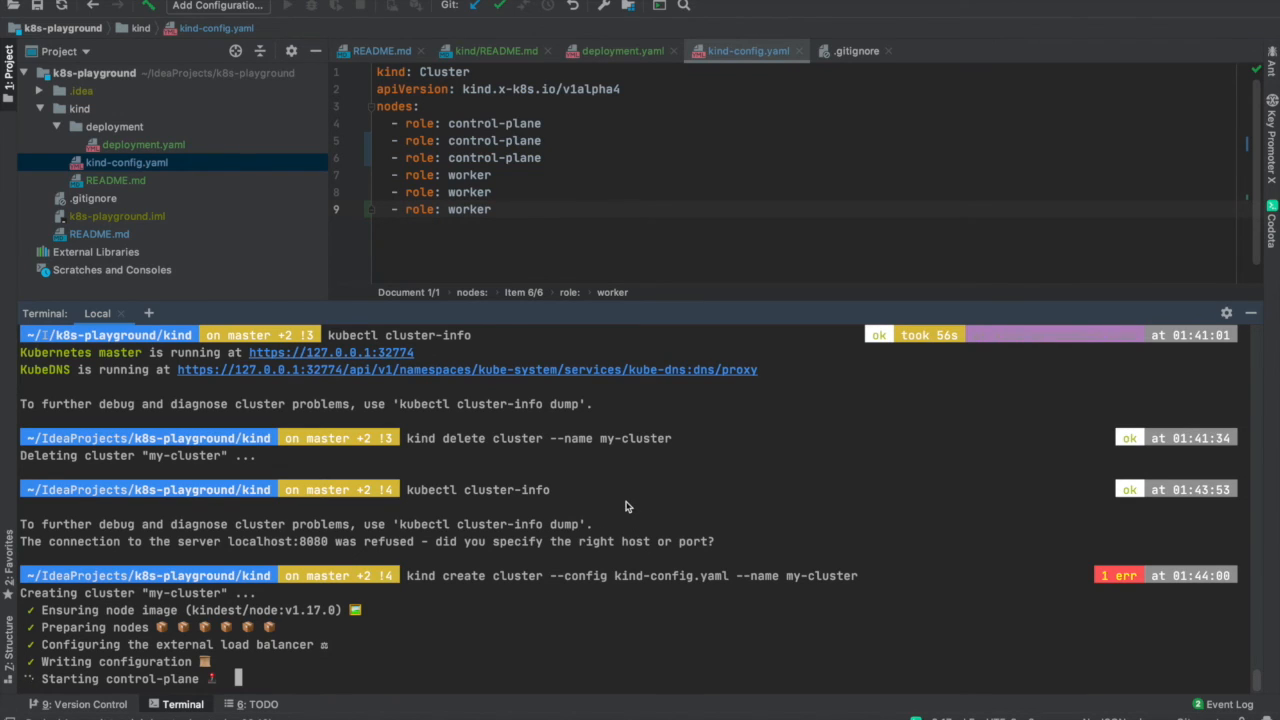
mouse_move(772, 508)
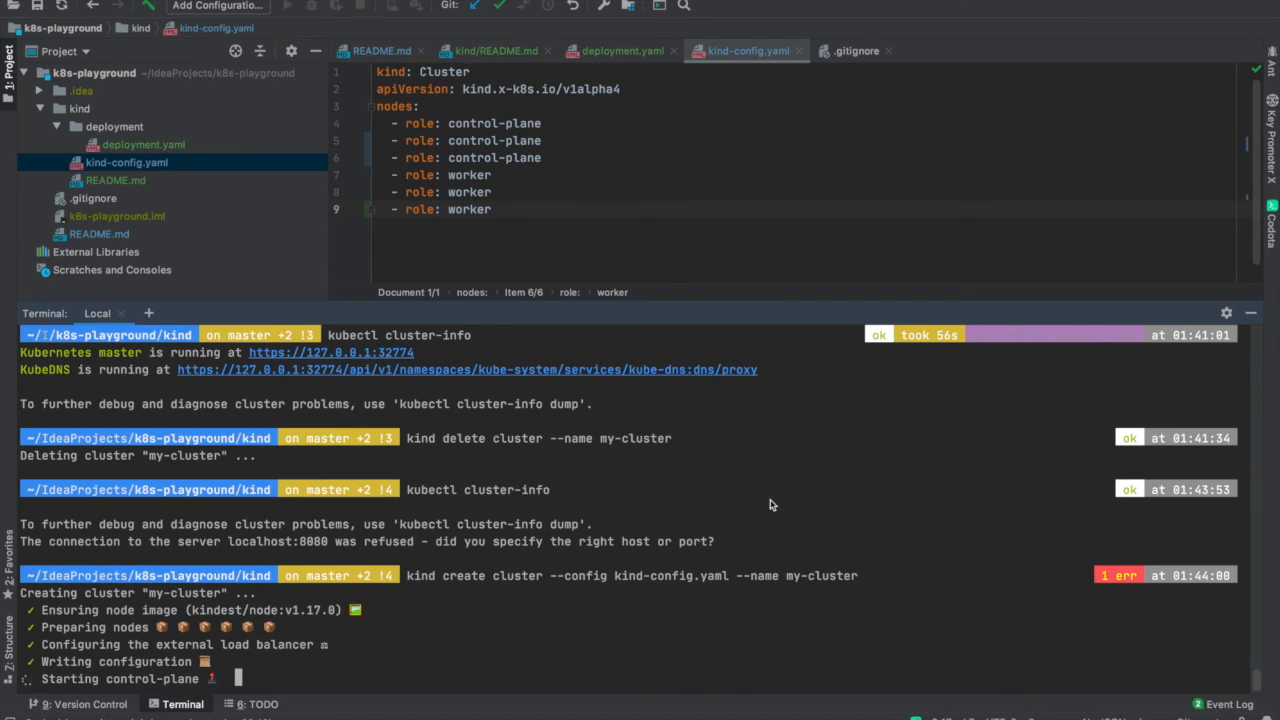
Scroll the terminal as kind finishes joining nodes and sets the kind-my-cluster context
scroll(down, 3)
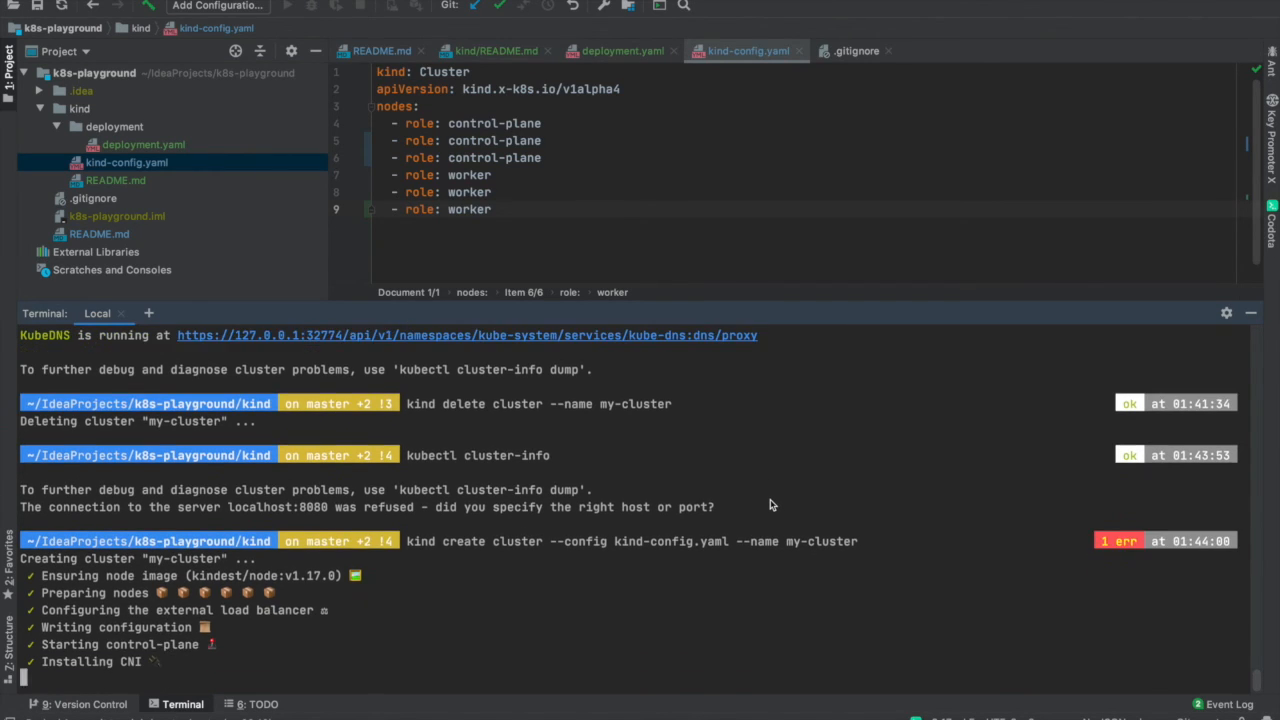
scroll(down, 3)
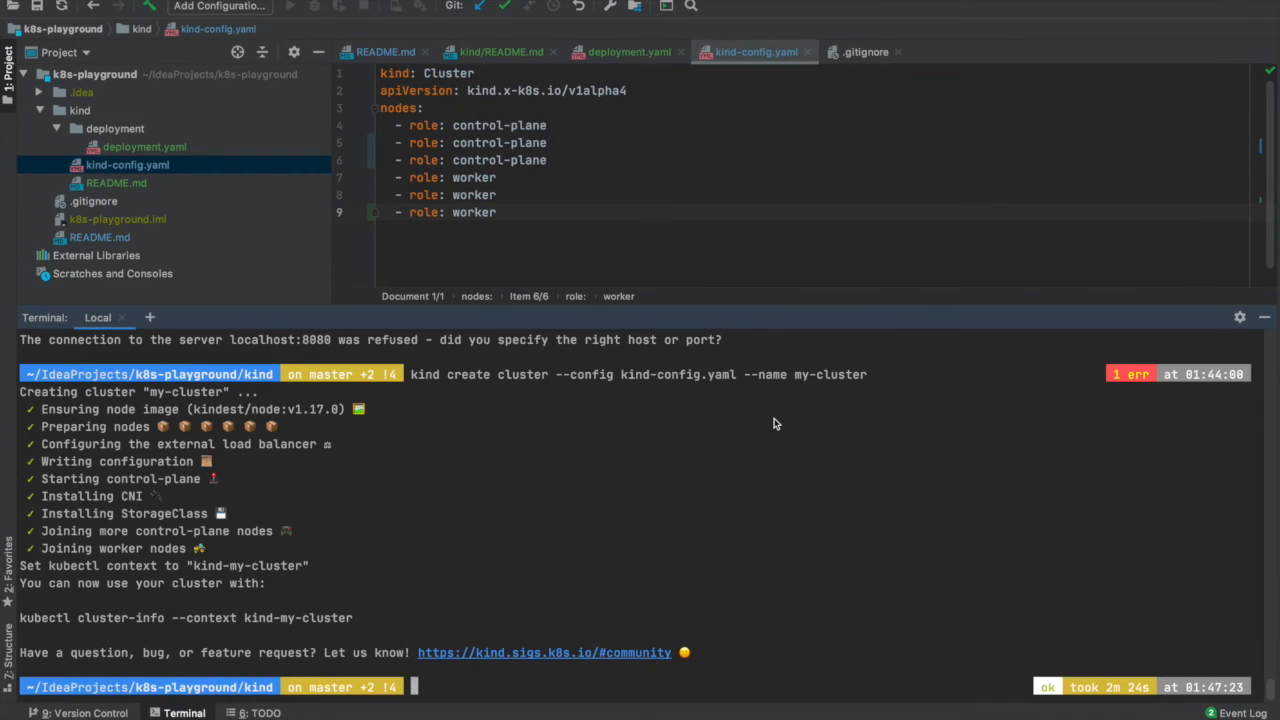
mouse_move(650, 470)
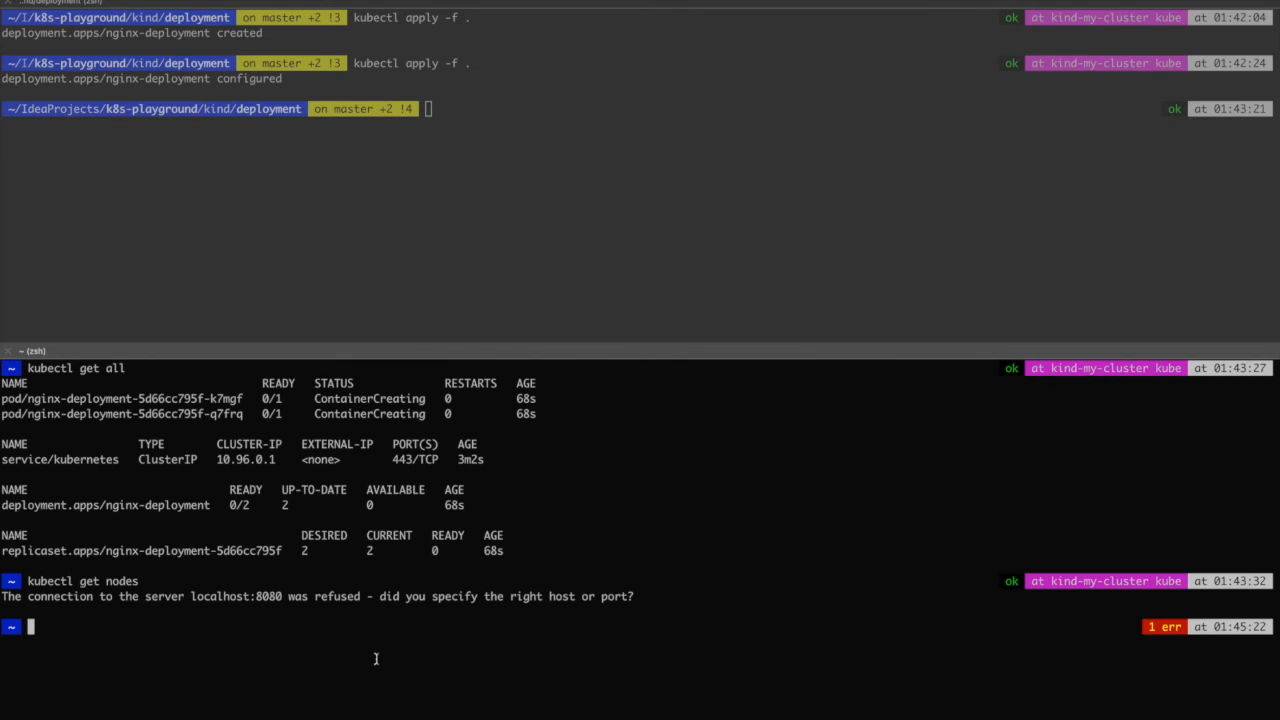
List the six cluster nodes, then apply the nginx manifest and check the deployment
text(kubectl get nodes)
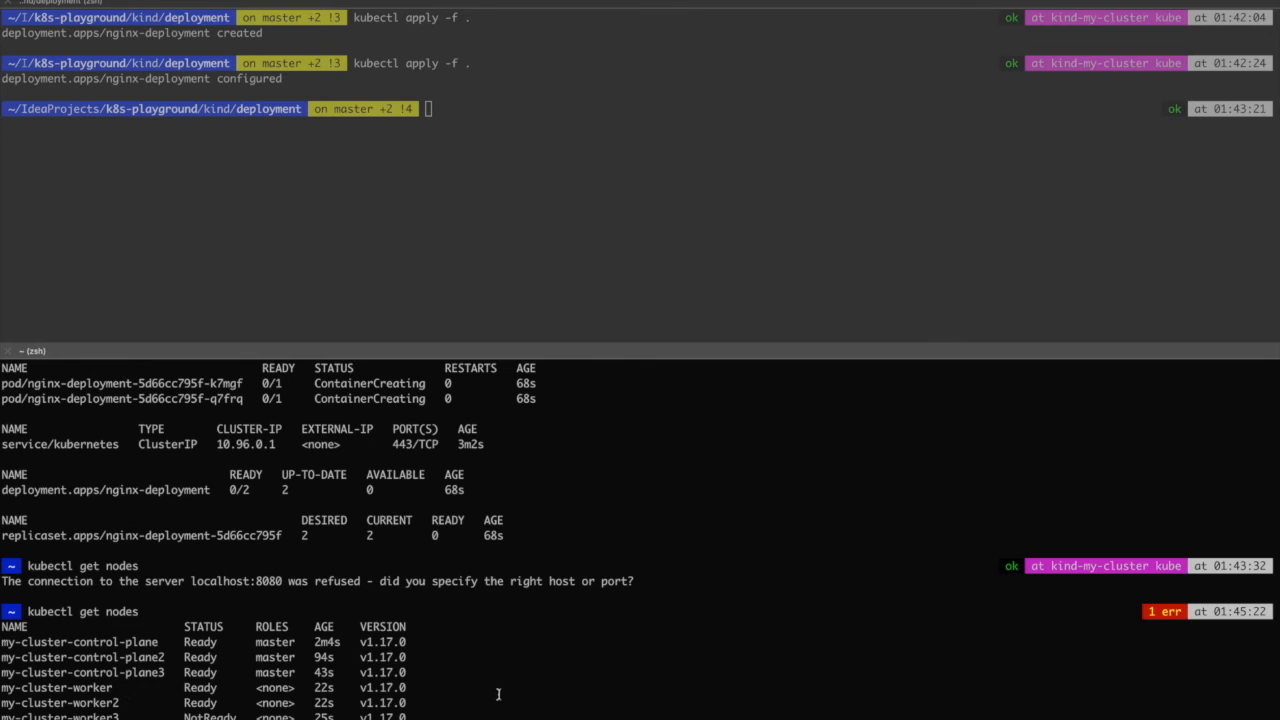
mouse_move(336, 712)
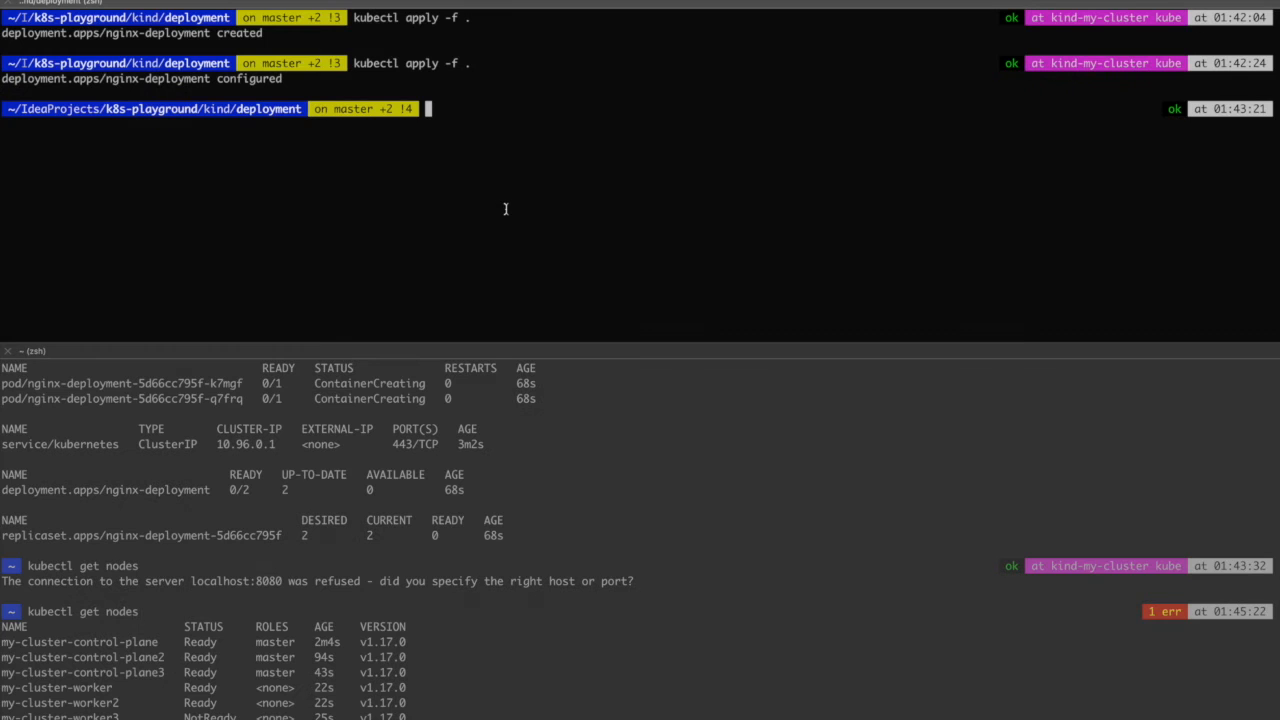
key(Return)
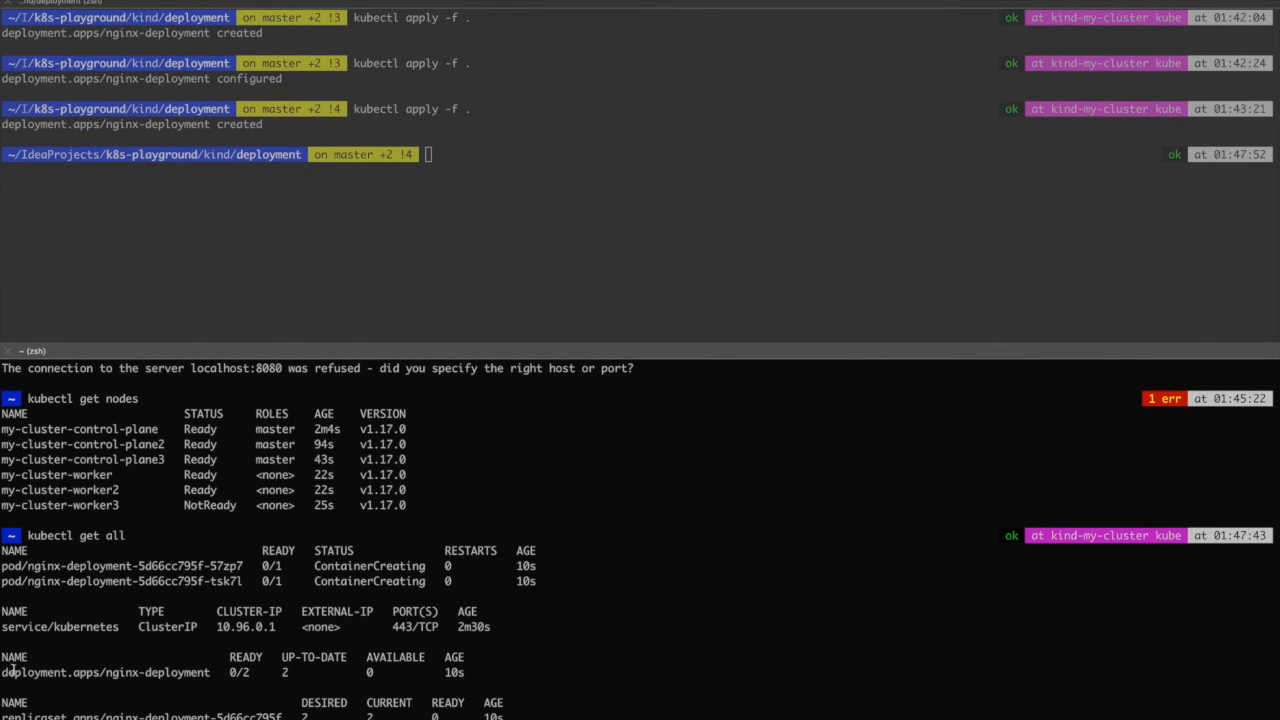
double_click(60, 628)
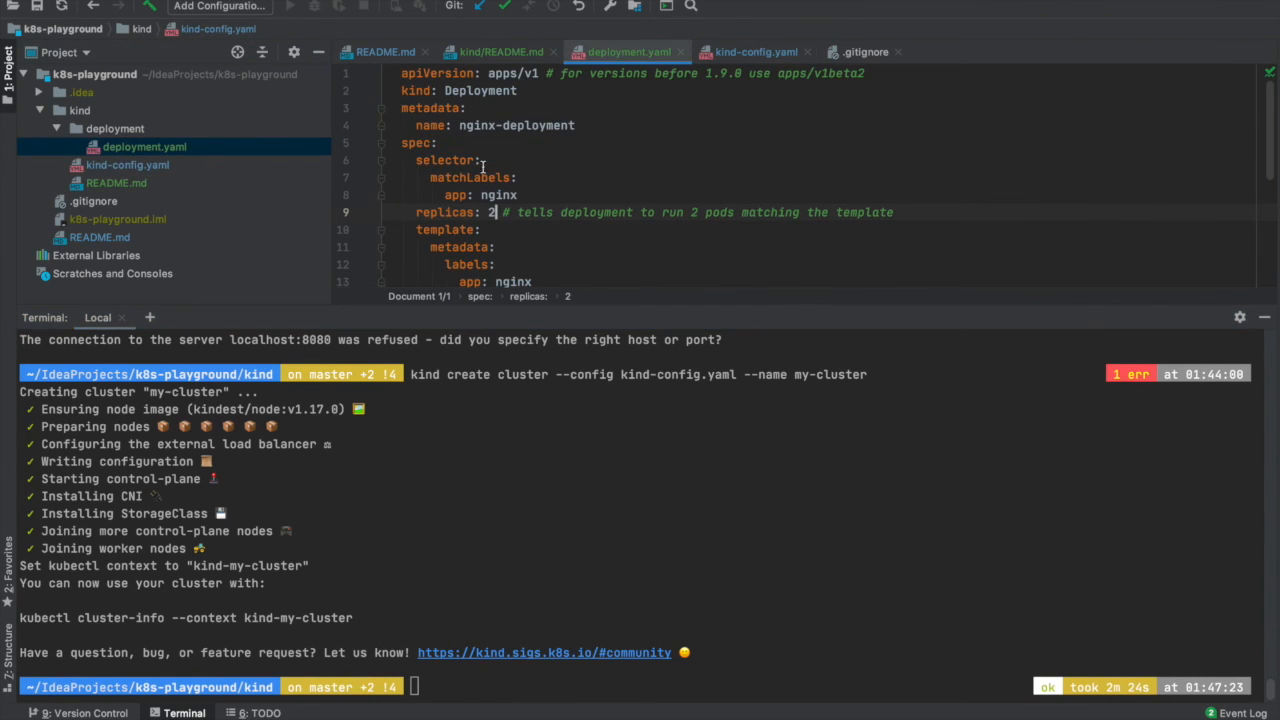
Change the nginx deployment's replicas value from 2 to 6 in deployment.yaml
key(Backspace)
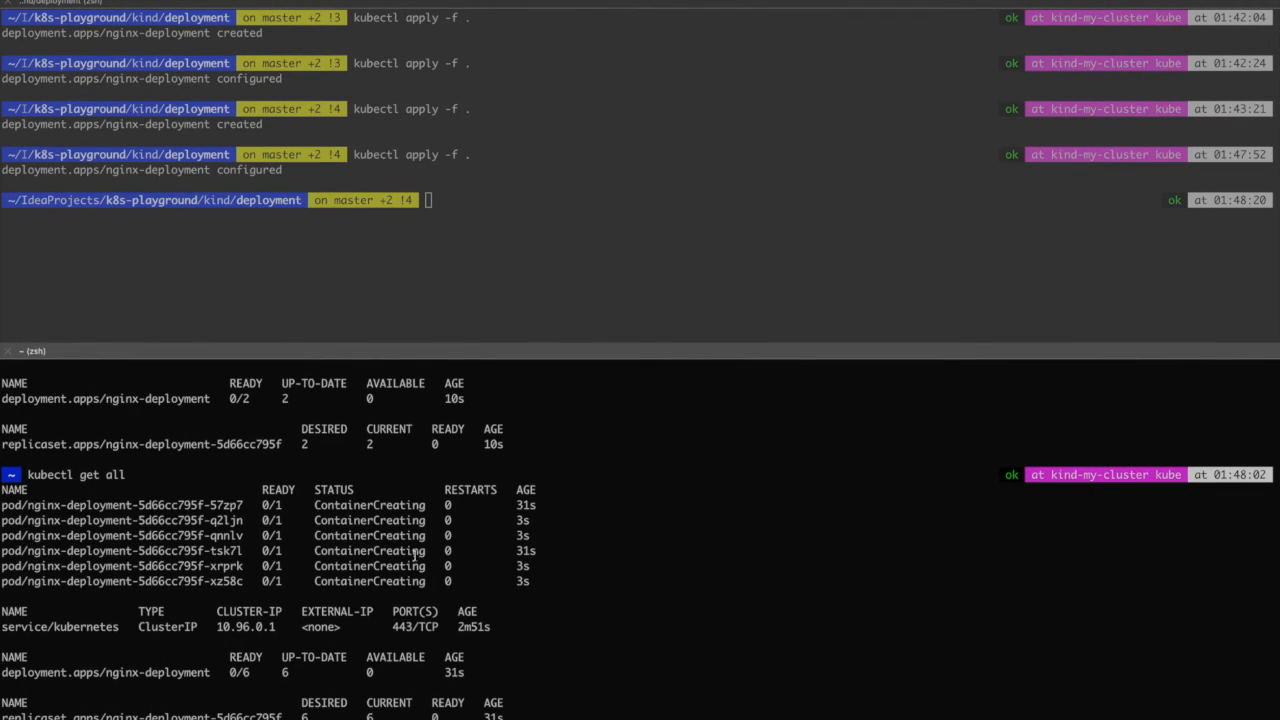
mouse_move(552, 576)
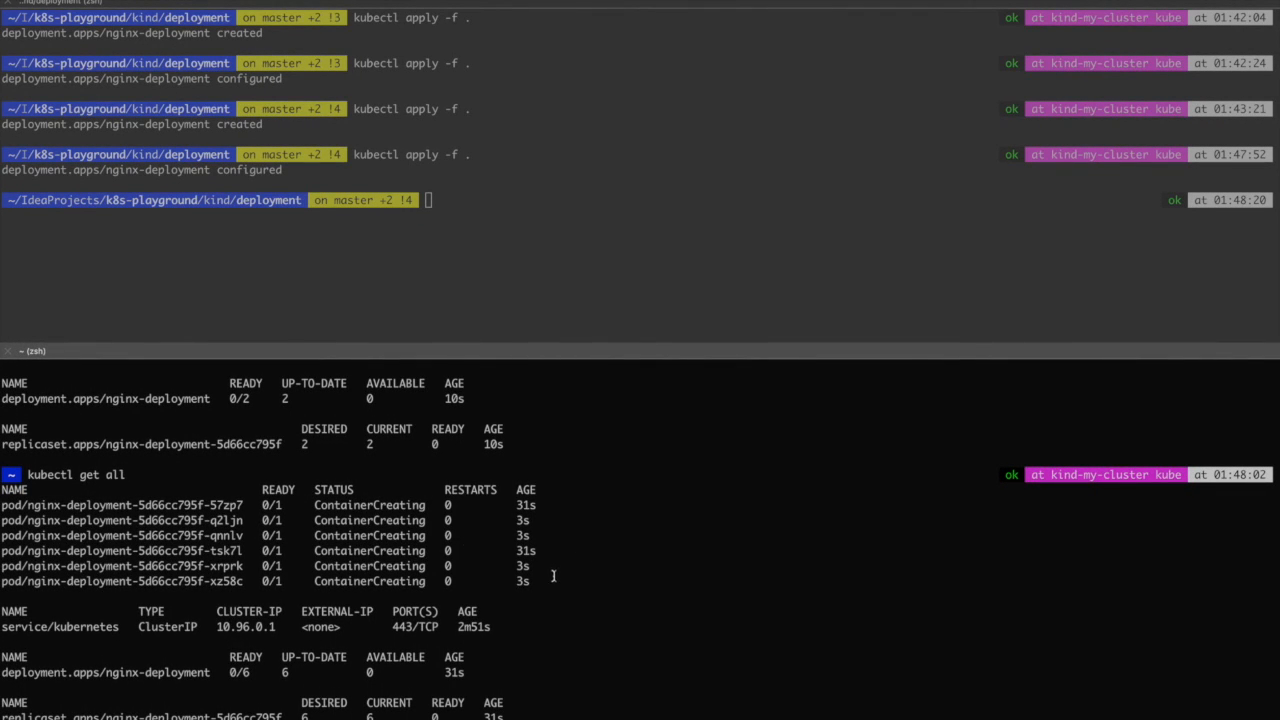
mouse_move(652, 576)
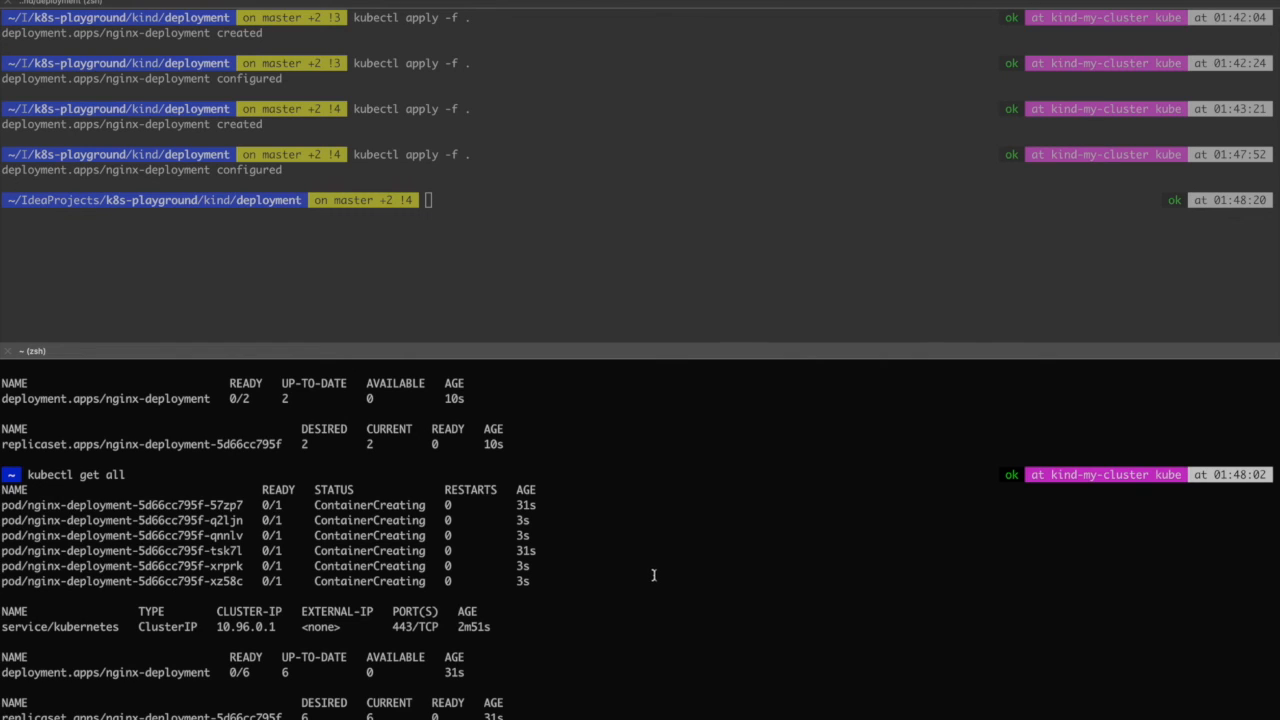